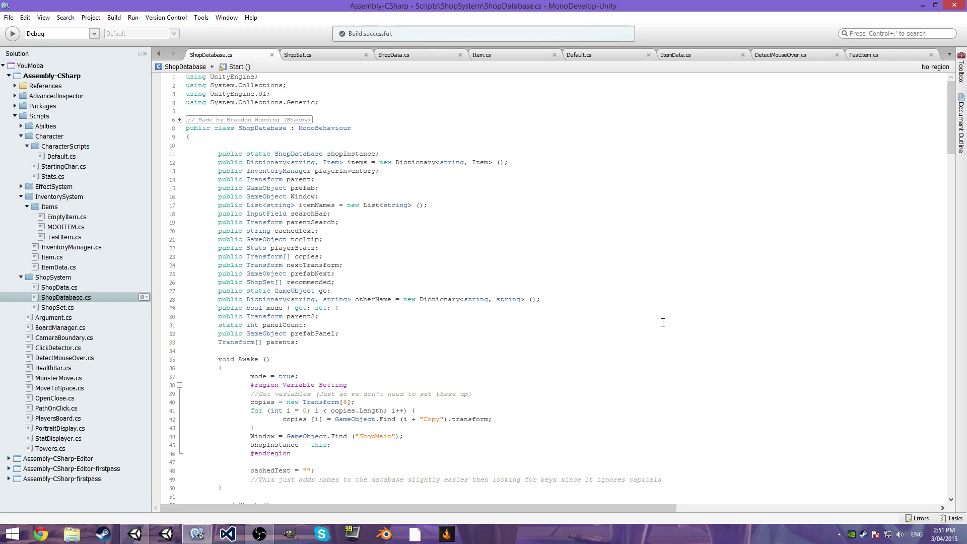
Assign Ids 0, 1 and 2 to the 0Copy, 1Copy and 2Copy slot objects.
{"action": "key", "text": "Alt+Tab"}
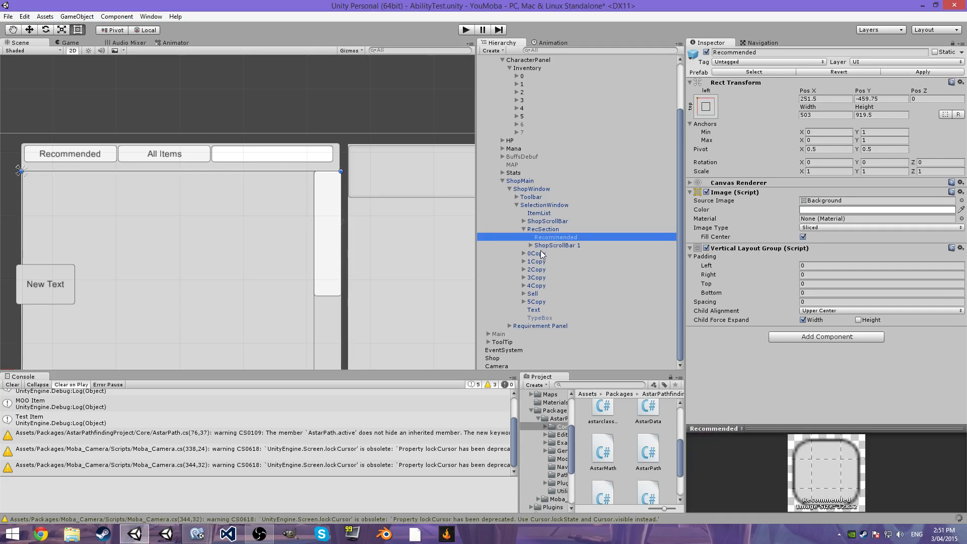
{"action": "left_click", "coordinate": [535, 253]}
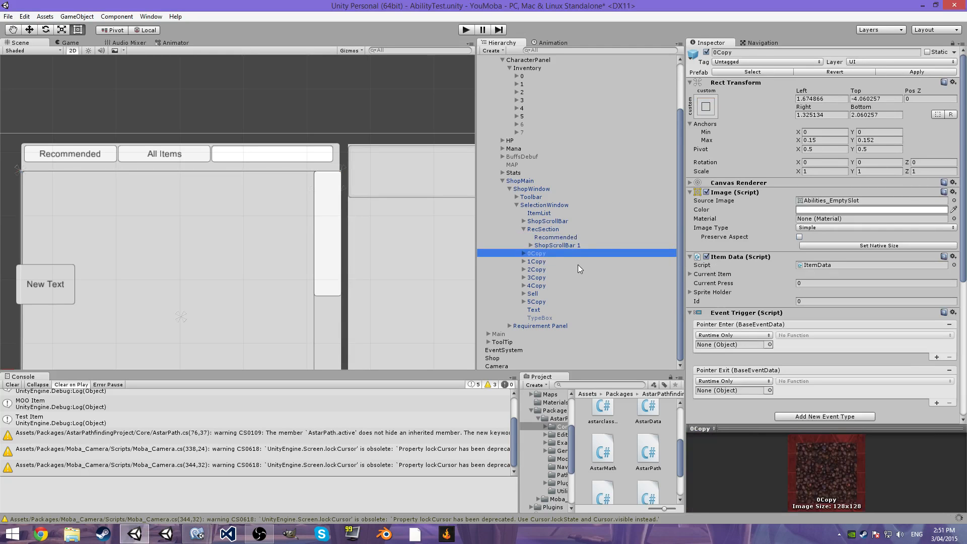
{"action": "mouse_move", "coordinate": [545, 274]}
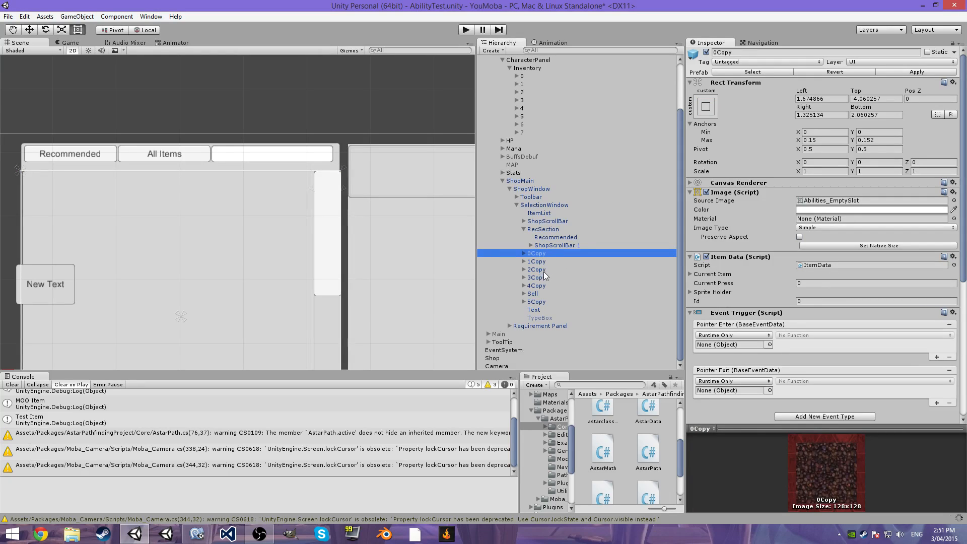
{"action": "left_click", "coordinate": [536, 261]}
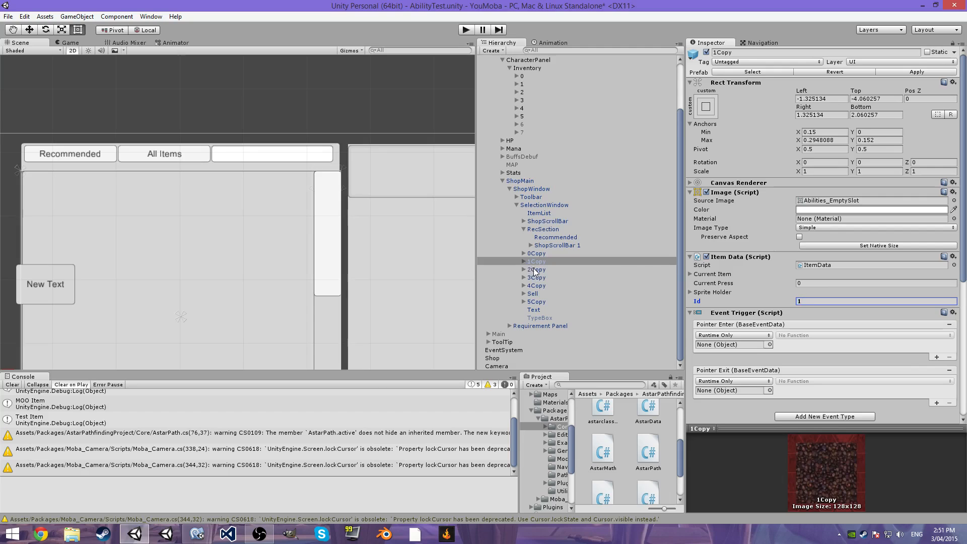
{"action": "left_click", "coordinate": [535, 270]}
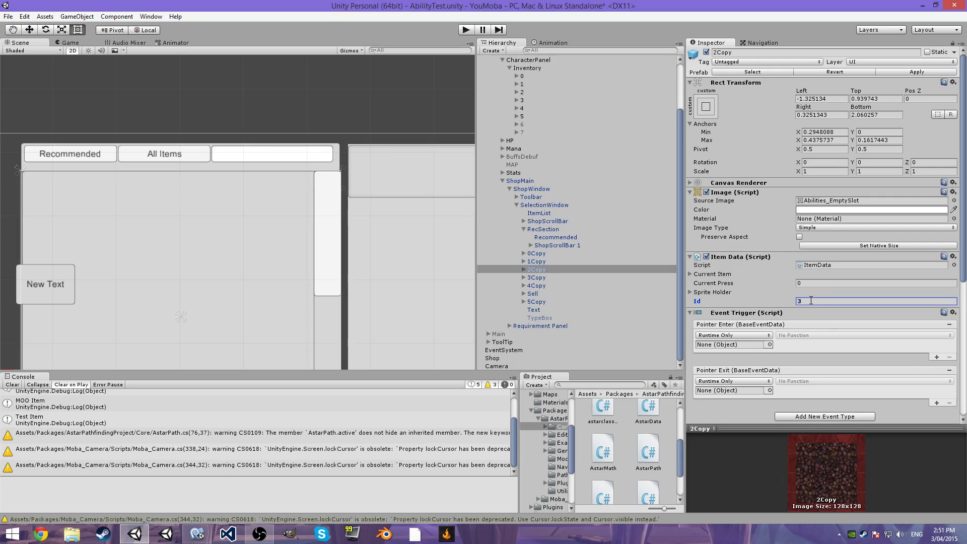
{"action": "type", "text": "2"}
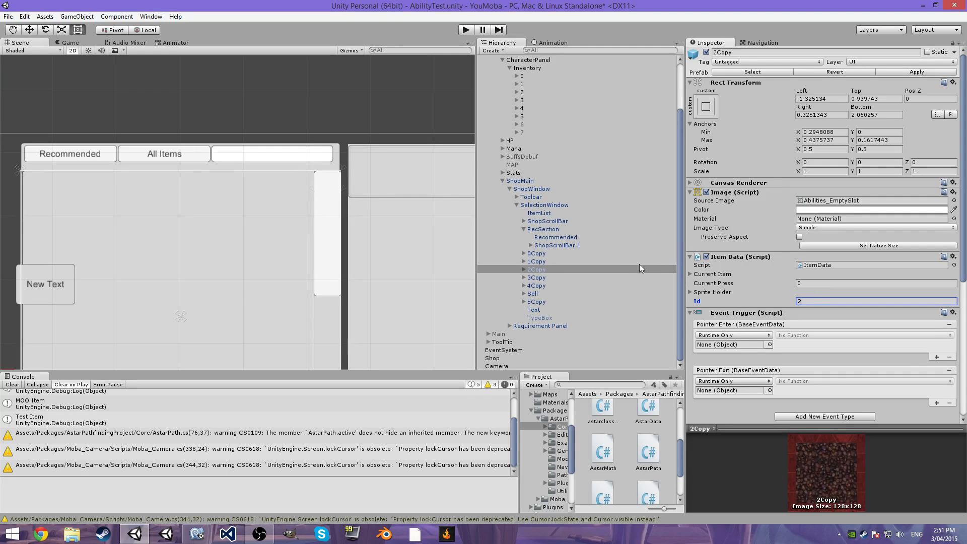
Assign Ids 3 through 5 to the remaining slot copies and select ShopMain.
{"action": "left_click", "coordinate": [536, 277]}
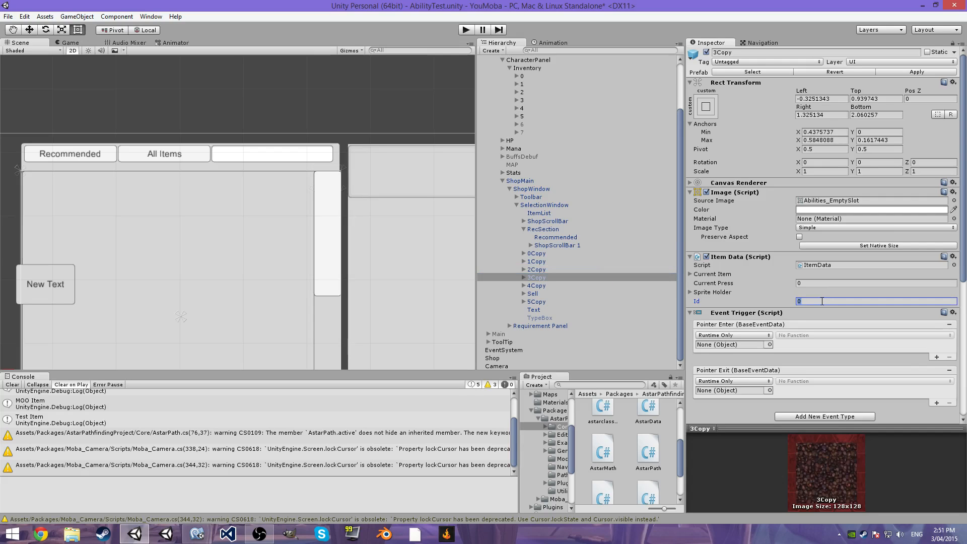
{"action": "left_click", "coordinate": [535, 286]}
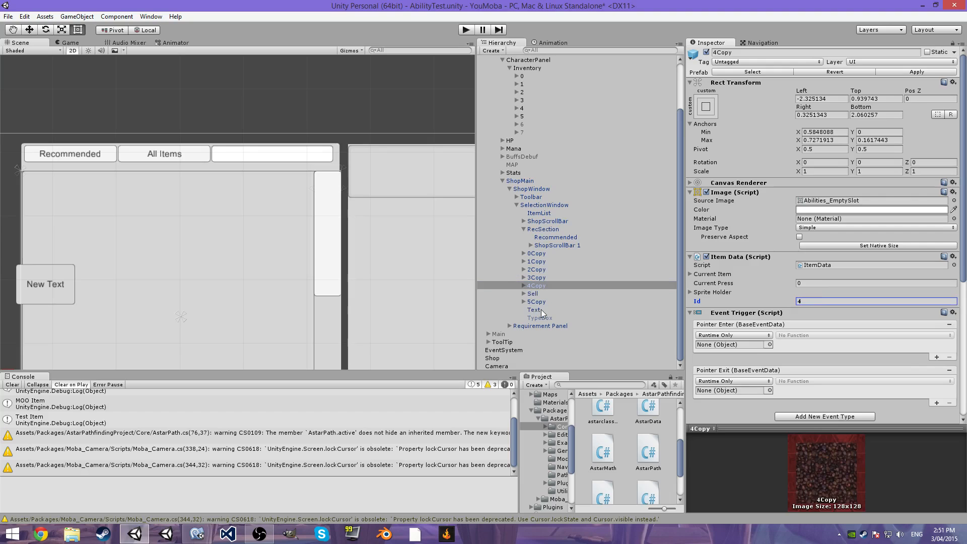
{"action": "left_click", "coordinate": [536, 293]}
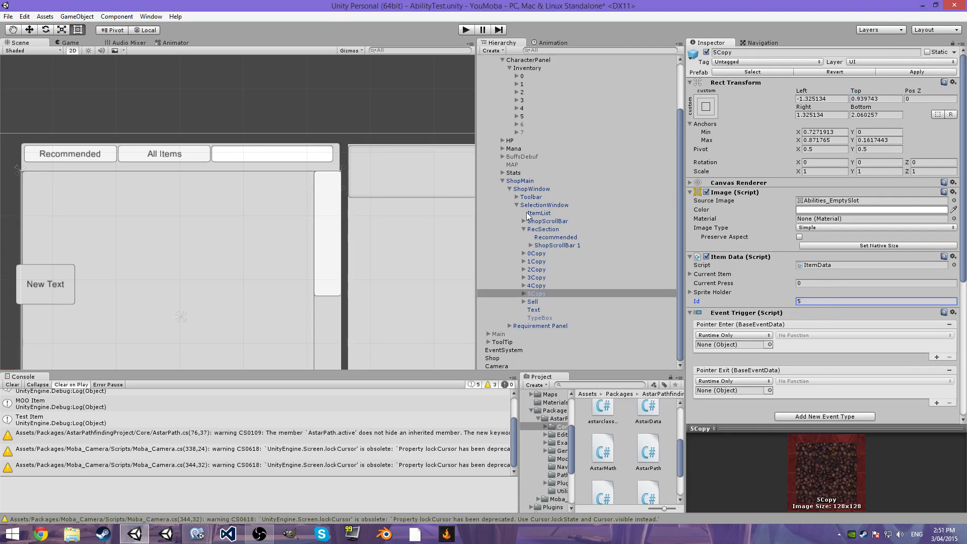
{"action": "left_click", "coordinate": [520, 180]}
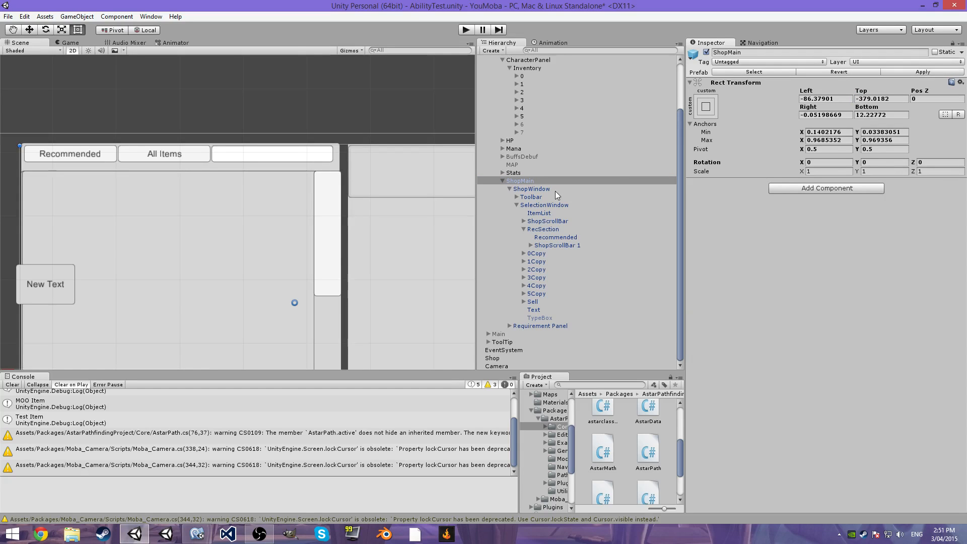
{"action": "left_click", "coordinate": [532, 189]}
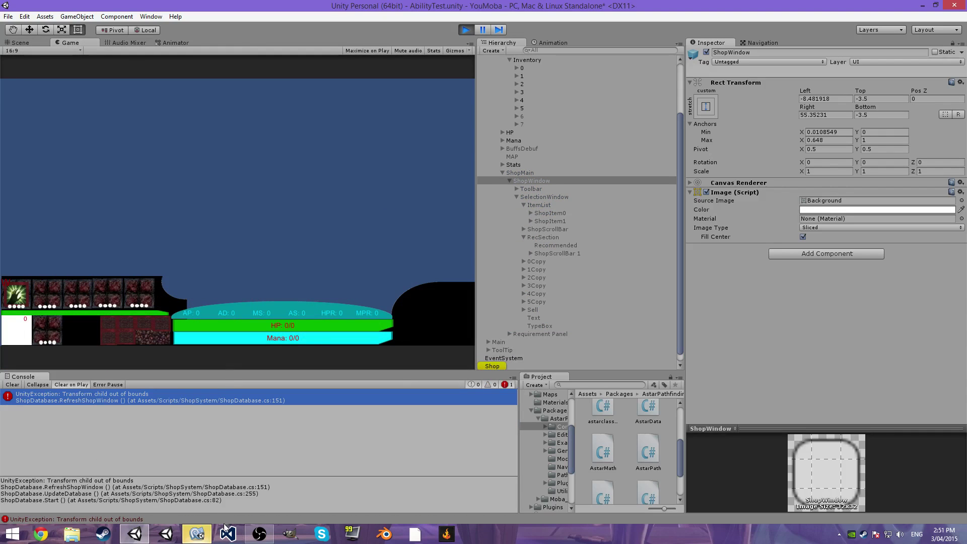
{"action": "left_click", "coordinate": [224, 532]}
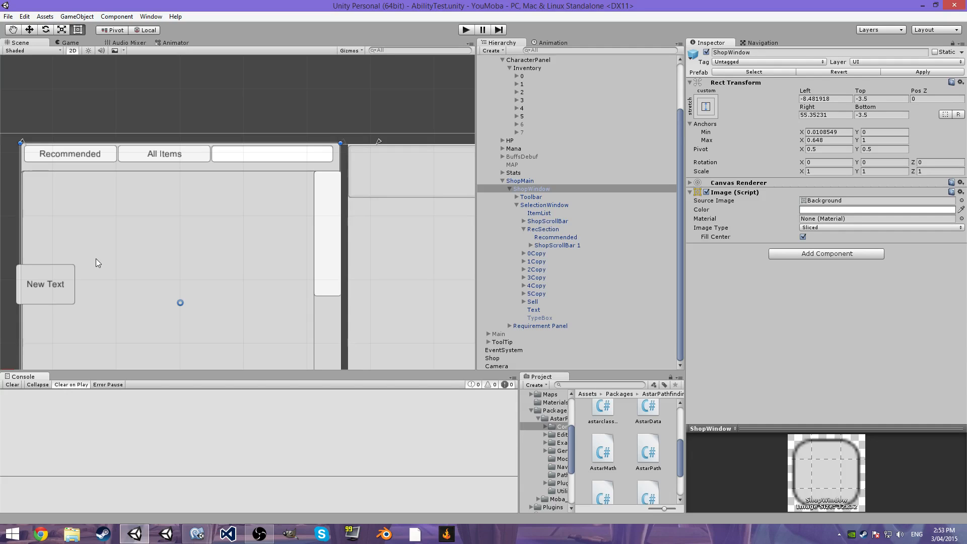
{"action": "mouse_move", "coordinate": [69, 337]}
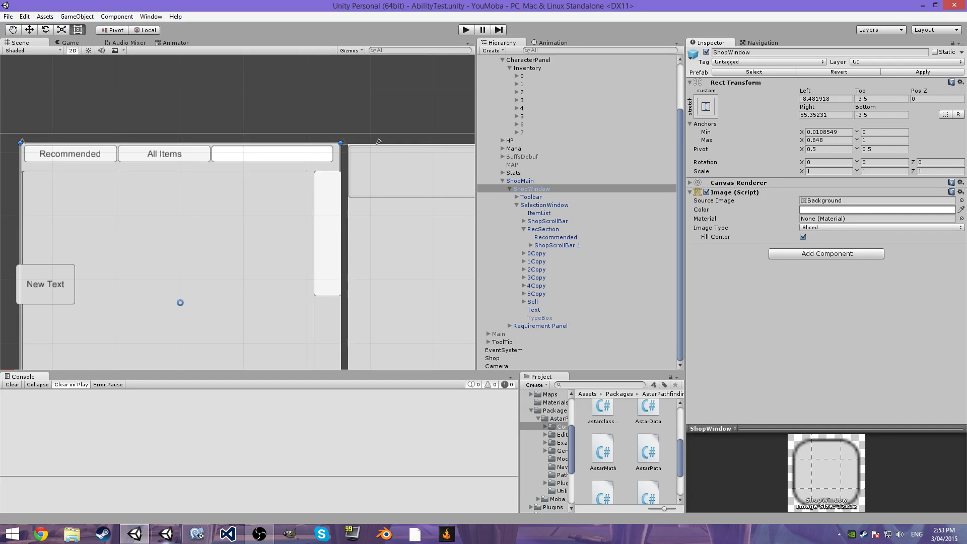
Locate the Start method in ShopDatabase.cs after UpdateDatabase.
{"action": "left_click", "coordinate": [195, 533]}
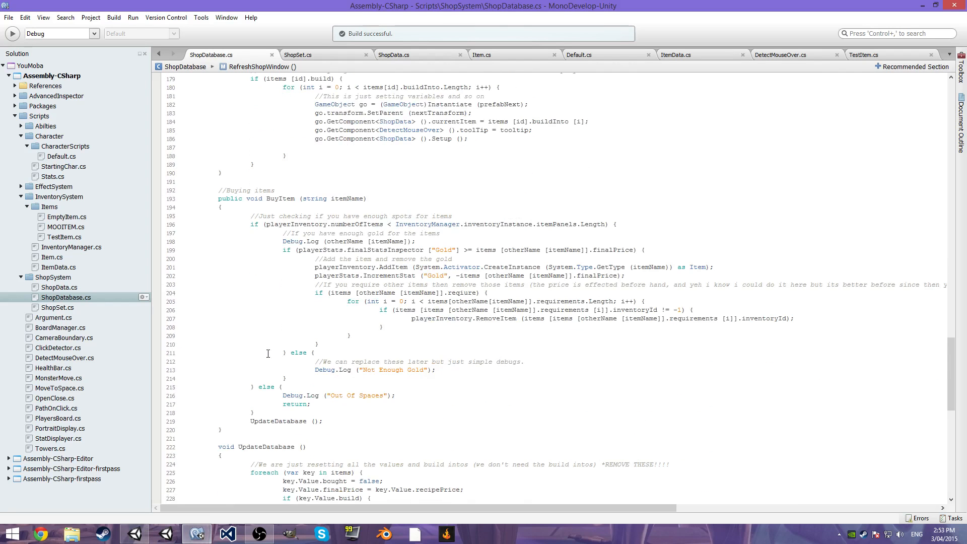
{"action": "scroll", "scroll_direction": "down", "scroll_amount": 3}
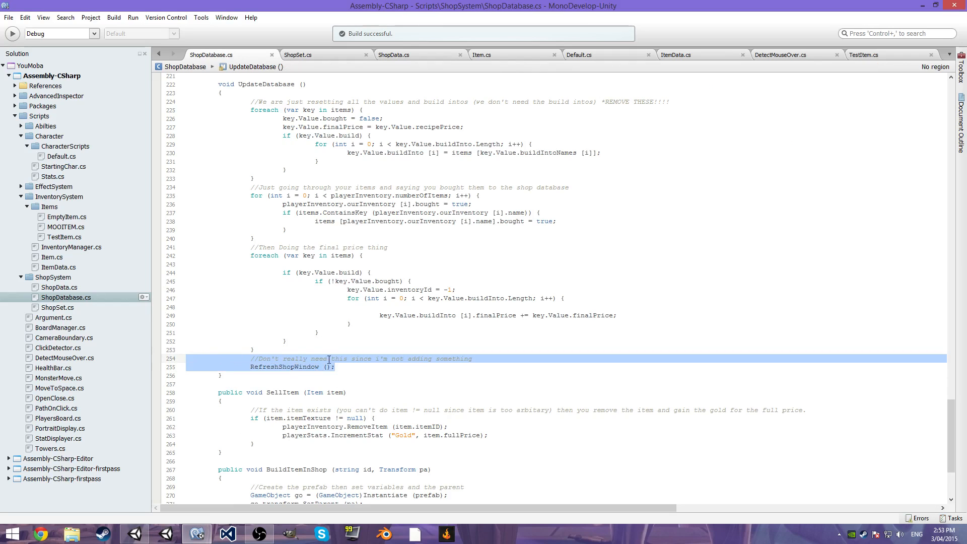
{"action": "mouse_move", "coordinate": [504, 368]}
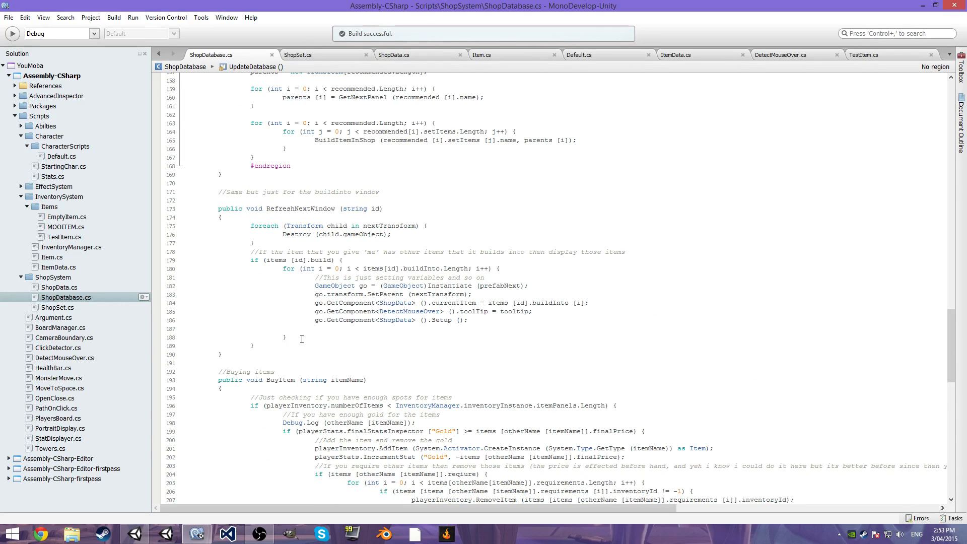
{"action": "scroll", "scroll_direction": "up", "scroll_amount": 3}
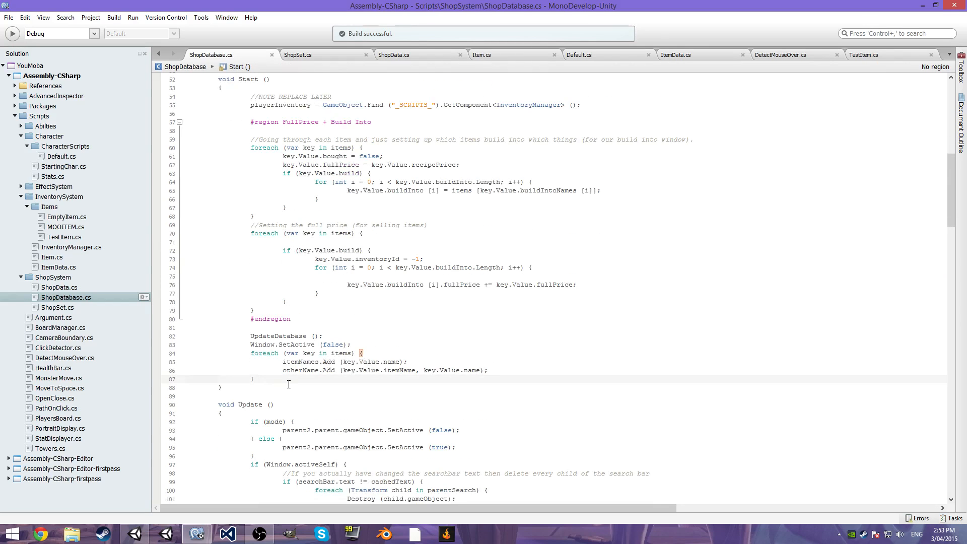
{"action": "scroll", "scroll_direction": "down", "scroll_amount": 3}
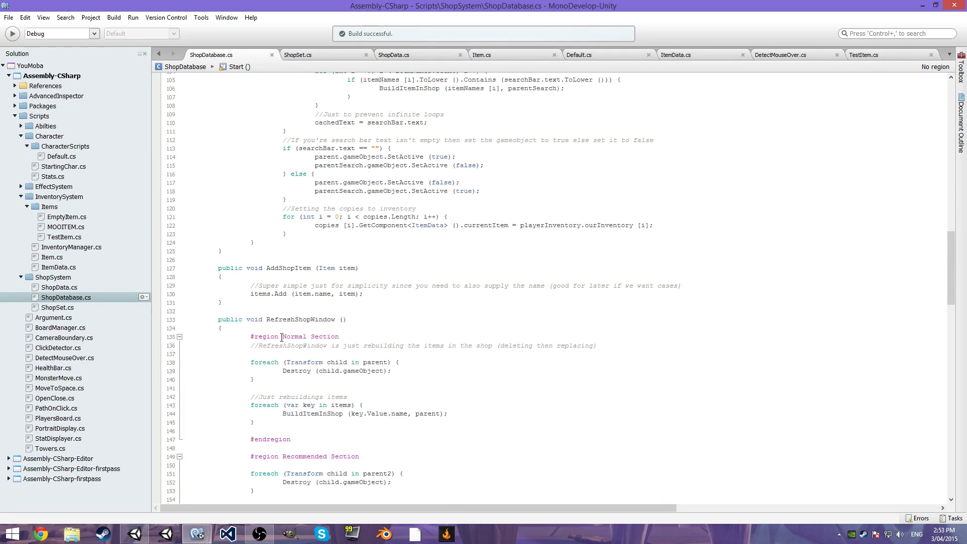
{"action": "scroll", "scroll_direction": "up", "scroll_amount": 3}
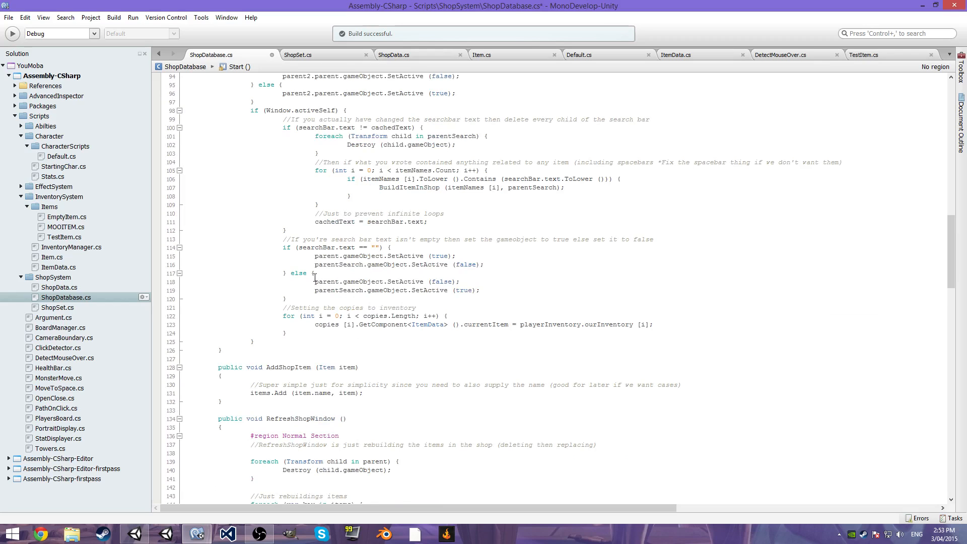
Add a RefreshShopWindow(); call in Start right after UpdateDatabase().
{"action": "type", "text": "Ref"}
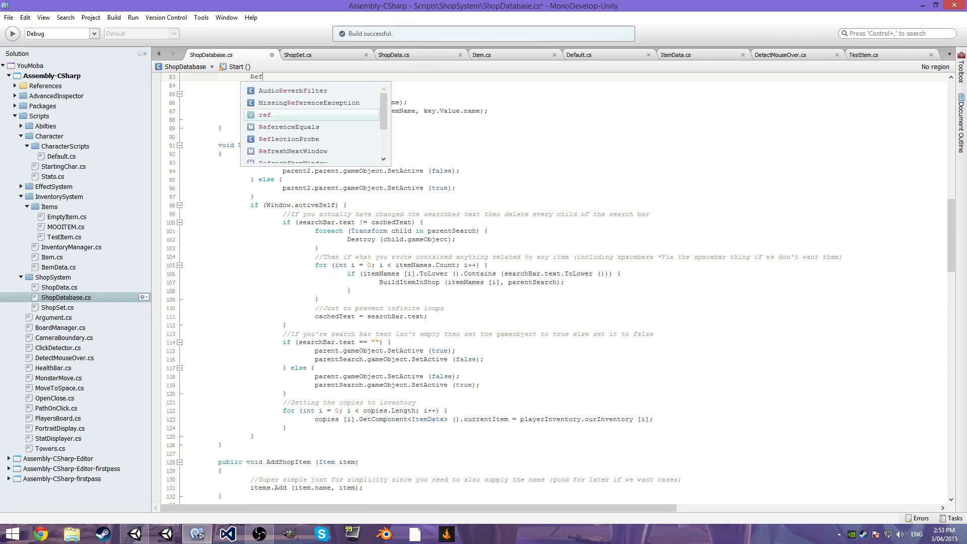
{"action": "type", "text": "RefreshShopWindow"}
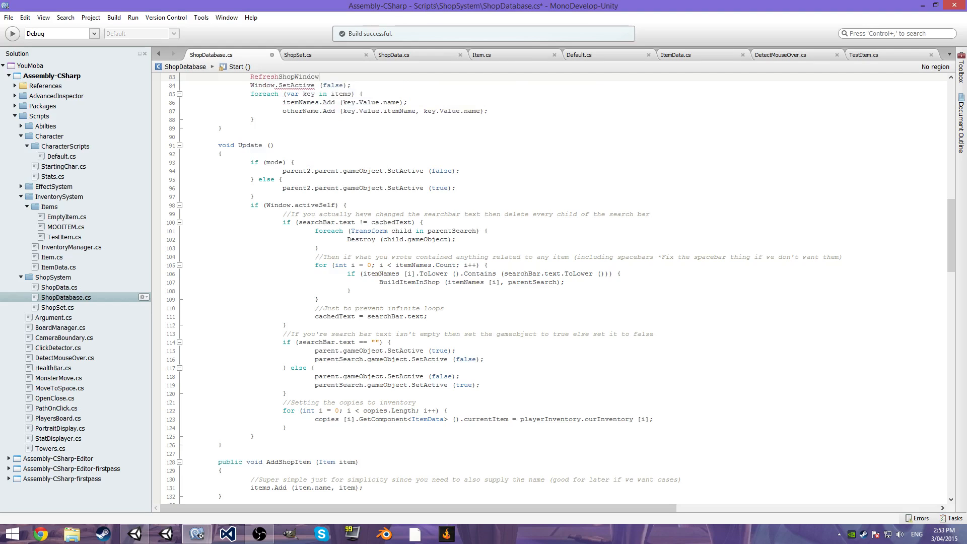
{"action": "type", "text": "();"}
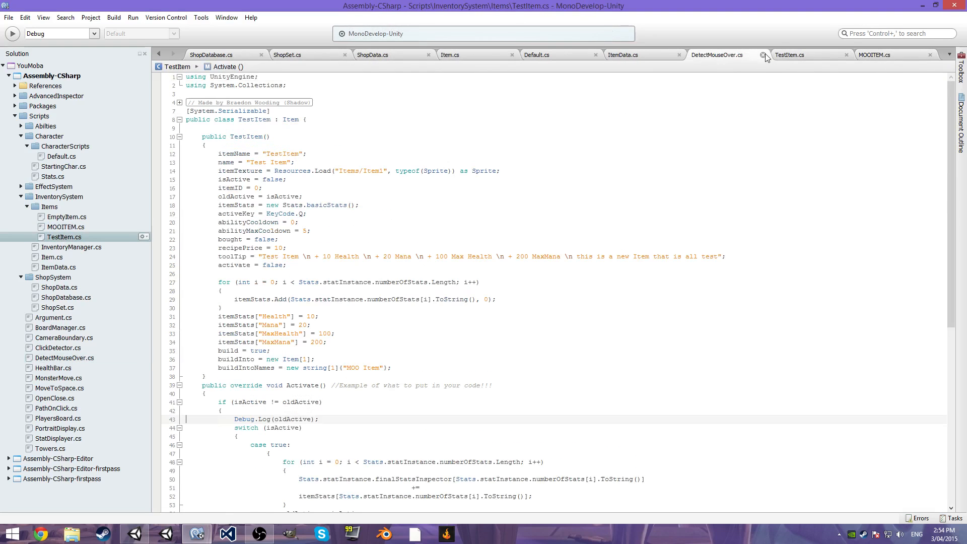
Close DetectMouseOver.cs and check the item names in MOOITEM.cs and TestItem.cs.
{"action": "left_click", "coordinate": [762, 54]}
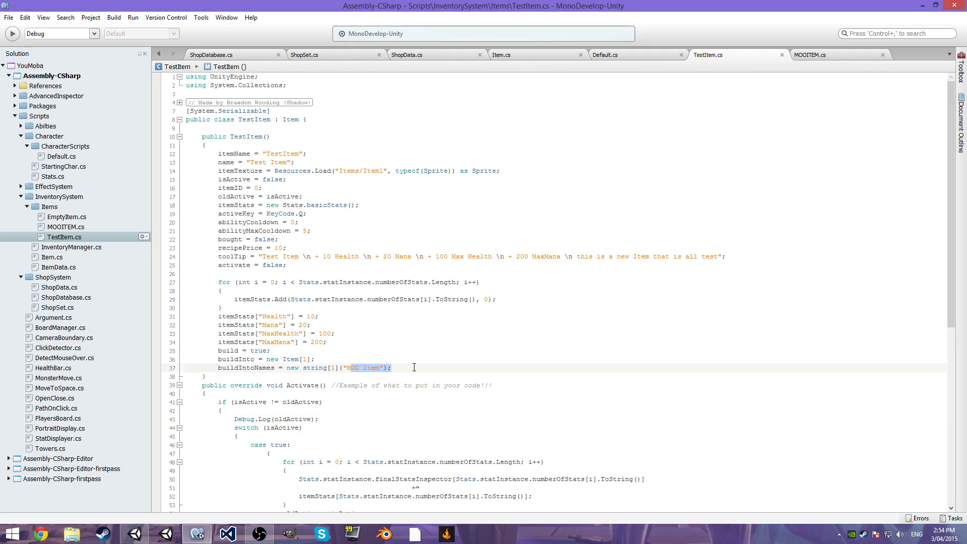
{"action": "left_click", "coordinate": [813, 54]}
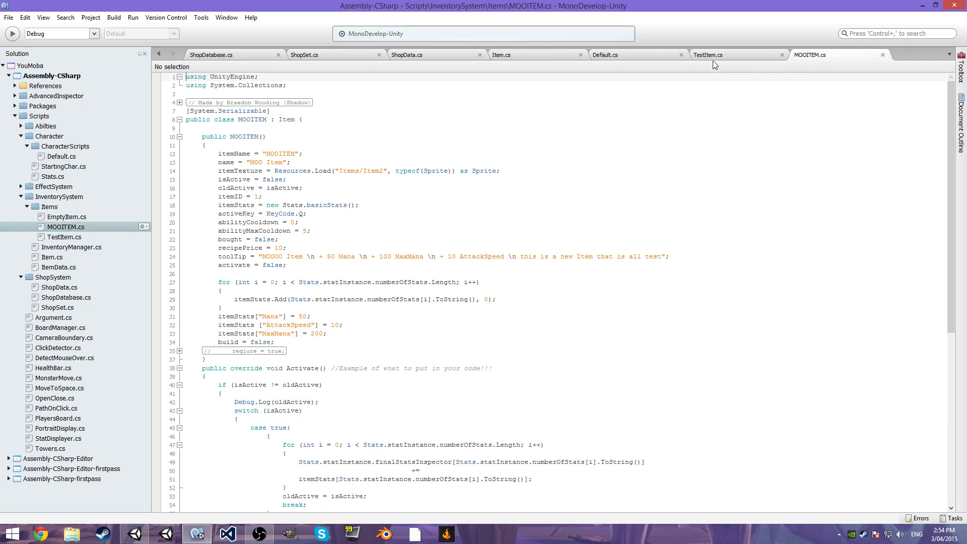
{"action": "left_click", "coordinate": [709, 54]}
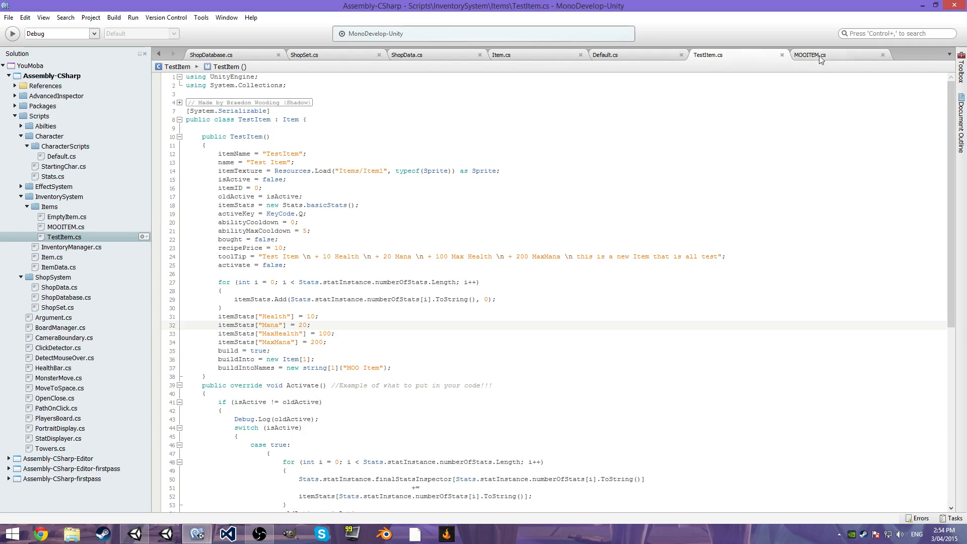
{"action": "mouse_move", "coordinate": [819, 59]}
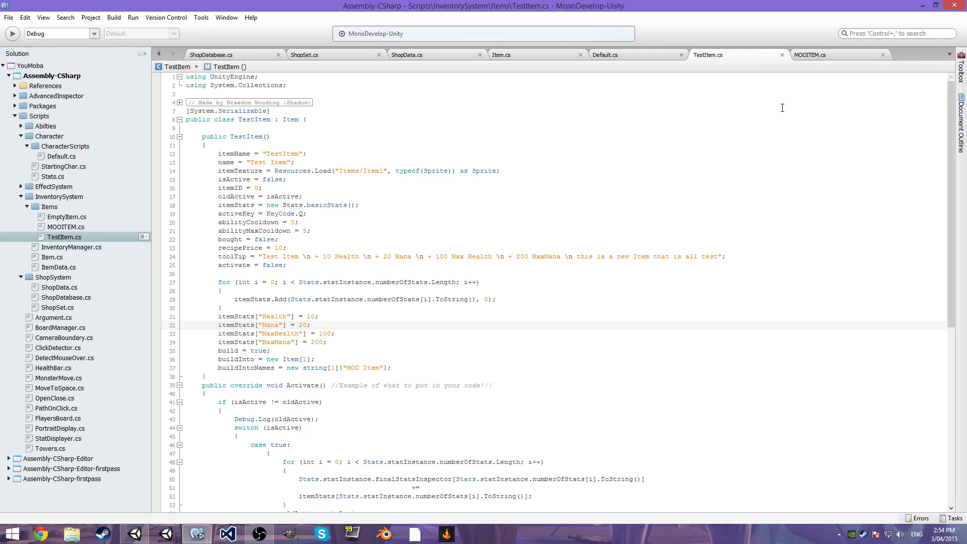
Return to ShopDatabase.cs and scroll to the BuyItem method.
{"action": "left_click", "coordinate": [226, 55]}
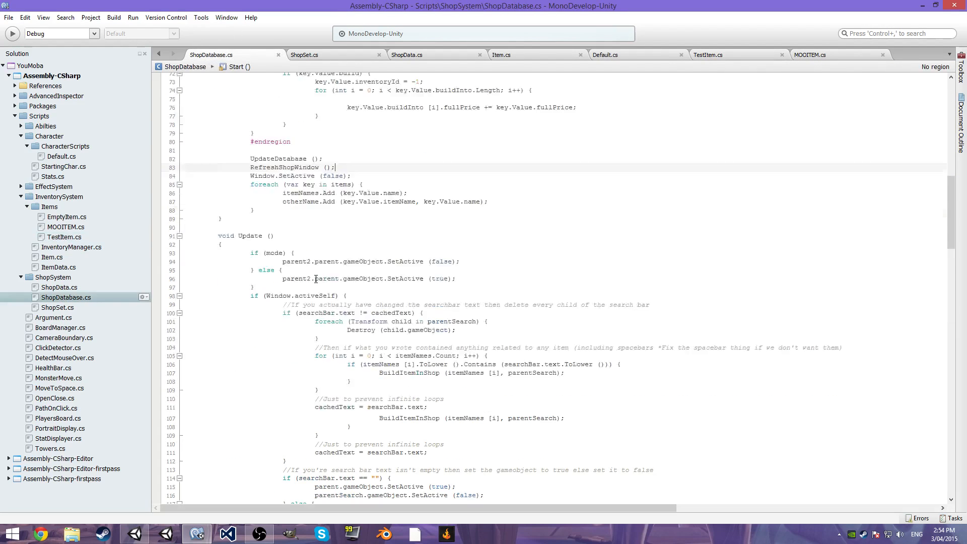
{"action": "scroll", "scroll_direction": "down", "scroll_amount": 3}
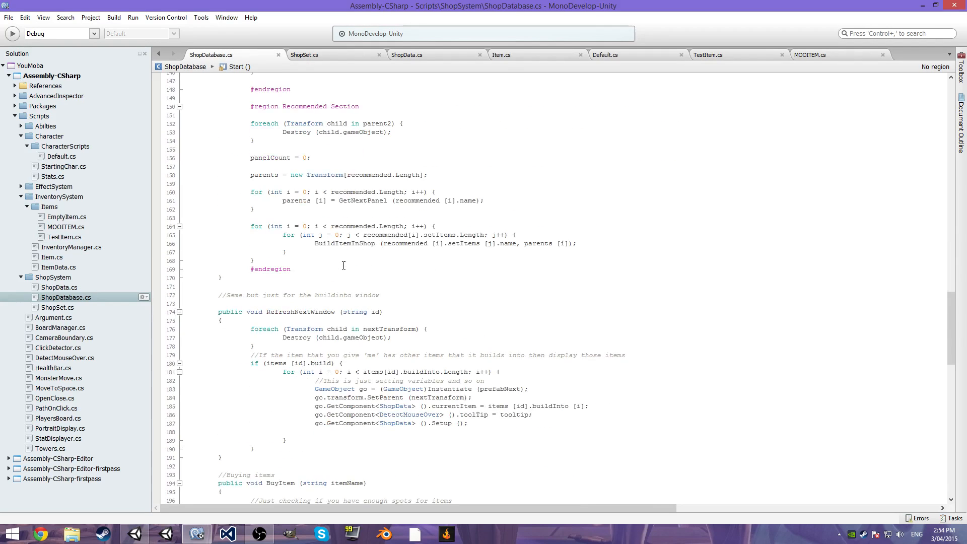
{"action": "scroll", "scroll_direction": "down", "scroll_amount": 3}
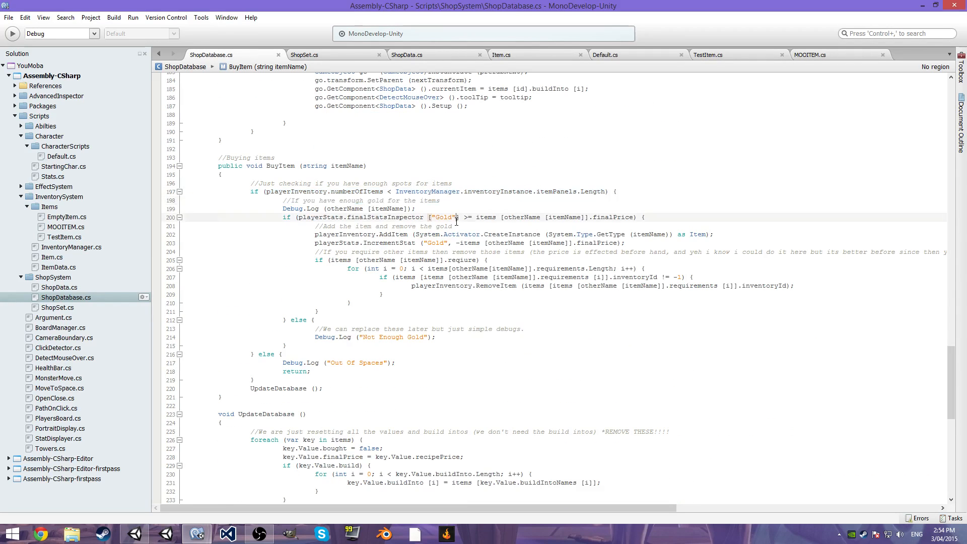
{"action": "mouse_move", "coordinate": [421, 250]}
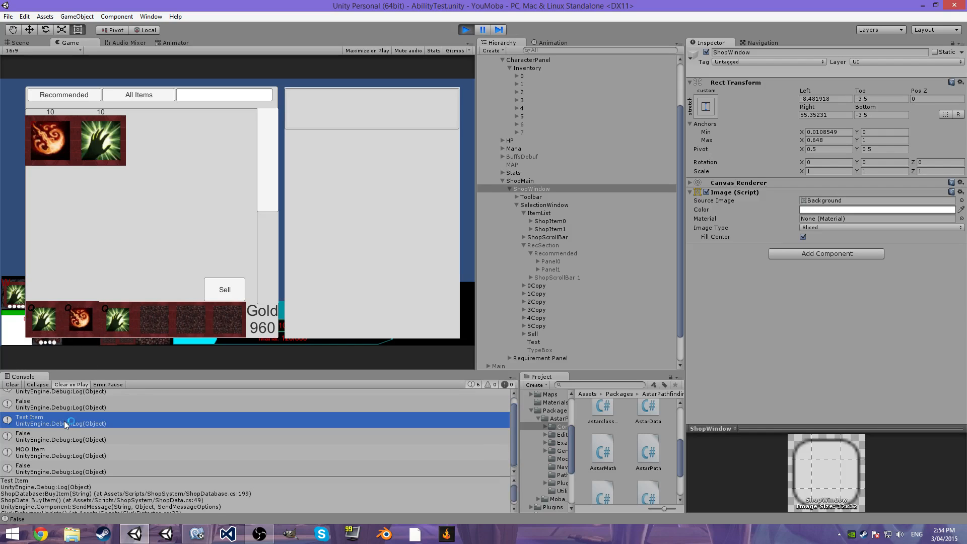
Restart the game, buy the green claw item and select an empty inventory slot, leaving 980 gold.
{"action": "left_click", "coordinate": [60, 436]}
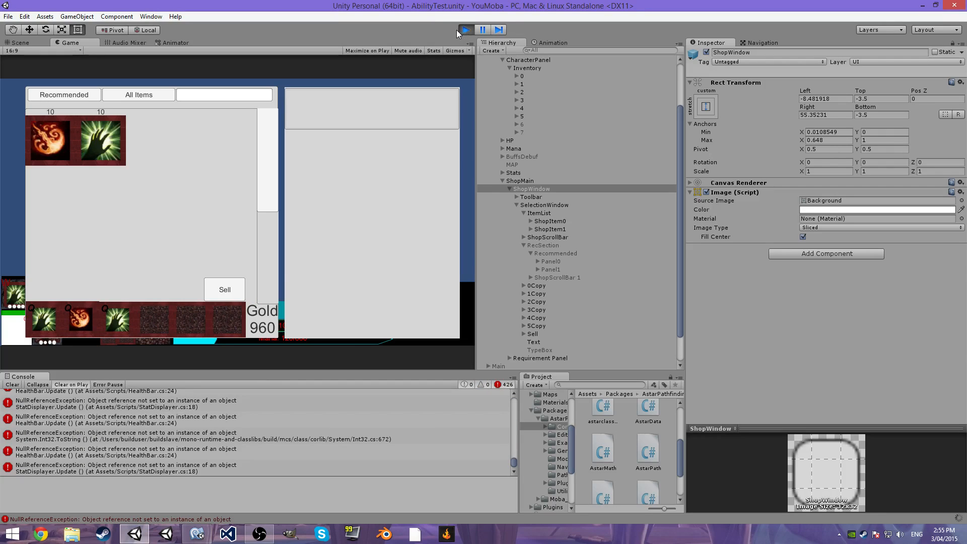
{"action": "left_click", "coordinate": [461, 29]}
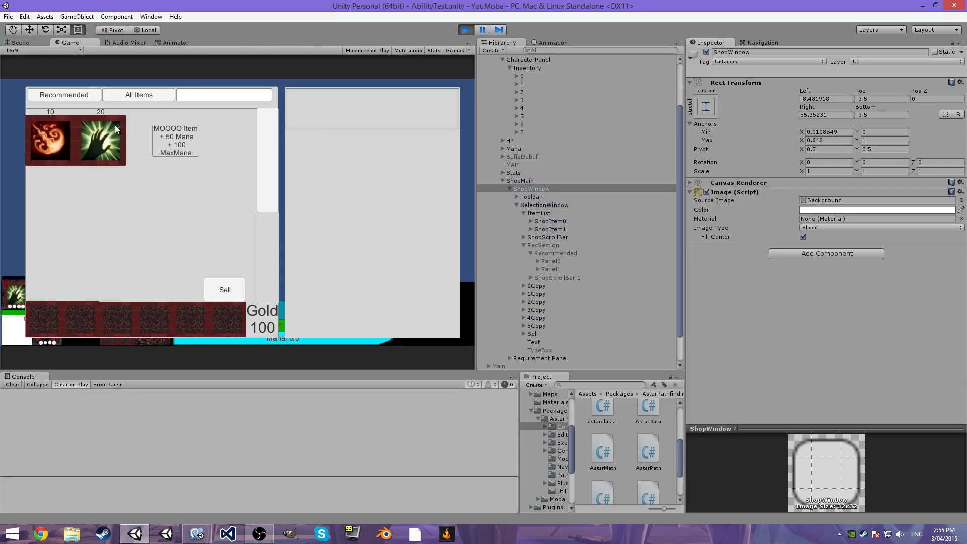
{"action": "left_click", "coordinate": [101, 140]}
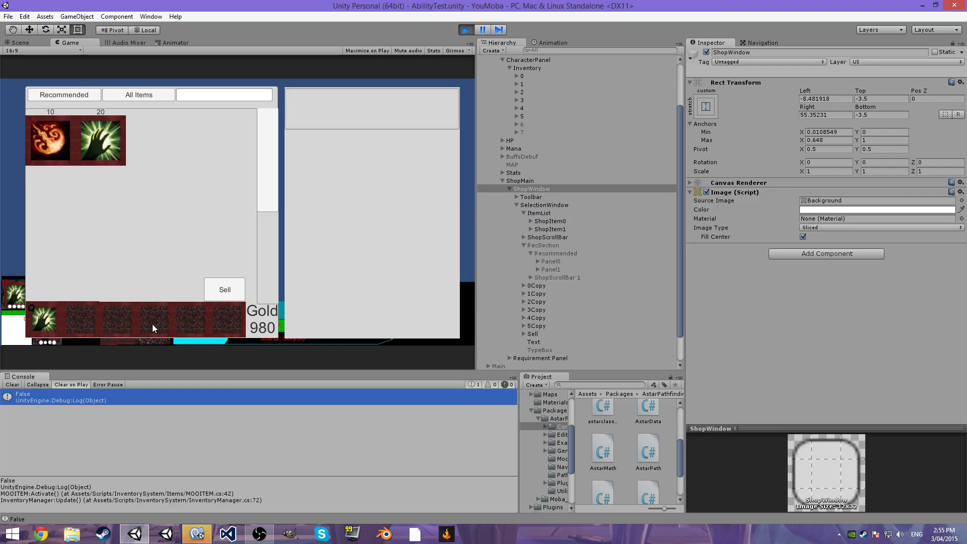
{"action": "left_click", "coordinate": [195, 533]}
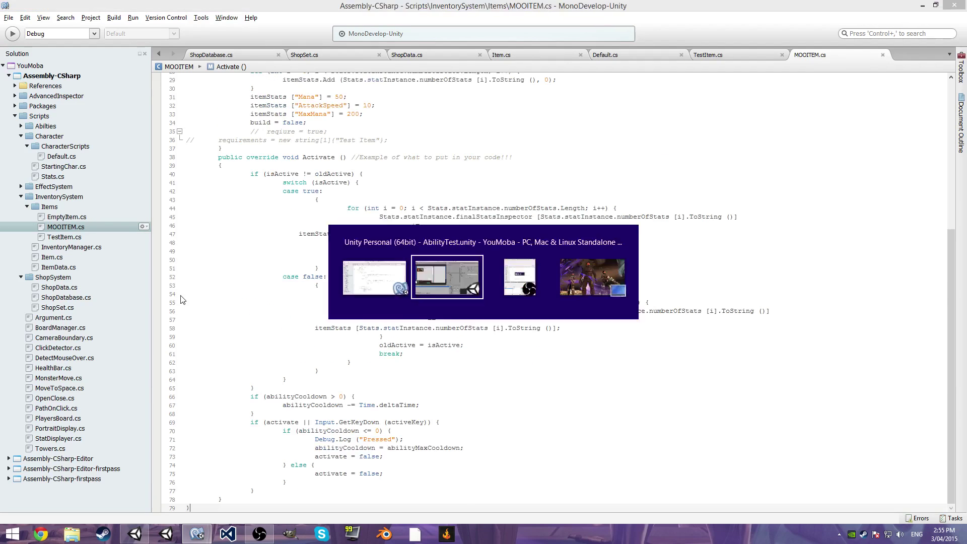
Buy two more shop items including MOOOO, leaving three items and 960 gold.
{"action": "left_click", "coordinate": [447, 276]}
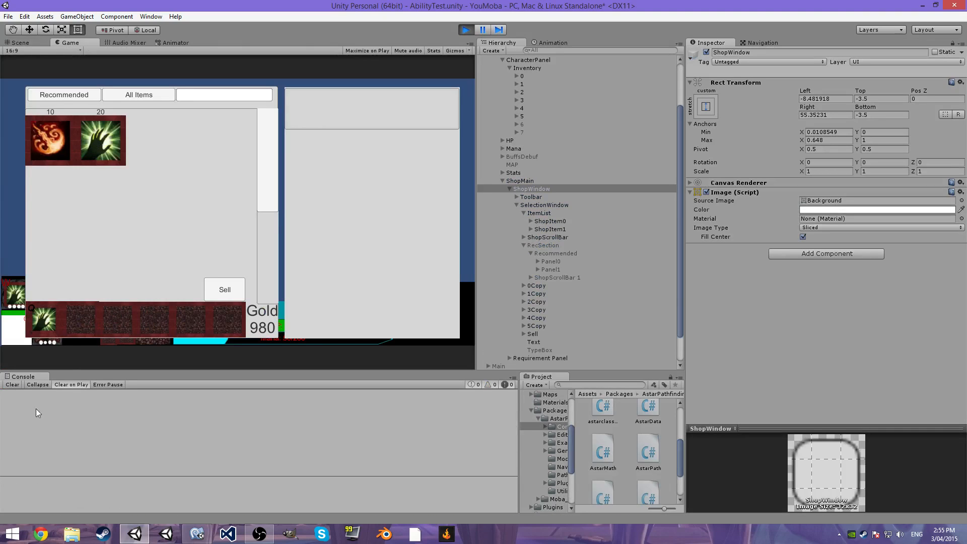
{"action": "left_click", "coordinate": [98, 139]}
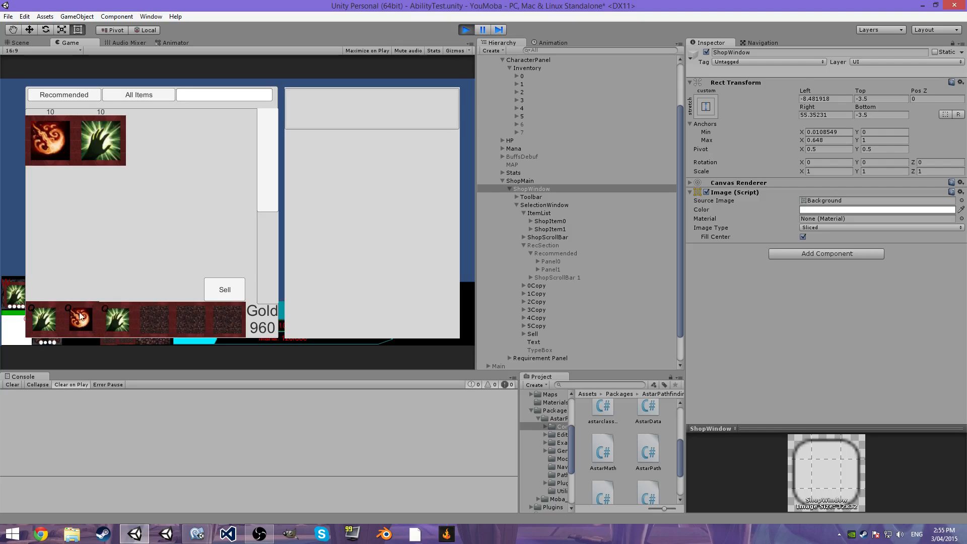
{"action": "mouse_move", "coordinate": [122, 143]}
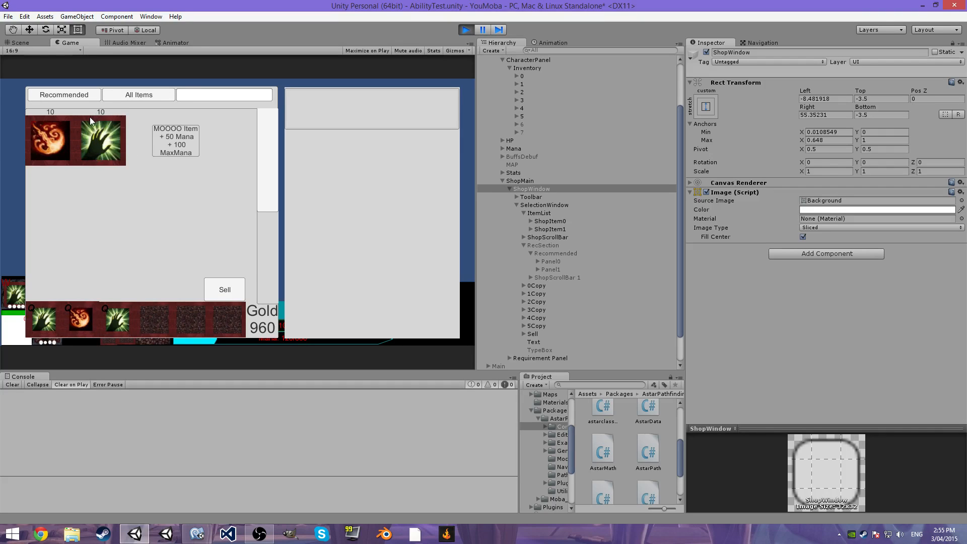
{"action": "left_click", "coordinate": [195, 533]}
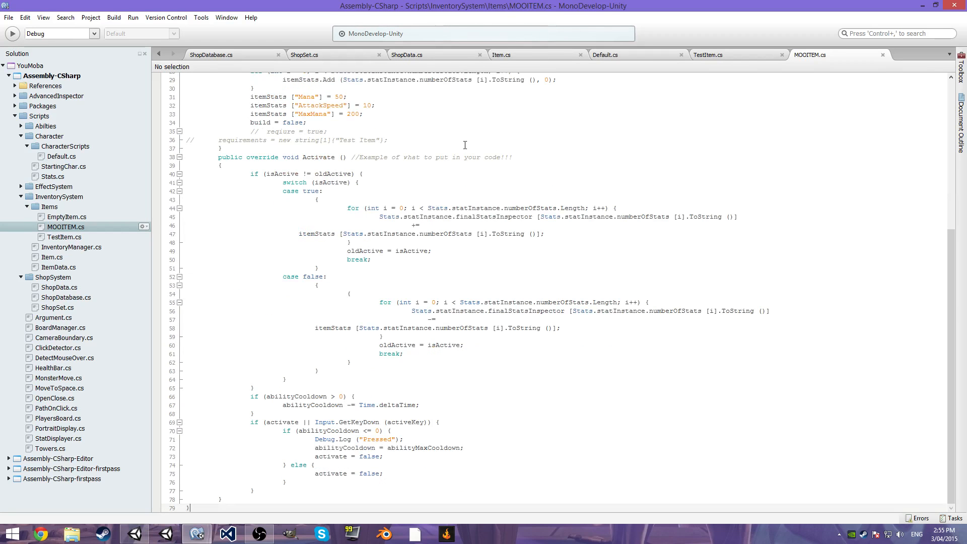
Review the UpdateDatabase method in ShopDatabase.cs.
{"action": "left_click", "coordinate": [223, 54]}
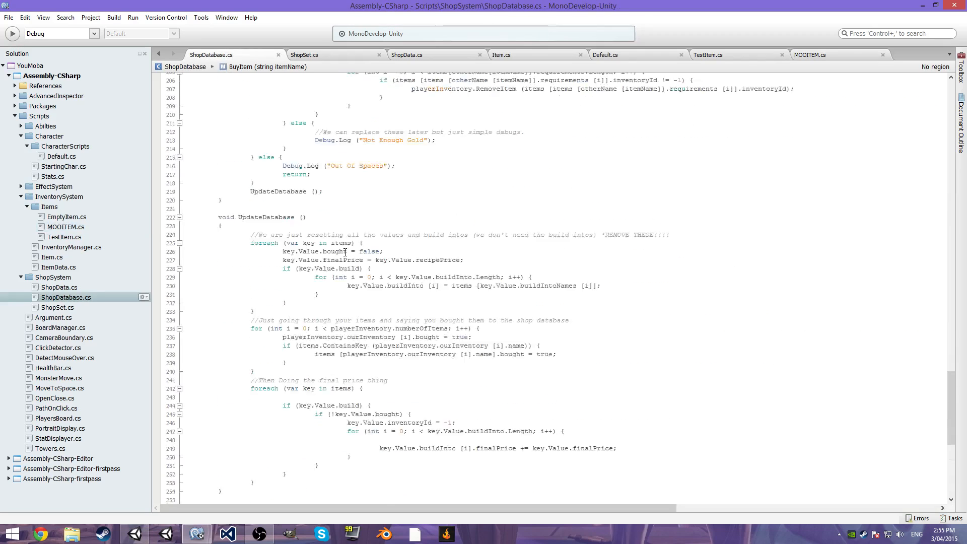
{"action": "scroll", "scroll_direction": "down", "scroll_amount": 3}
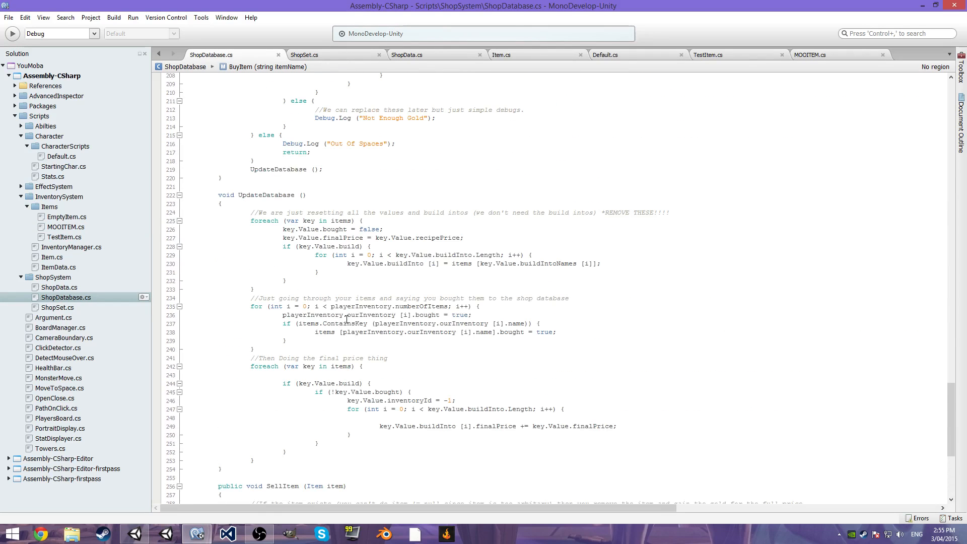
{"action": "mouse_move", "coordinate": [311, 236]}
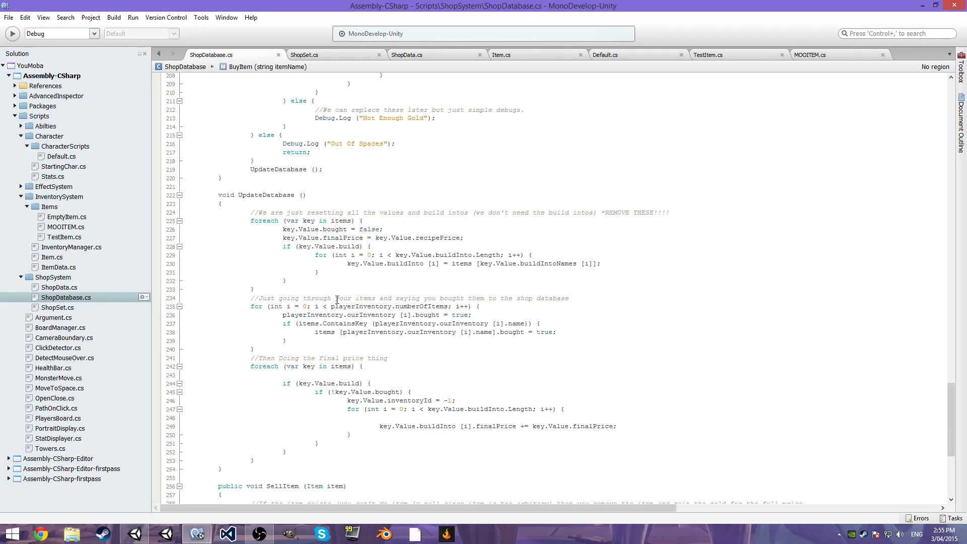
{"action": "mouse_move", "coordinate": [341, 292]}
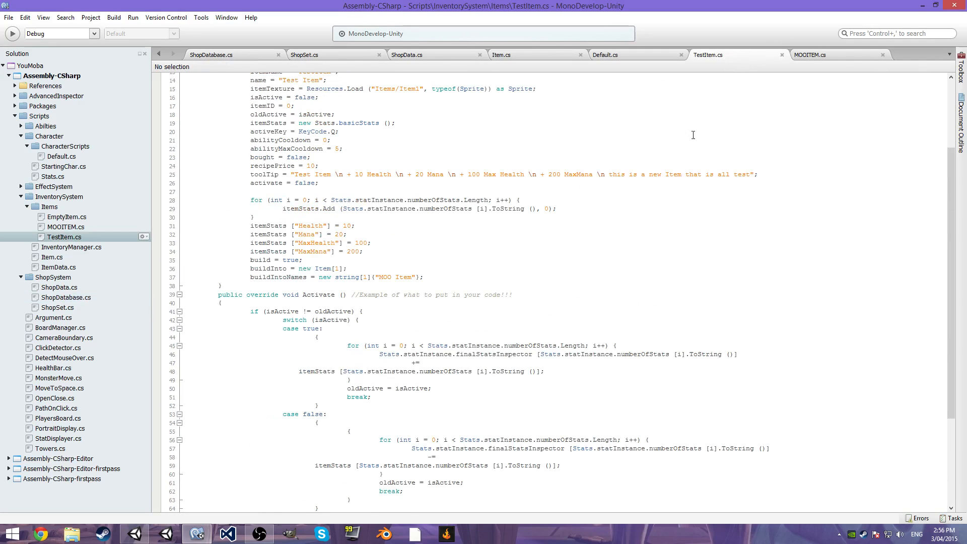
Compare TestItem and Default, uncomment MOOITEM's require lines so it needs Test Item, return to ShopDatabase.
{"action": "left_click", "coordinate": [818, 55]}
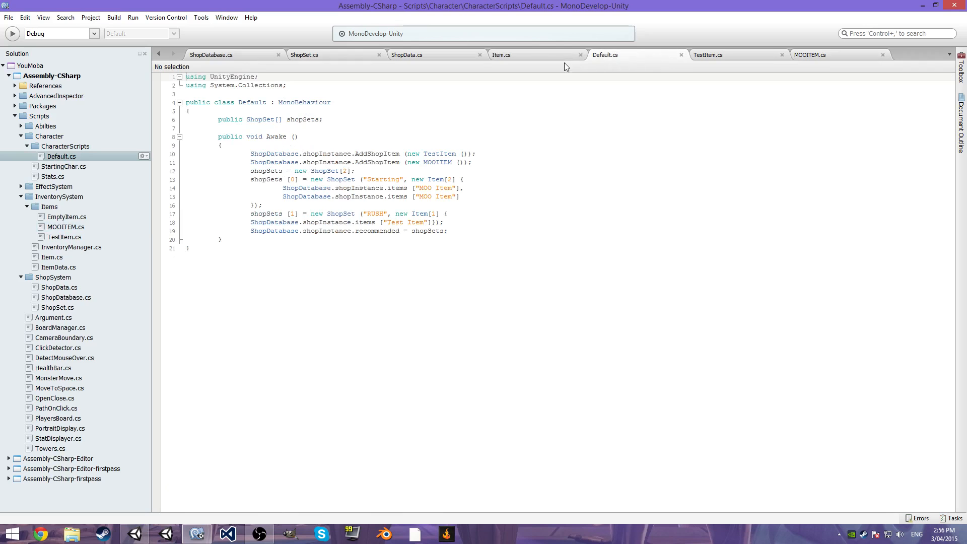
{"action": "left_click", "coordinate": [816, 54]}
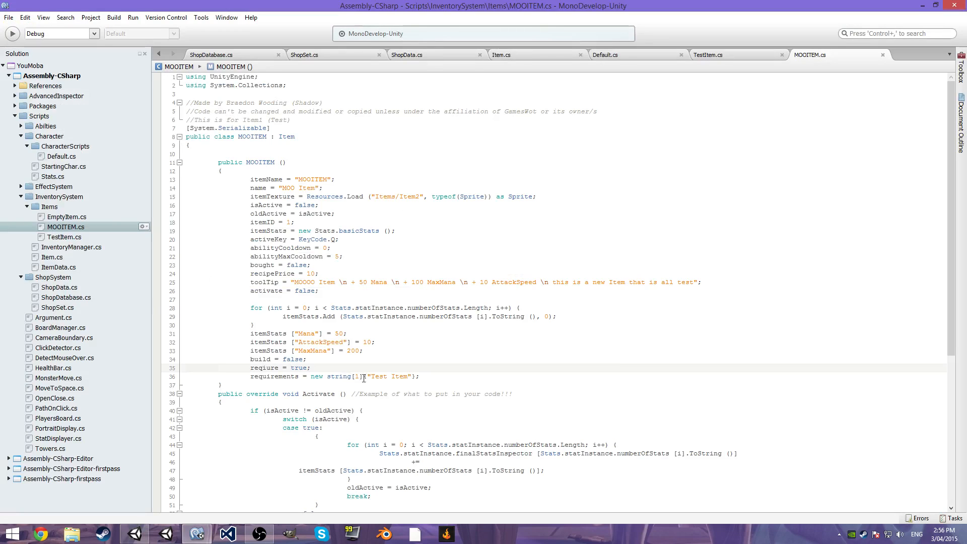
{"action": "left_click", "coordinate": [709, 55]}
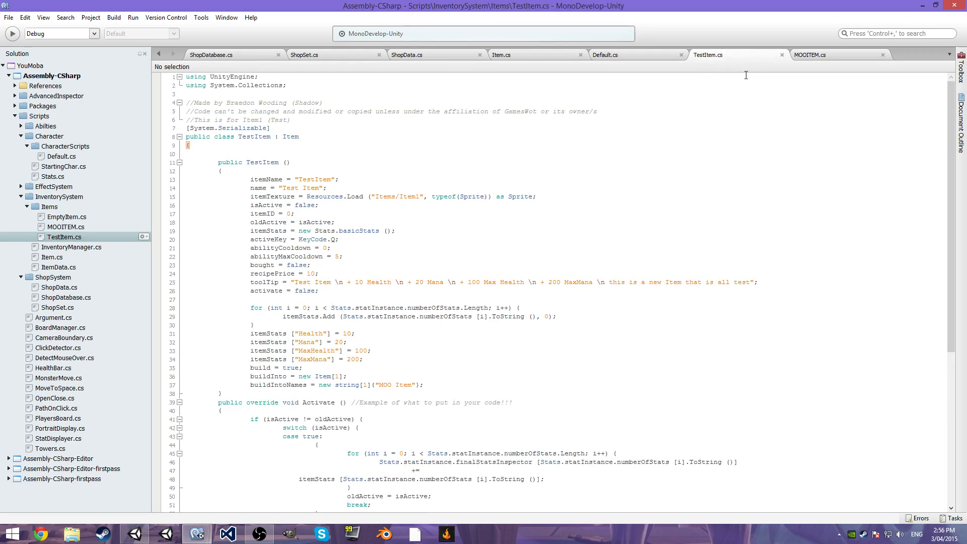
{"action": "left_click", "coordinate": [810, 54]}
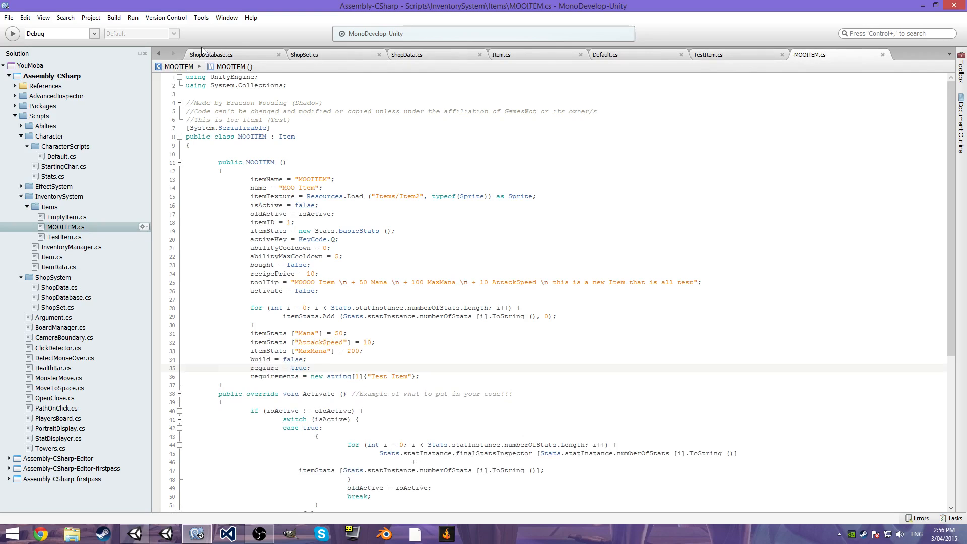
{"action": "left_click", "coordinate": [221, 54]}
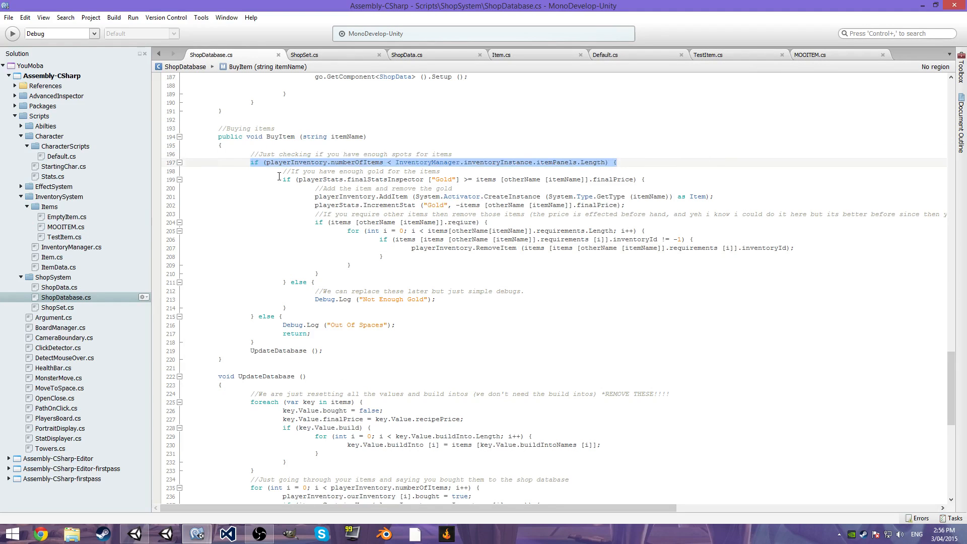
Add Debug.Log("require") inside BuyItem's requirement check.
{"action": "left_click_drag", "start_coordinate": [281, 179], "coordinate": [526, 221]}
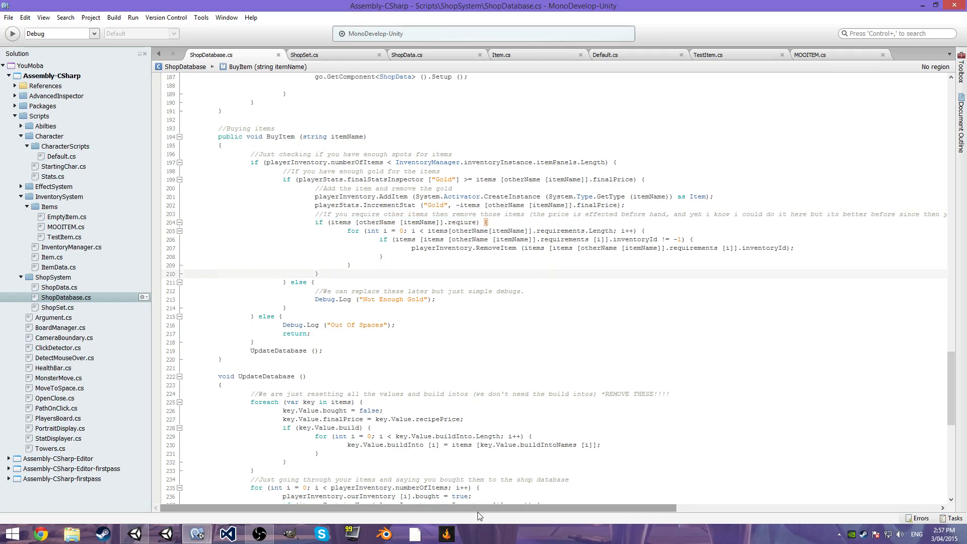
{"action": "scroll", "scroll_direction": "right", "scroll_amount": 3}
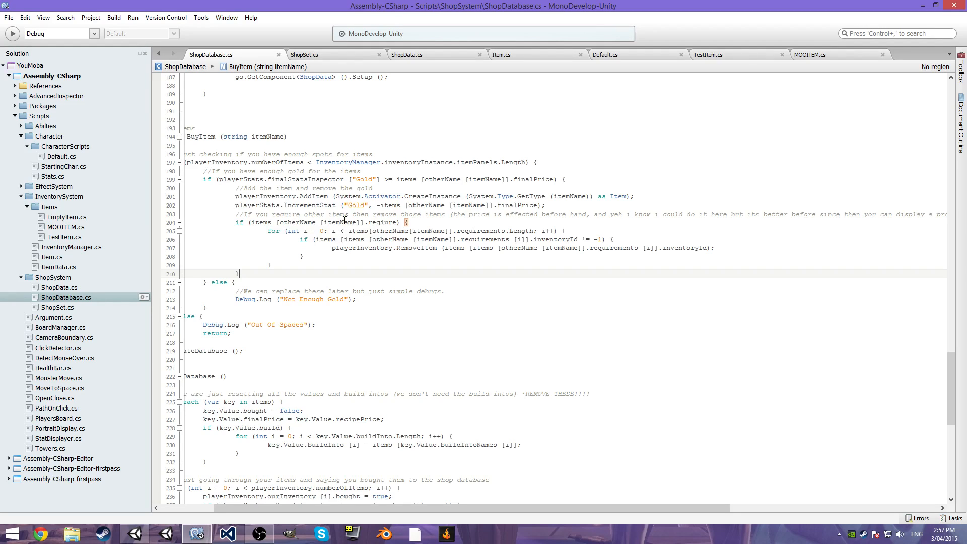
{"action": "mouse_move", "coordinate": [378, 221]}
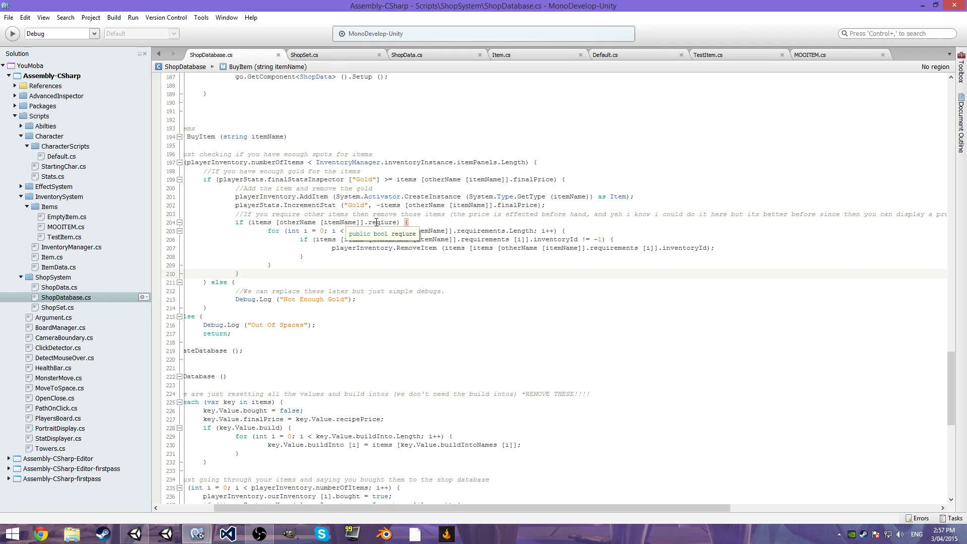
{"action": "type", "text": "D"}
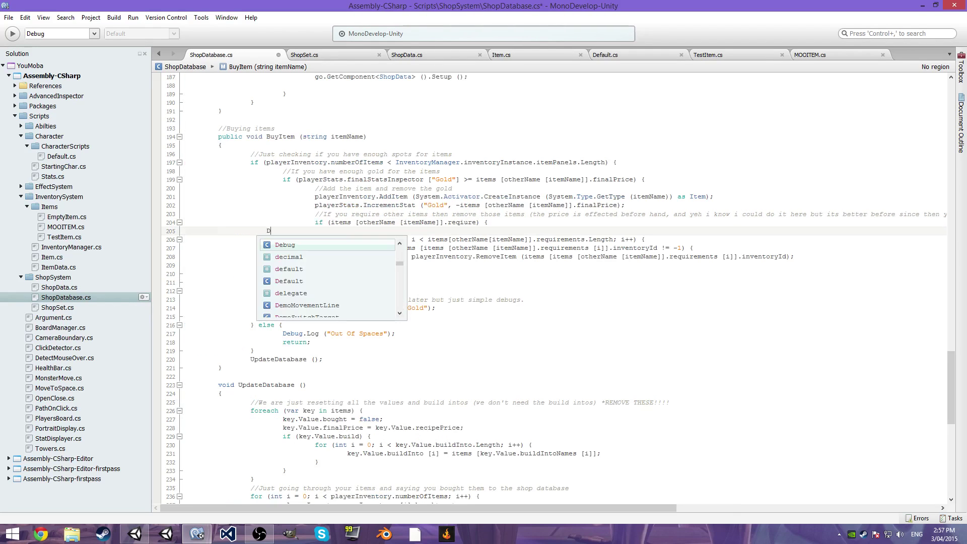
{"action": "type", "text": "Debug.Log("}
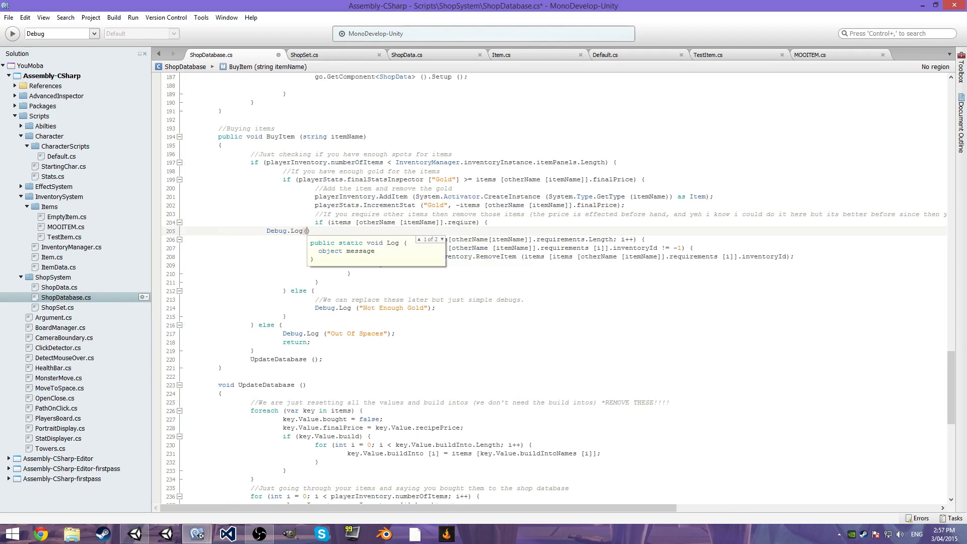
{"action": "type", "text": "\"require\""}
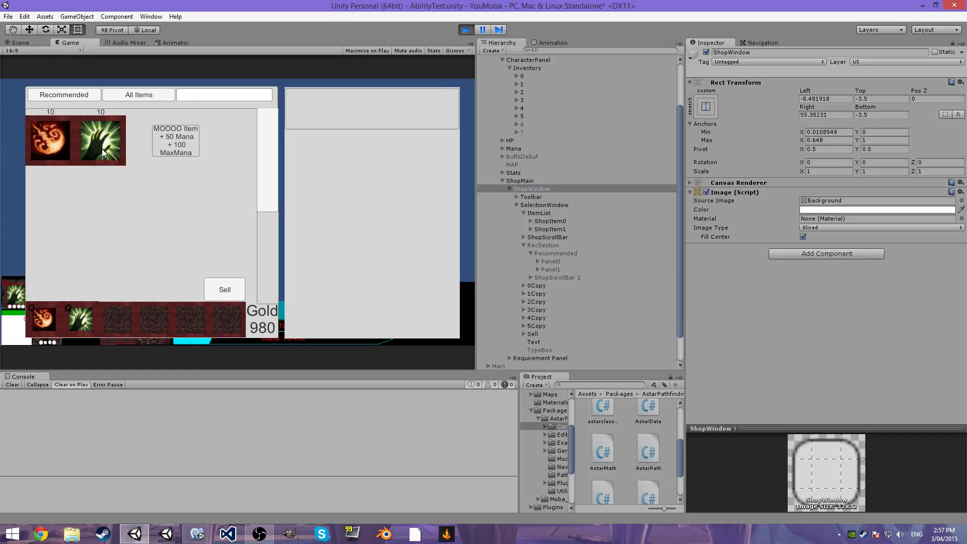
Buy an item to log "require", then inspect the Shop object's Shop Database and collapse Item Names.
{"action": "left_click", "coordinate": [100, 140]}
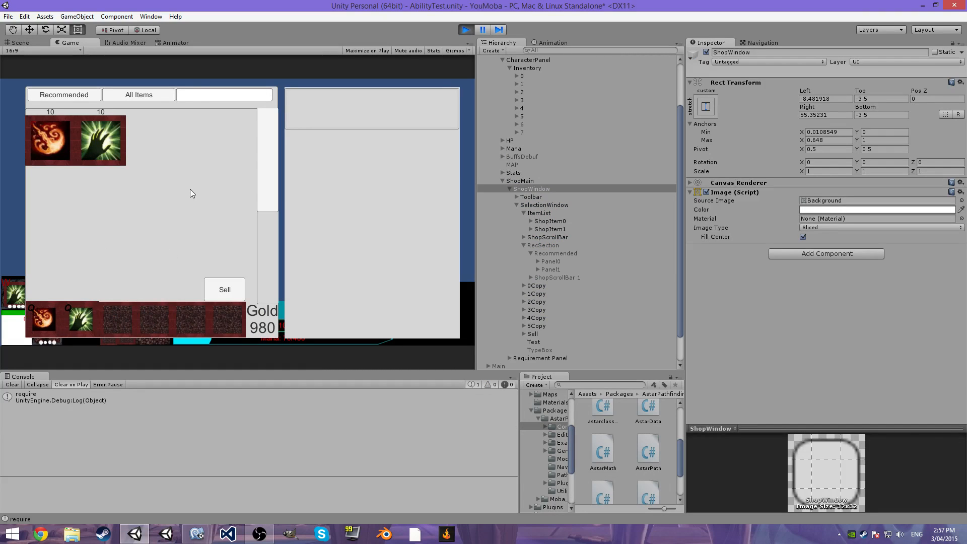
{"action": "scroll", "scroll_direction": "down", "scroll_amount": 3}
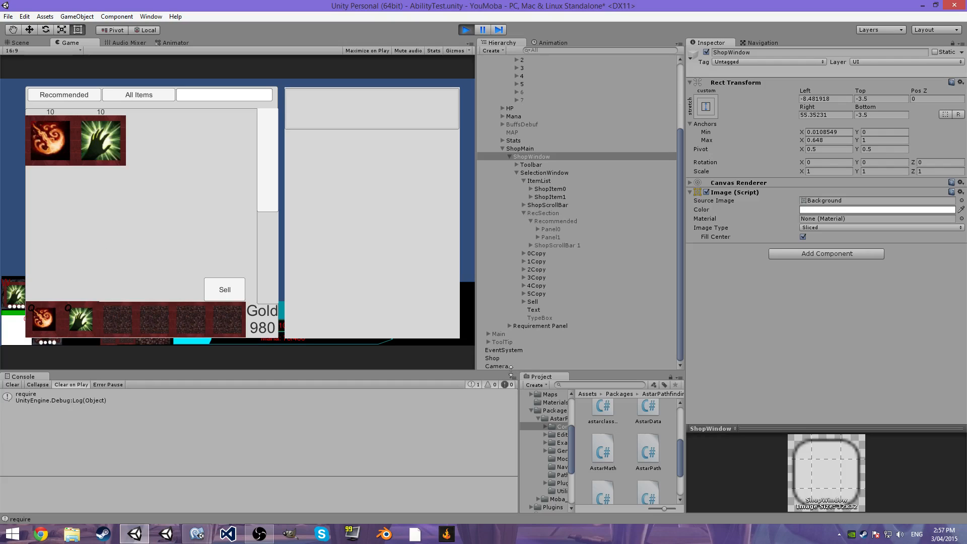
{"action": "left_click", "coordinate": [491, 358]}
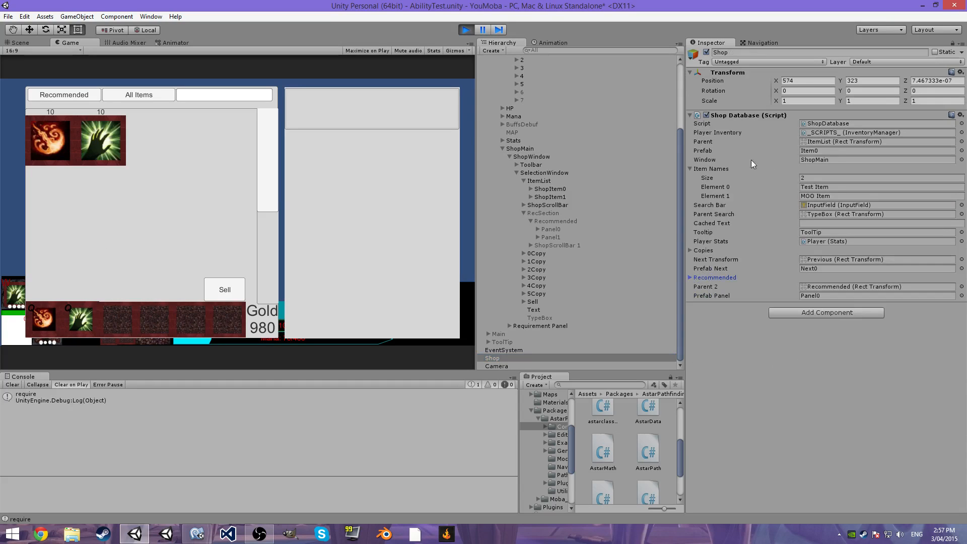
{"action": "left_click", "coordinate": [690, 169]}
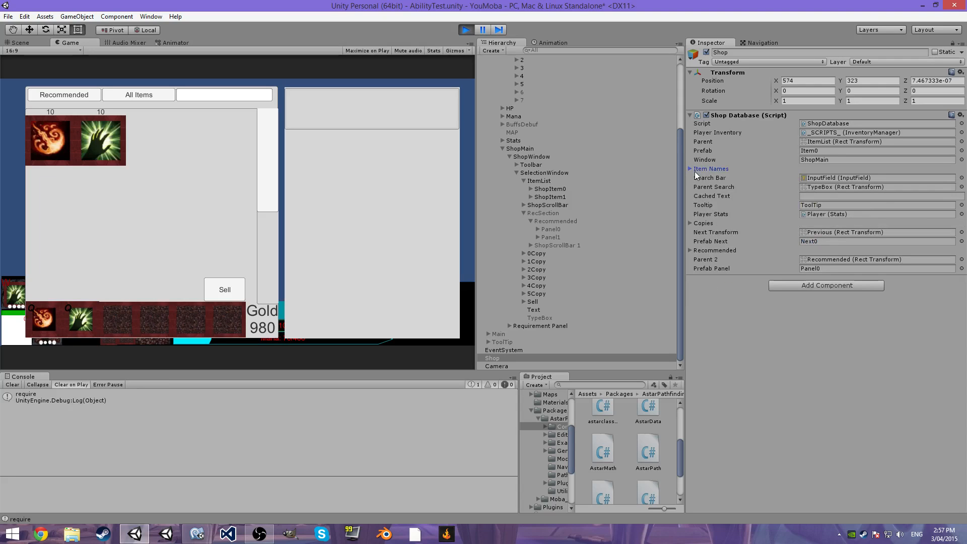
{"action": "left_click", "coordinate": [462, 28]}
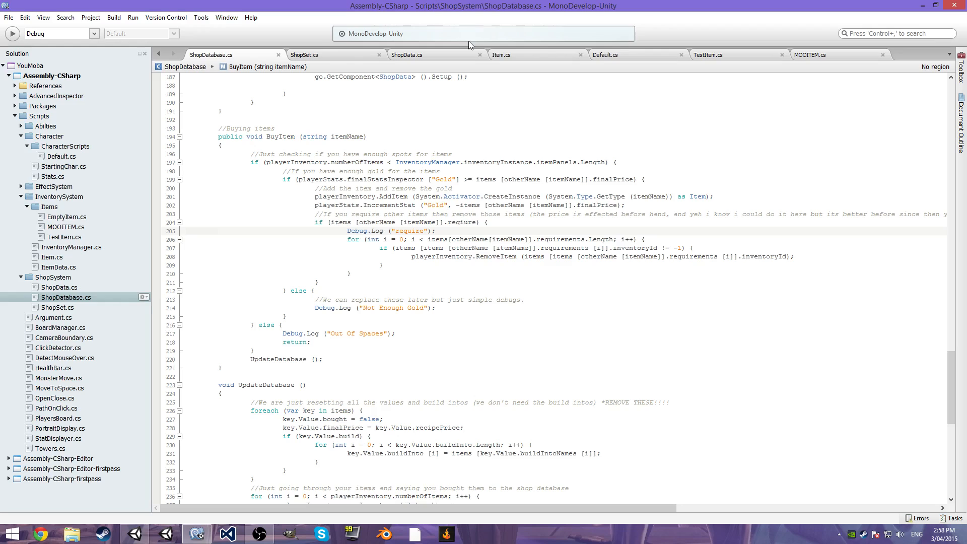
Open InventoryManager.cs and scroll to the RemoveItem(int itemID) method.
{"action": "left_click", "coordinate": [712, 54]}
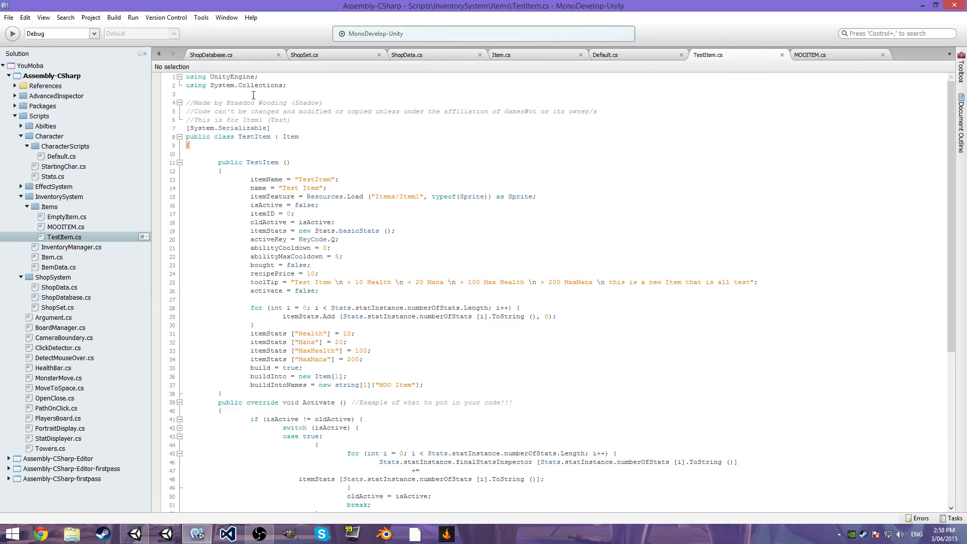
{"action": "left_click", "coordinate": [217, 54]}
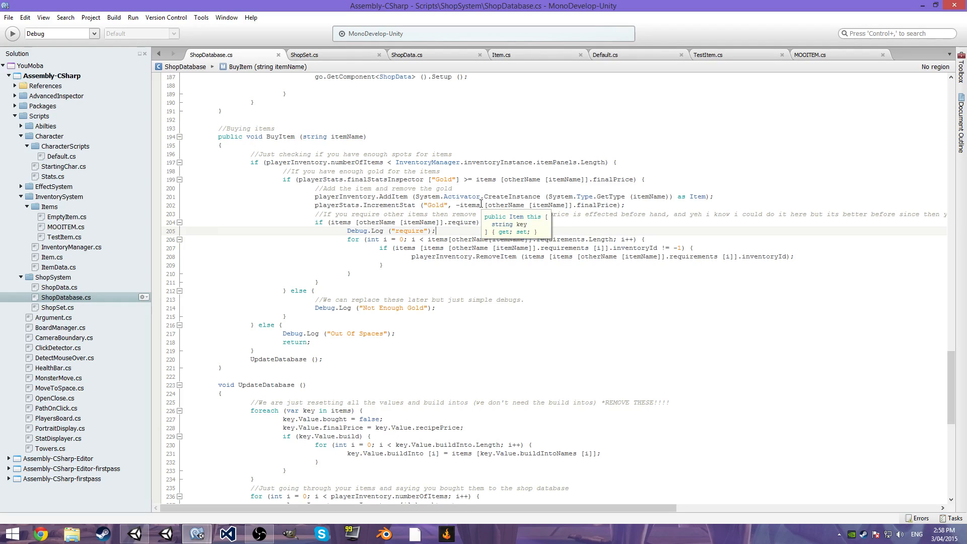
{"action": "mouse_move", "coordinate": [147, 366]}
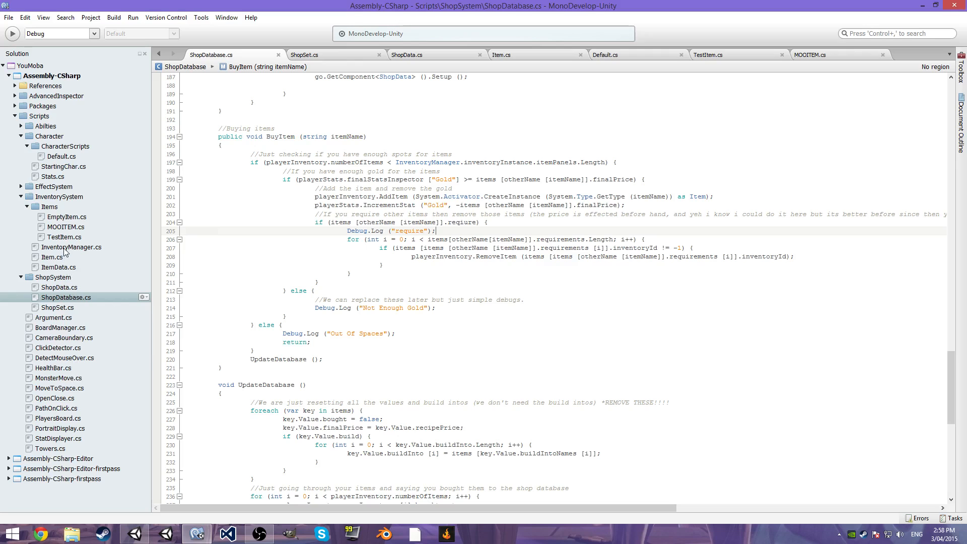
{"action": "double_click", "coordinate": [72, 247]}
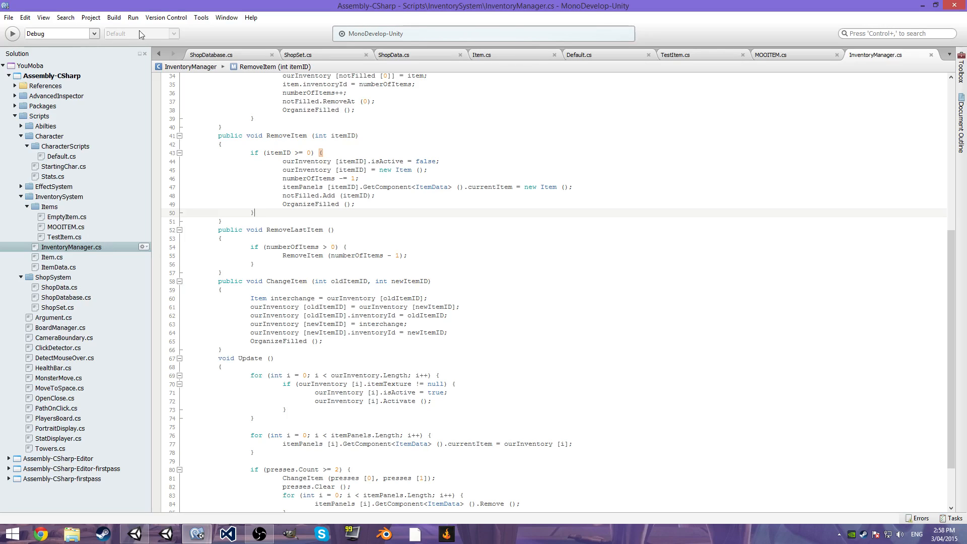
Start a Debug.Log( line inside BuyItem's requirements loop in ShopDatabase.cs.
{"action": "left_click", "coordinate": [223, 54]}
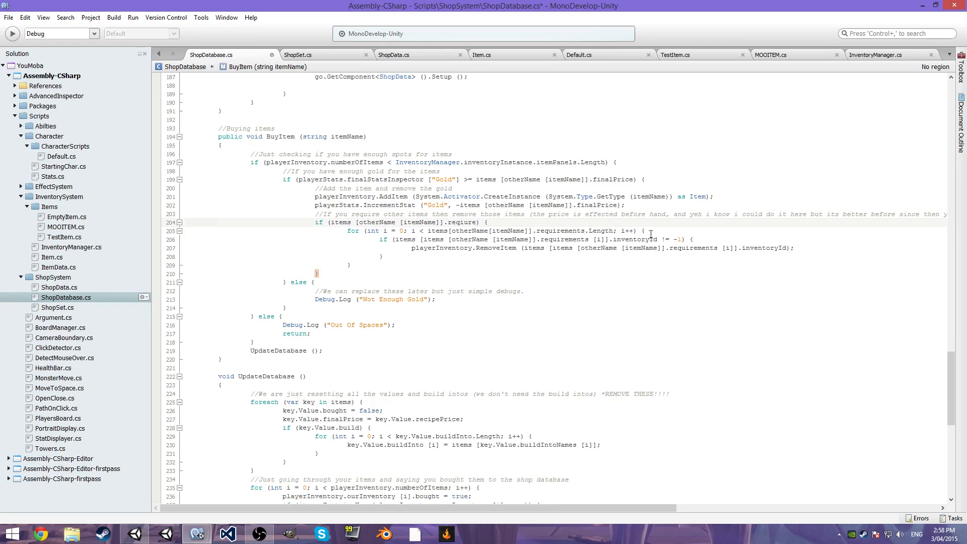
{"action": "type", "text": "D"}
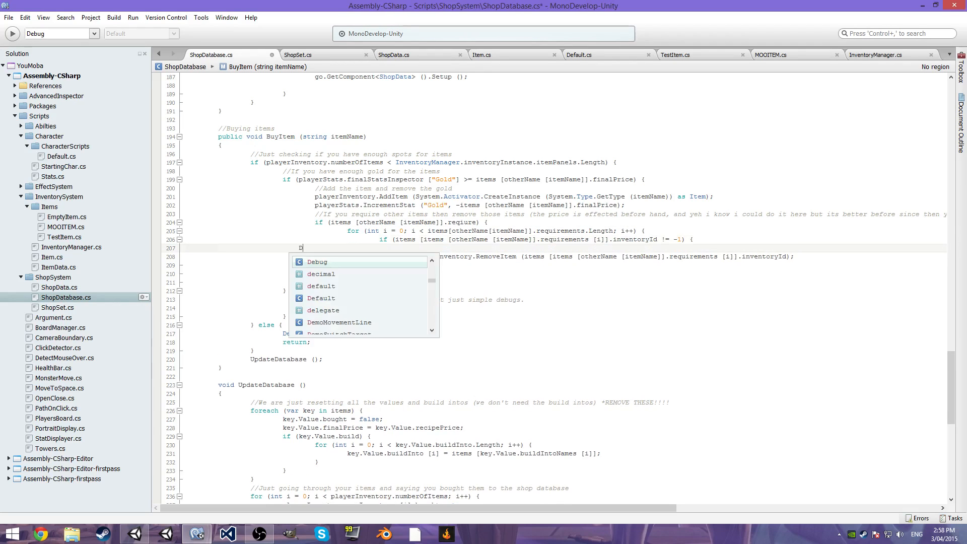
{"action": "type", "text": "ebug.Log"}
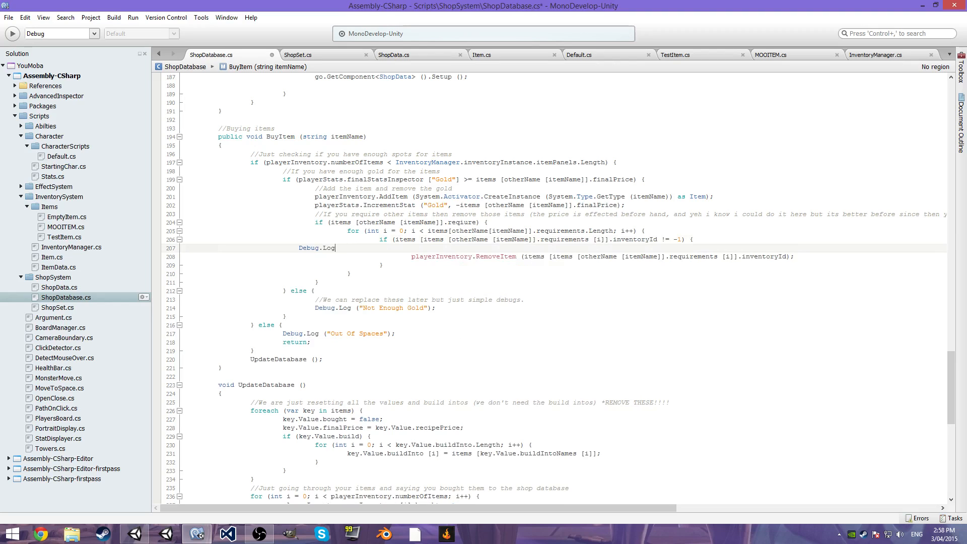
{"action": "type", "text": "("}
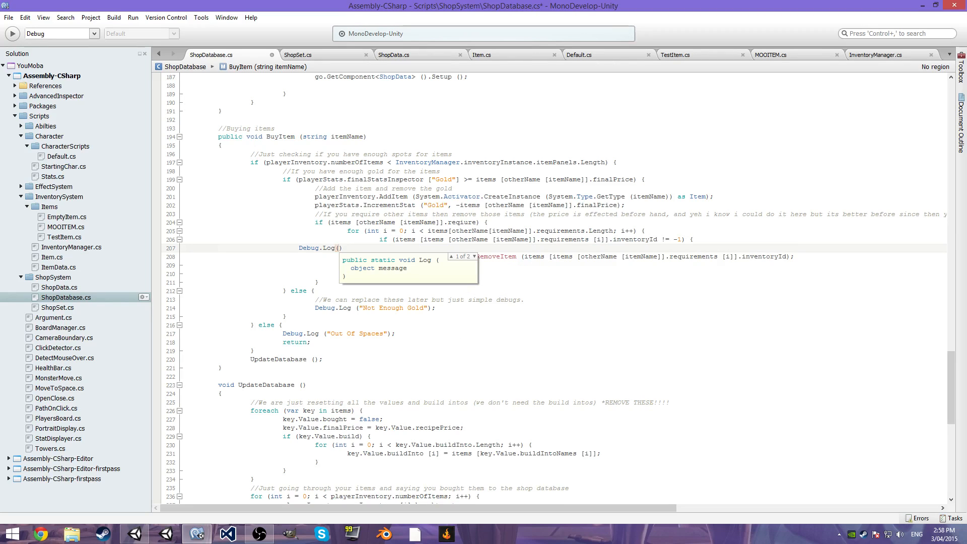
{"action": "type", "text": "ine"}
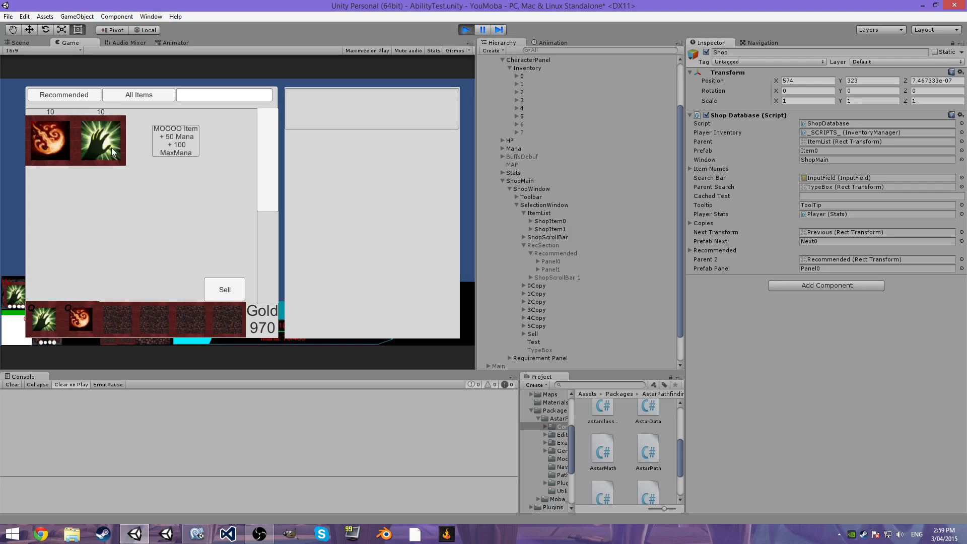
Compare inventory slots 0 and 1 in the Inspector, holding Test Item and MOO Item.
{"action": "left_click", "coordinate": [101, 140]}
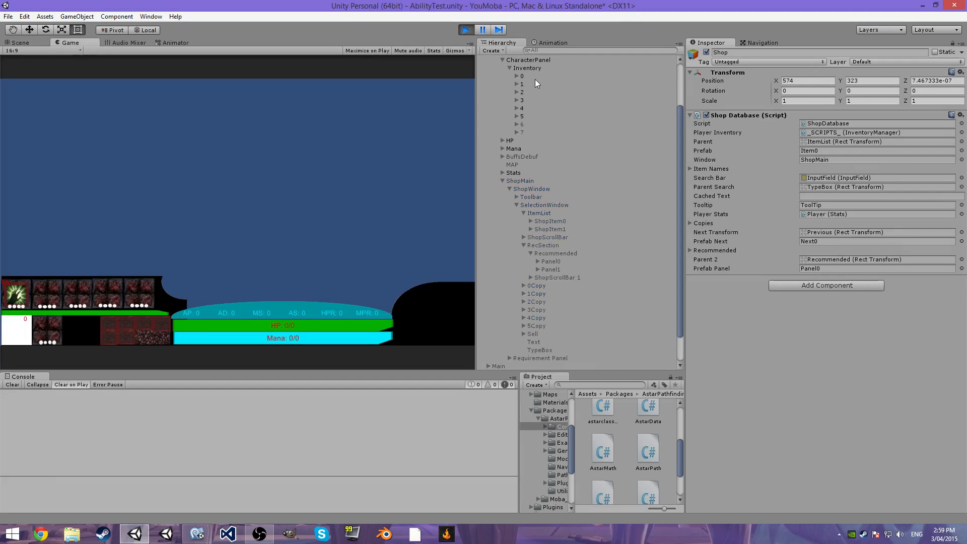
{"action": "left_click", "coordinate": [526, 67]}
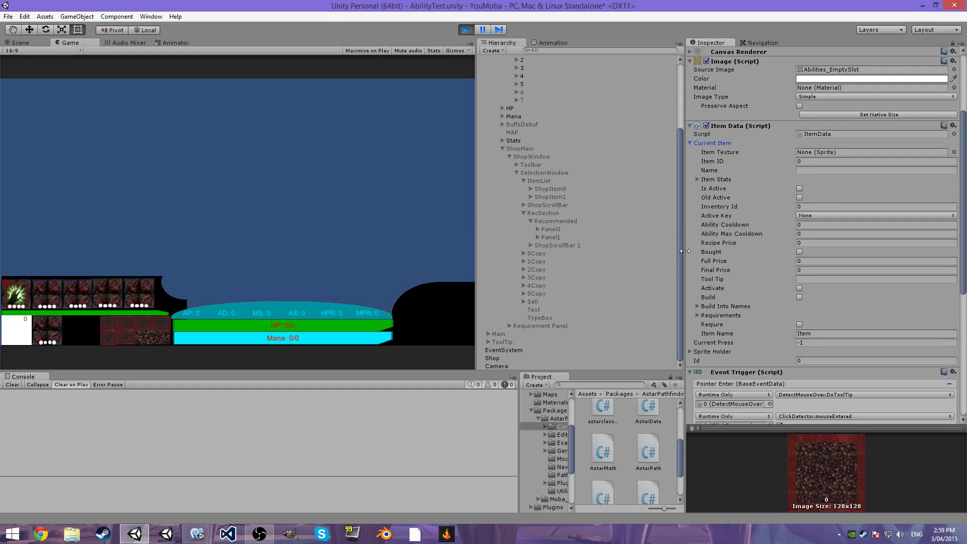
{"action": "mouse_move", "coordinate": [732, 230]}
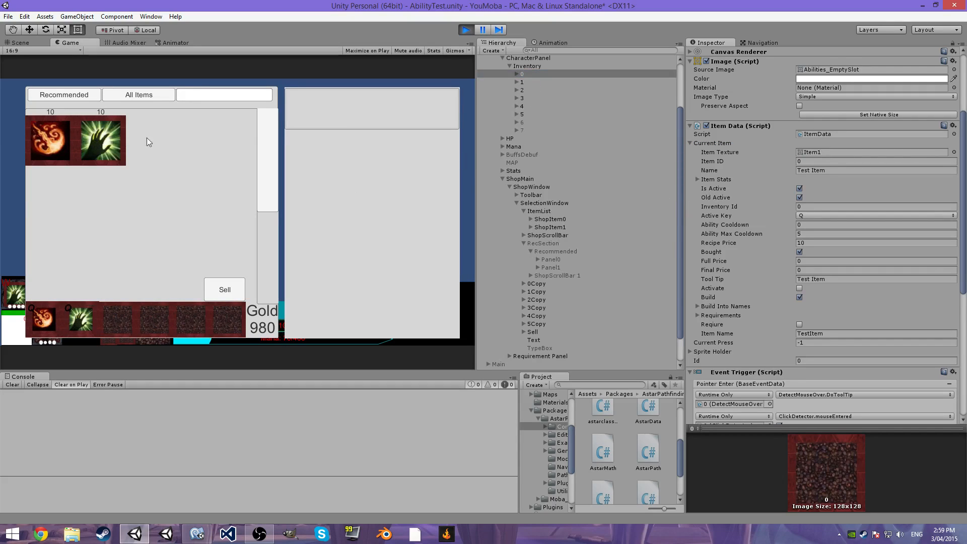
{"action": "left_click", "coordinate": [521, 82]}
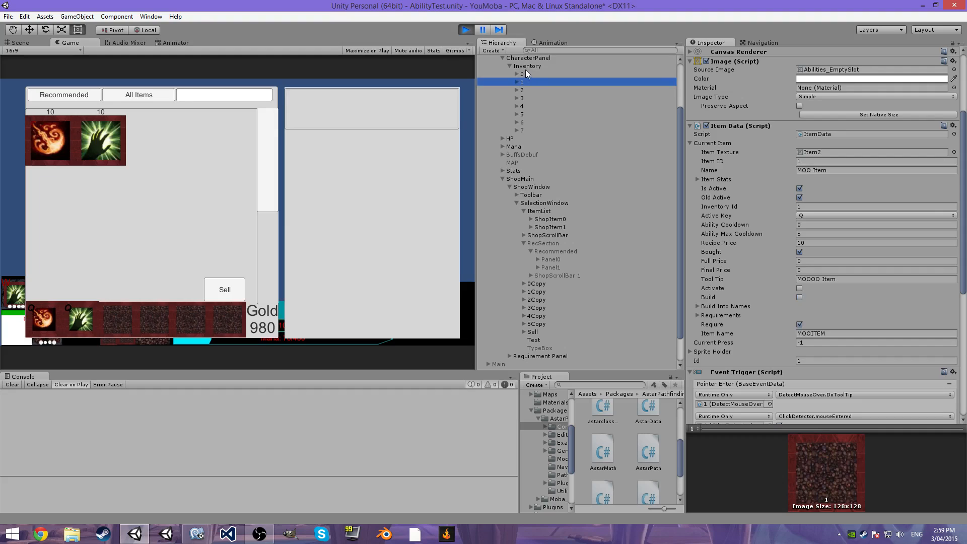
{"action": "mouse_move", "coordinate": [530, 93]}
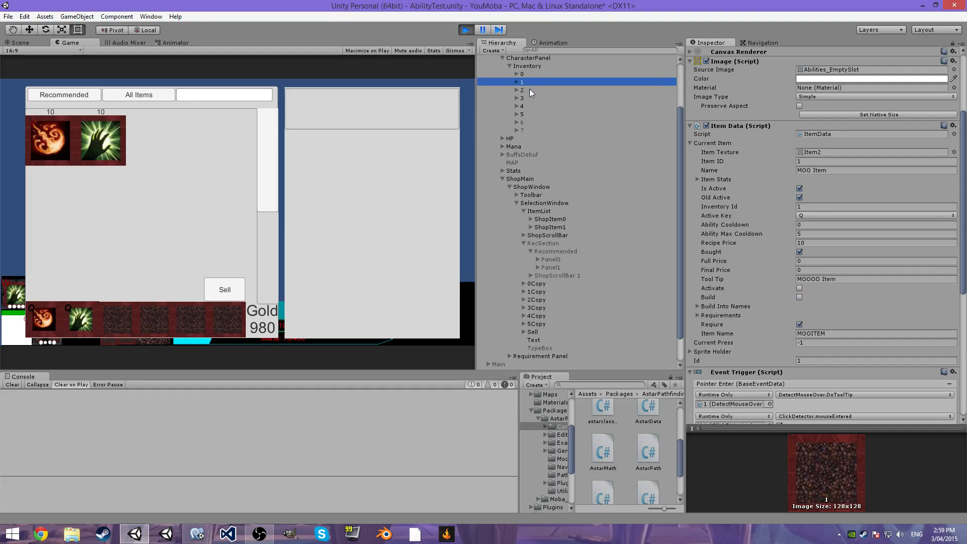
{"action": "left_click", "coordinate": [522, 73]}
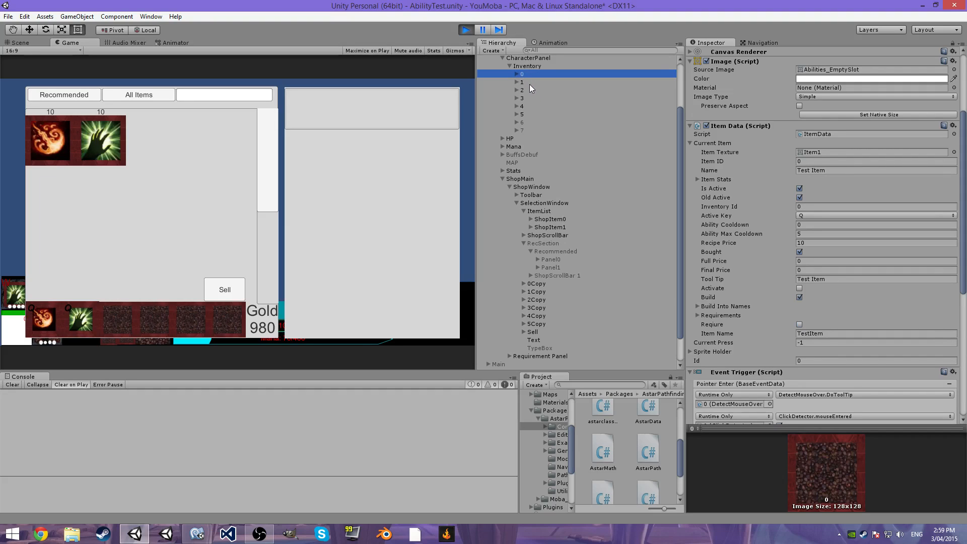
{"action": "left_click", "coordinate": [521, 81]}
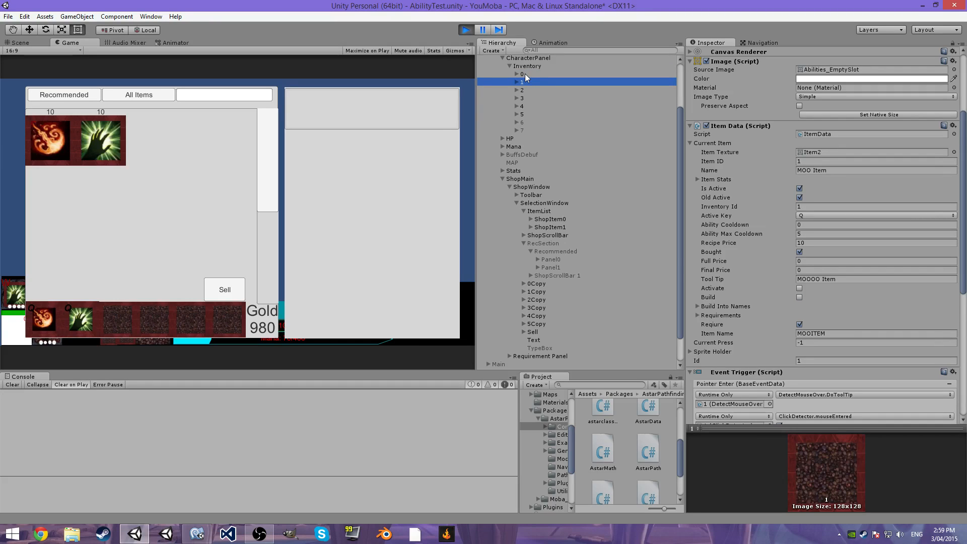
{"action": "left_click", "coordinate": [521, 75]}
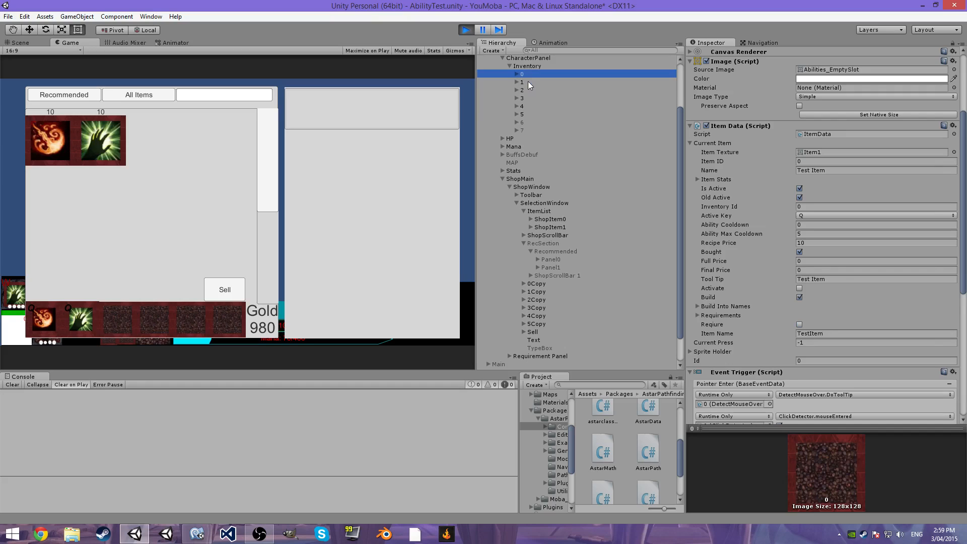
{"action": "left_click", "coordinate": [522, 81]}
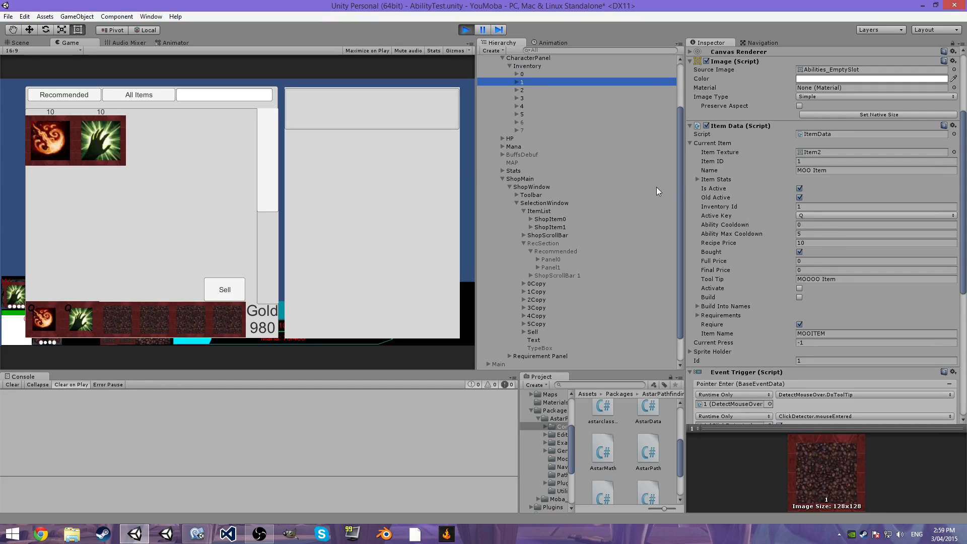
{"action": "mouse_move", "coordinate": [44, 159]}
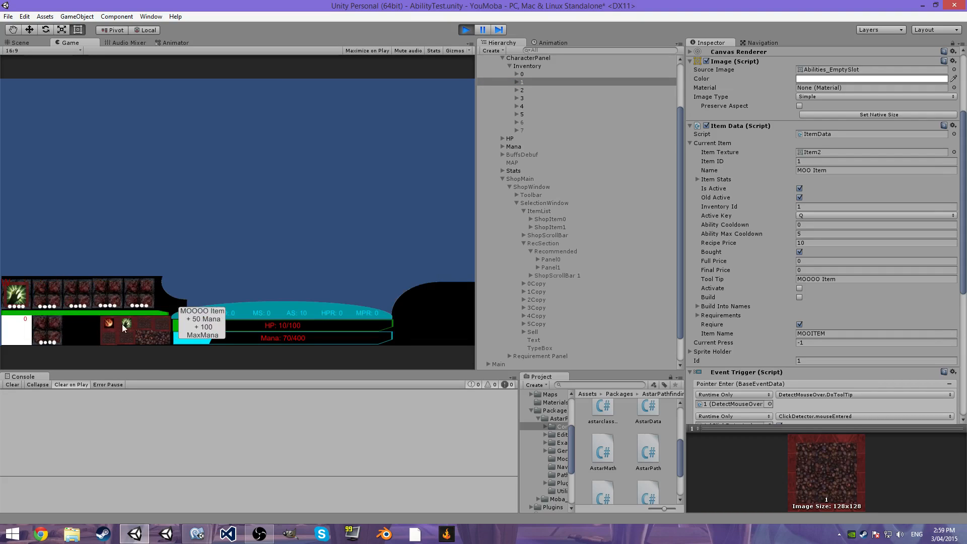
{"action": "mouse_move", "coordinate": [451, 303]}
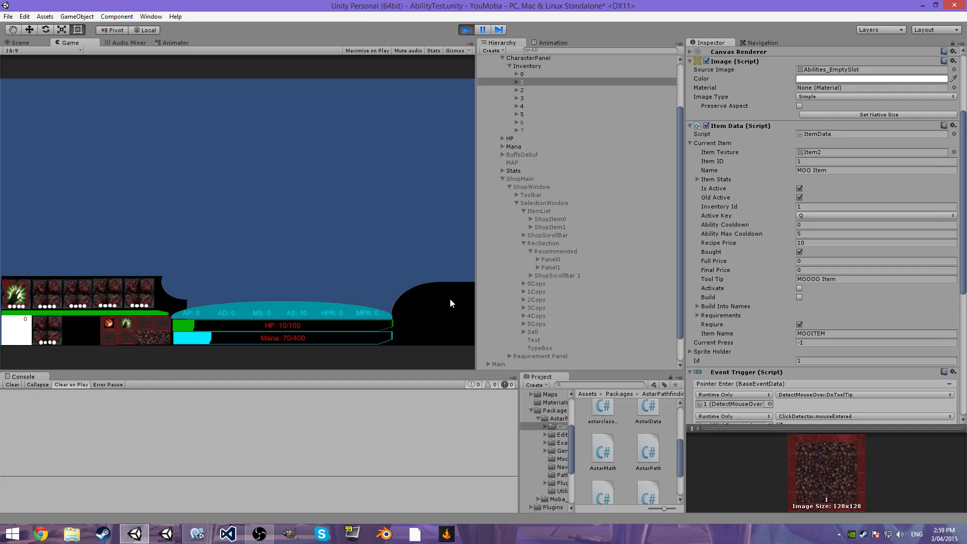
{"action": "mouse_move", "coordinate": [218, 292]}
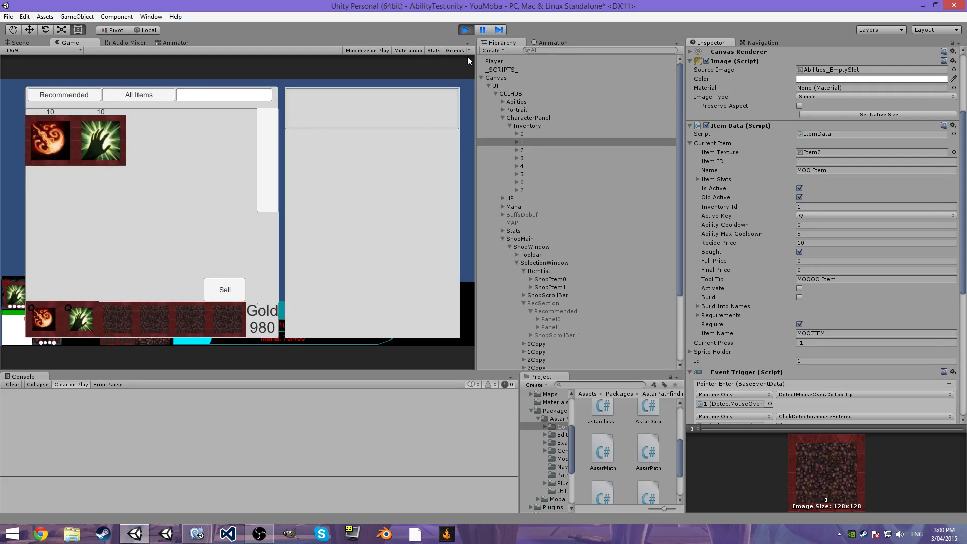
Expand Our Inventory on the _SCRIPTS_ inventory manager, then return to the script editor.
{"action": "left_click", "coordinate": [505, 68]}
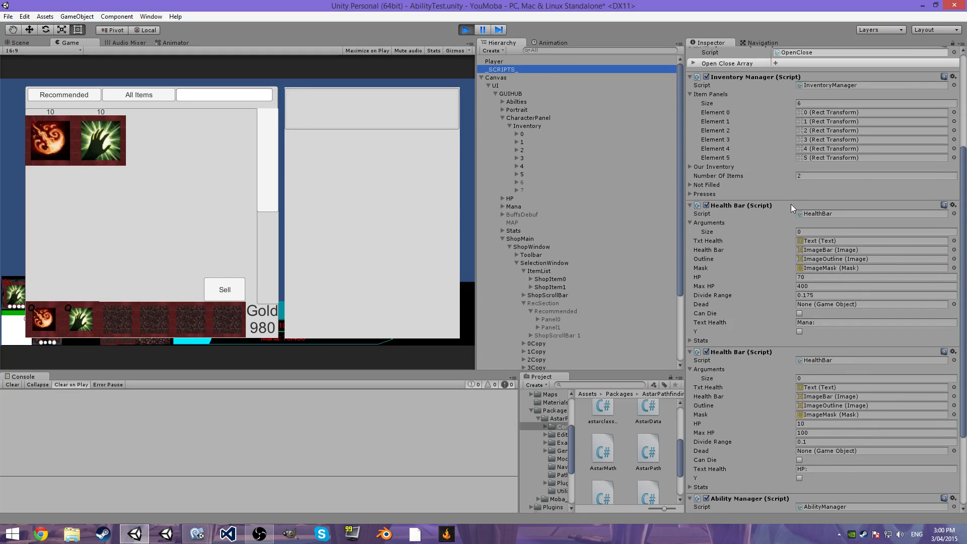
{"action": "scroll", "scroll_direction": "down", "scroll_amount": 3}
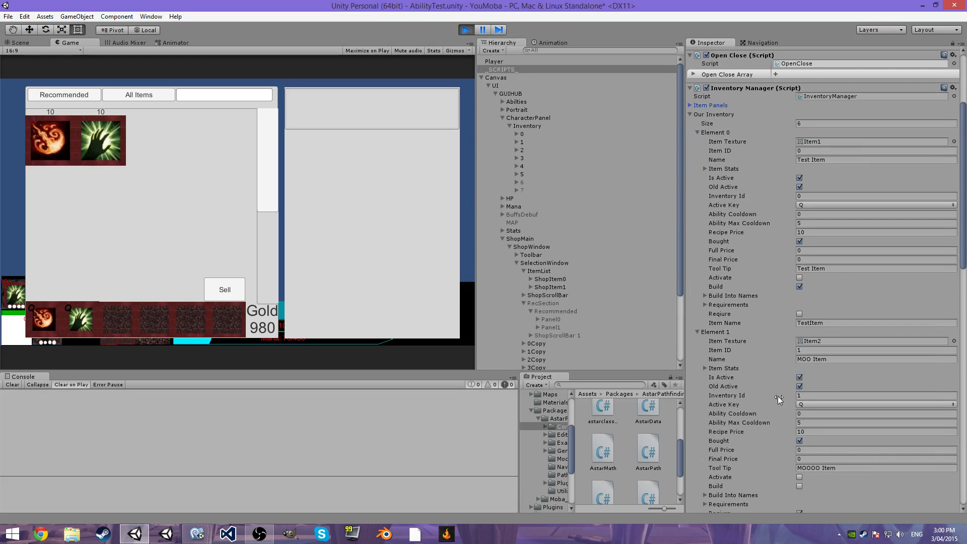
{"action": "left_click", "coordinate": [194, 531]}
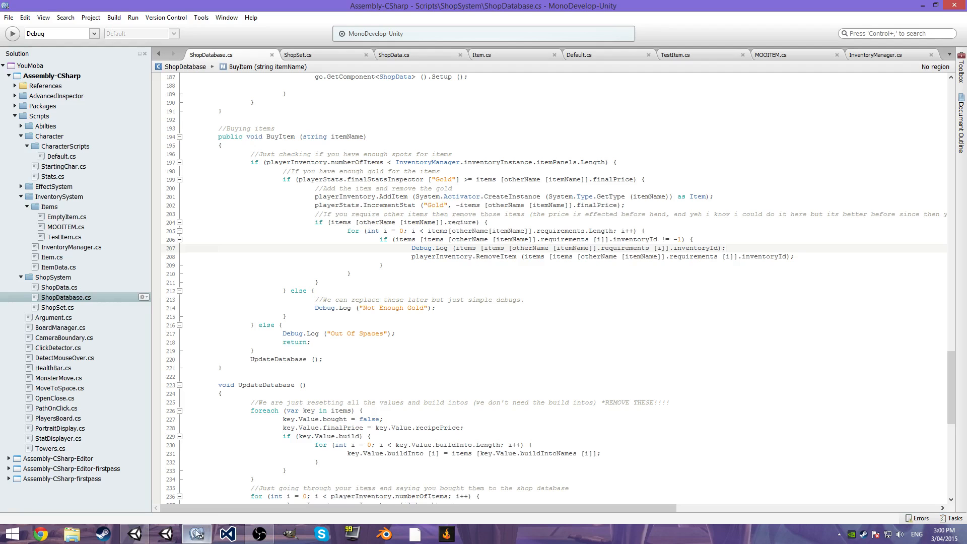
{"action": "mouse_move", "coordinate": [592, 247]}
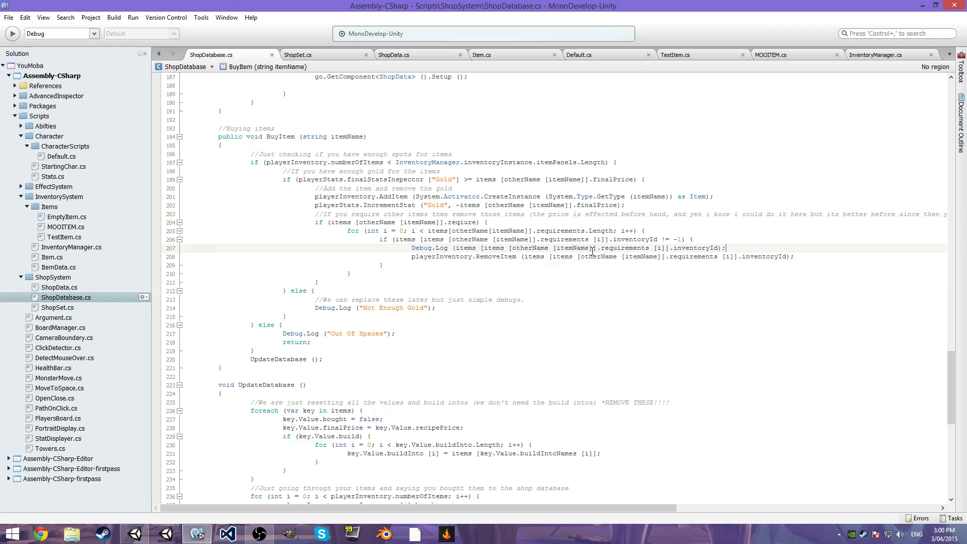
{"action": "mouse_move", "coordinate": [636, 247]}
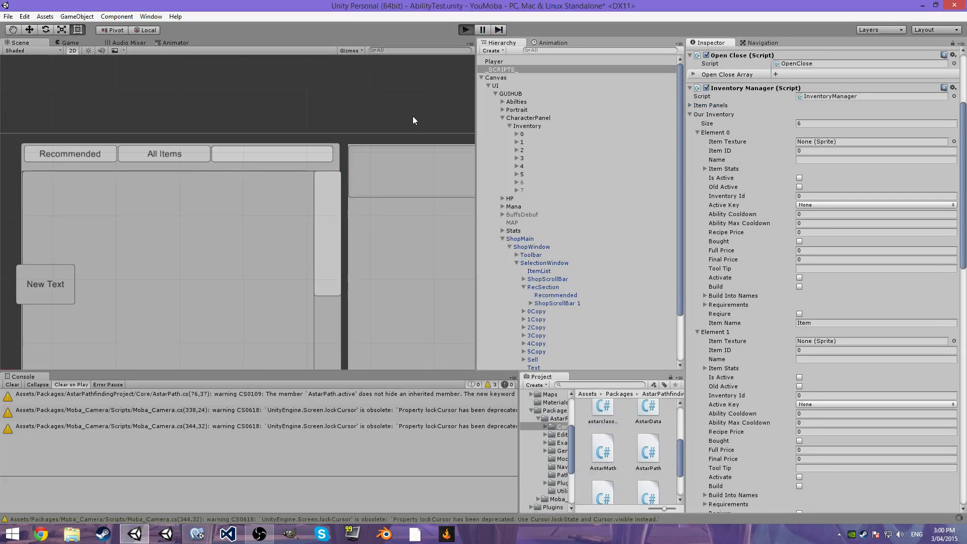
{"action": "mouse_move", "coordinate": [204, 152]}
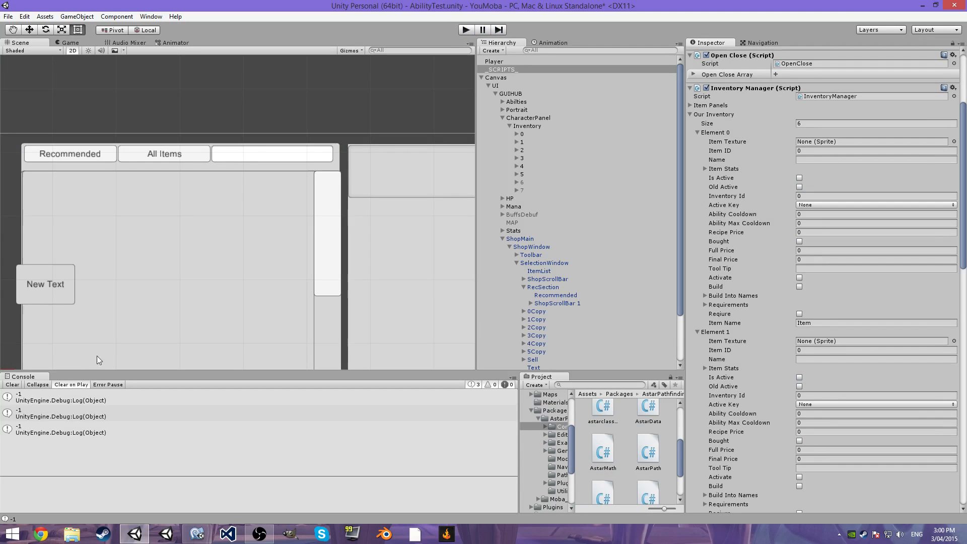
Read the -1 Console entry's stack trace and jump back to the BuyItem code.
{"action": "left_click", "coordinate": [60, 396]}
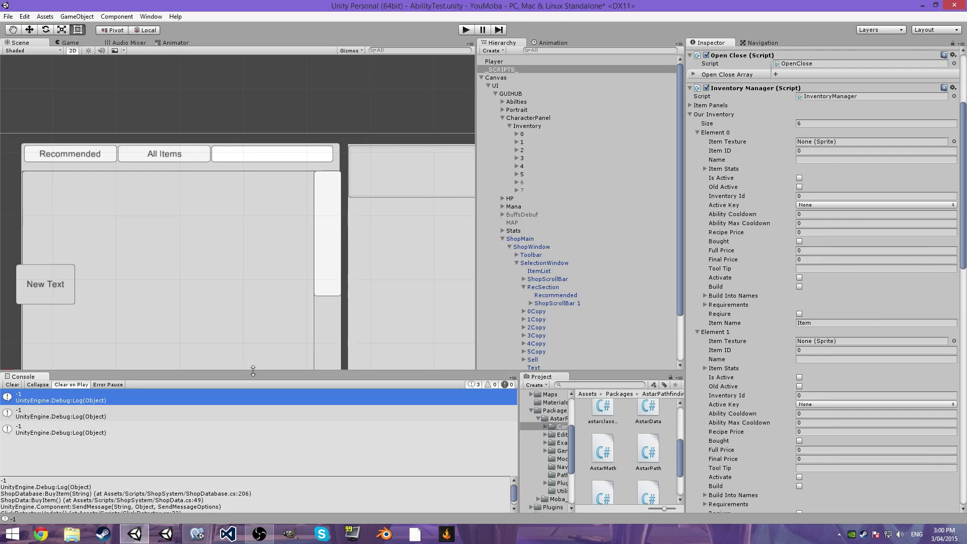
{"action": "left_click", "coordinate": [194, 532]}
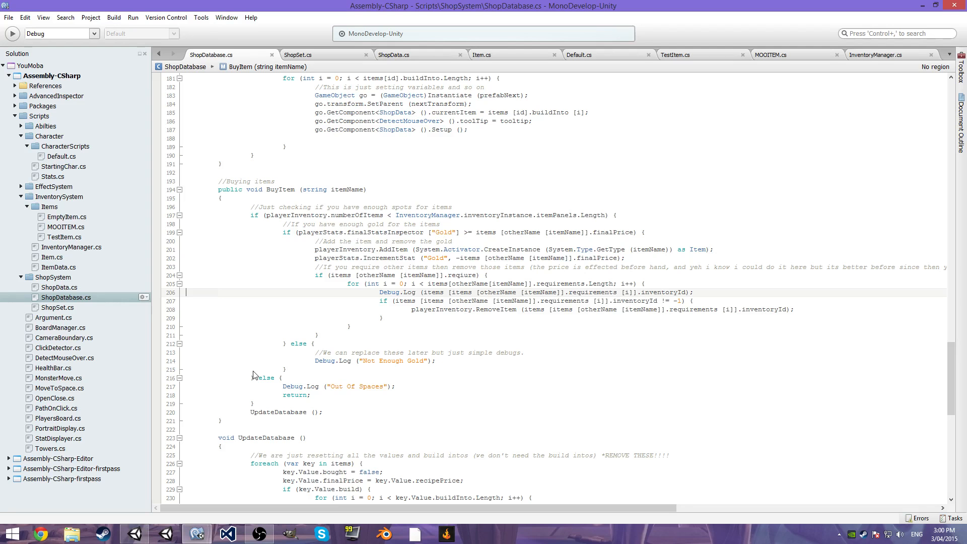
{"action": "mouse_move", "coordinate": [429, 292]}
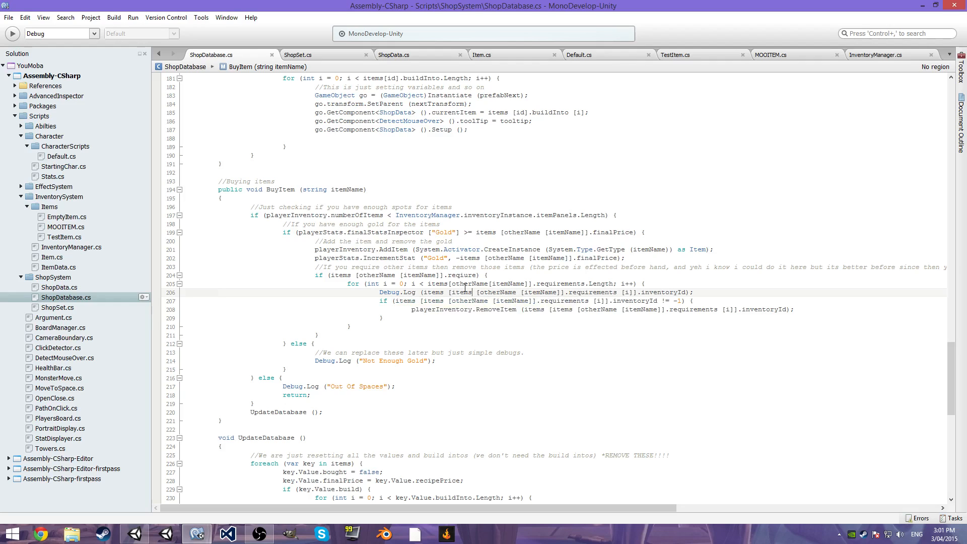
{"action": "mouse_move", "coordinate": [443, 312]}
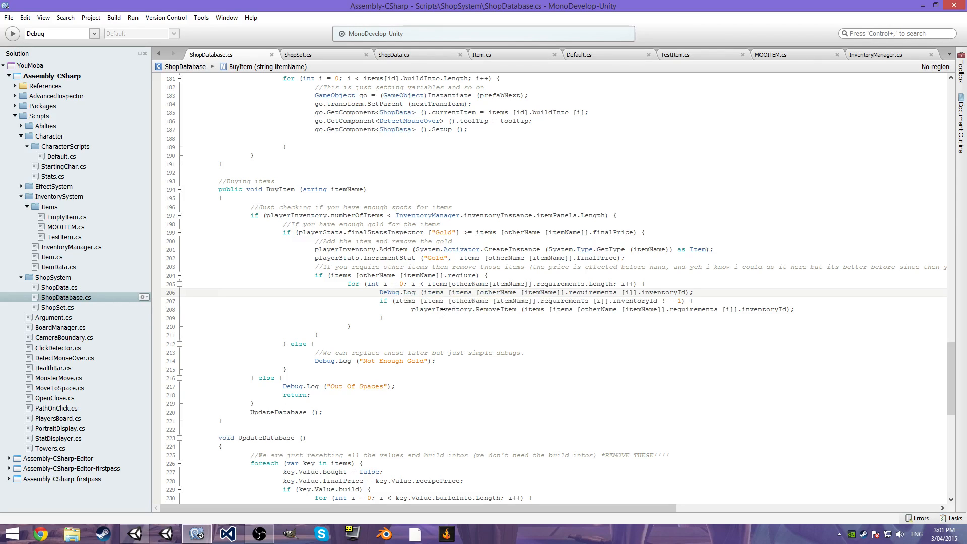
{"action": "mouse_move", "coordinate": [441, 309]}
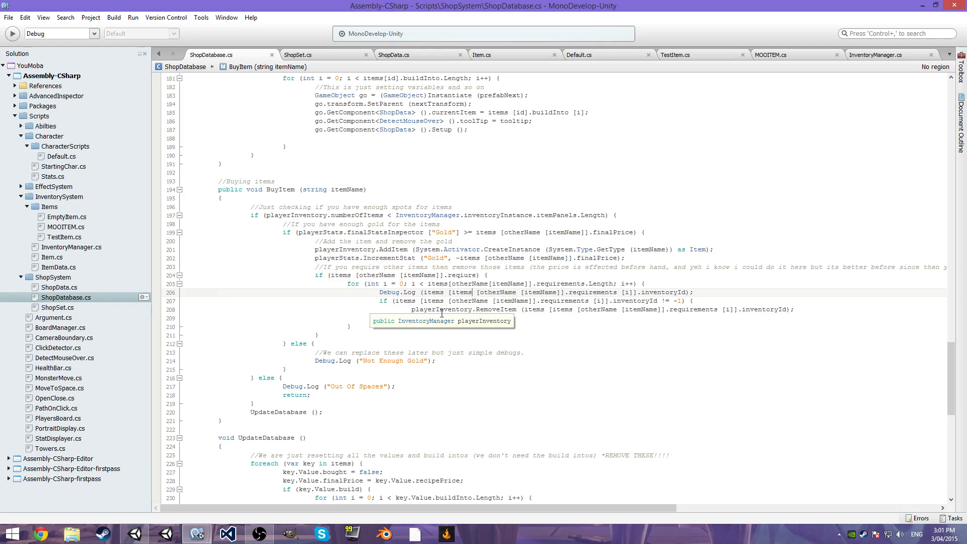
{"action": "mouse_move", "coordinate": [893, 60]}
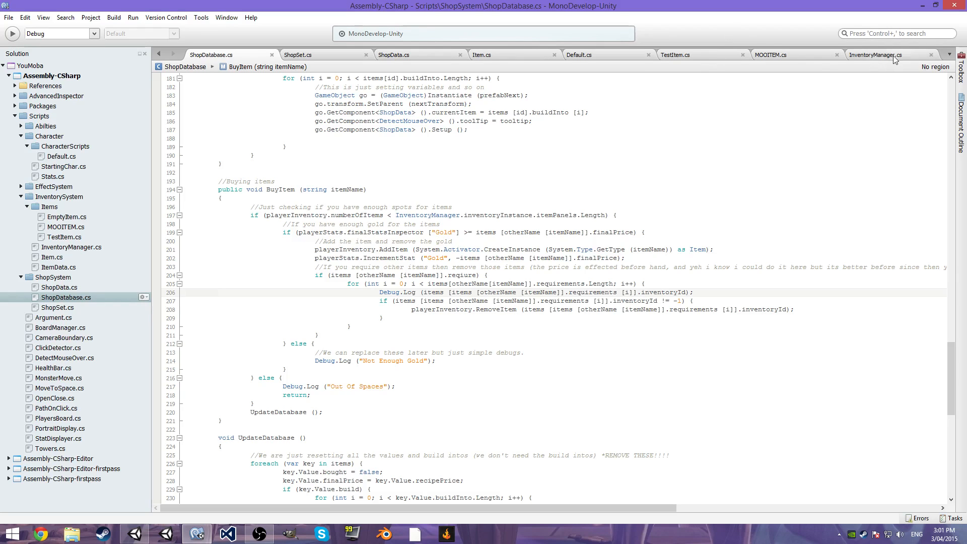
Bring up InventoryManager.cs showing its RemoveItem method.
{"action": "left_click", "coordinate": [880, 54]}
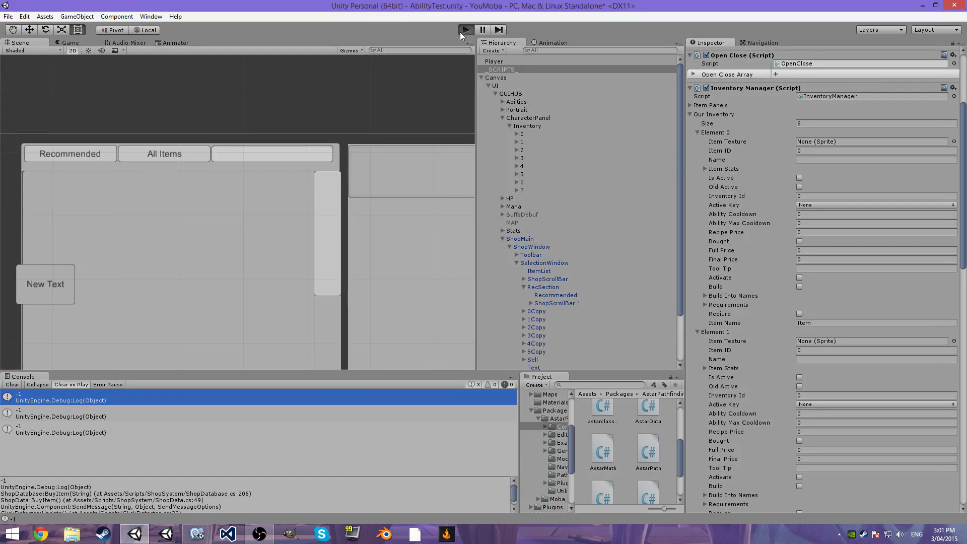
{"action": "left_click", "coordinate": [465, 28]}
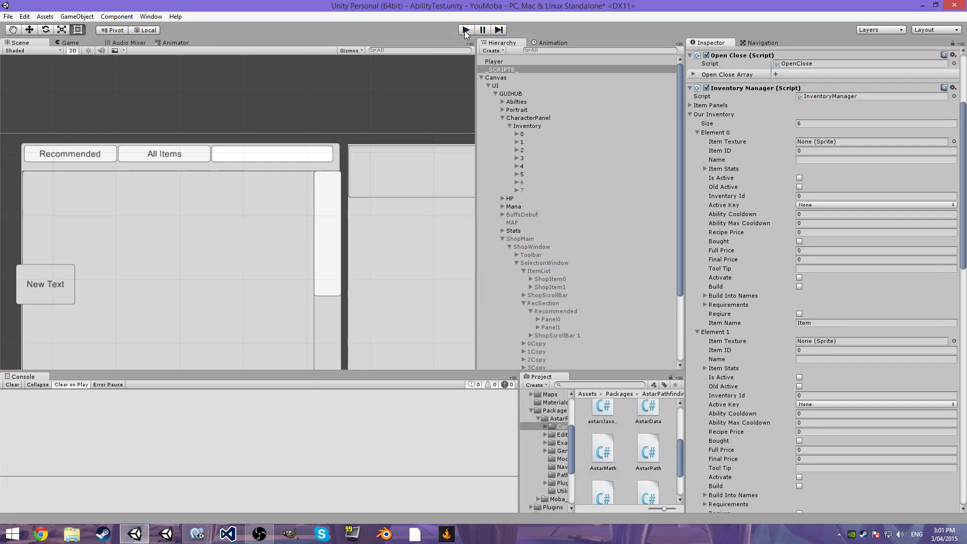
{"action": "left_click", "coordinate": [198, 531]}
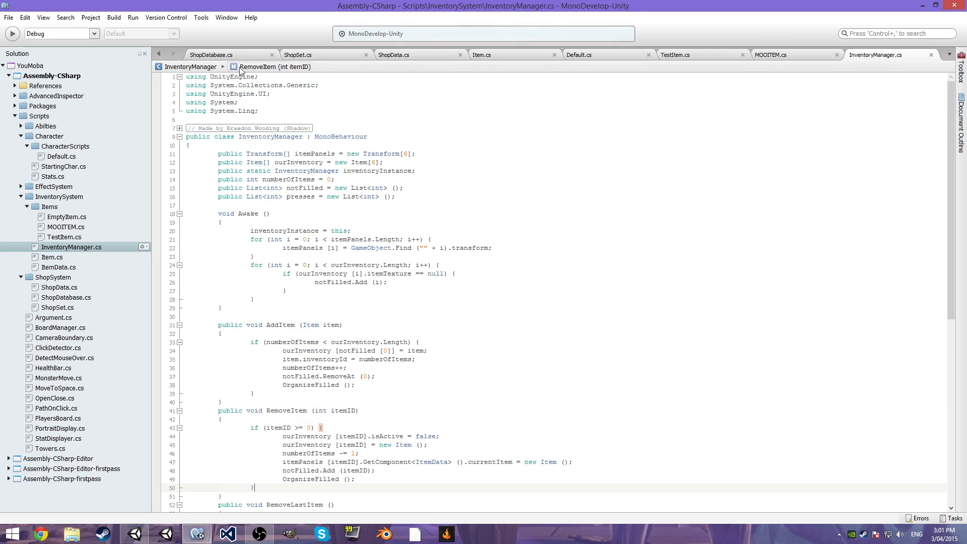
Scroll ShopDatabase.cs toward BuyItem while checking InventoryManager.cs alongside it.
{"action": "left_click", "coordinate": [210, 55]}
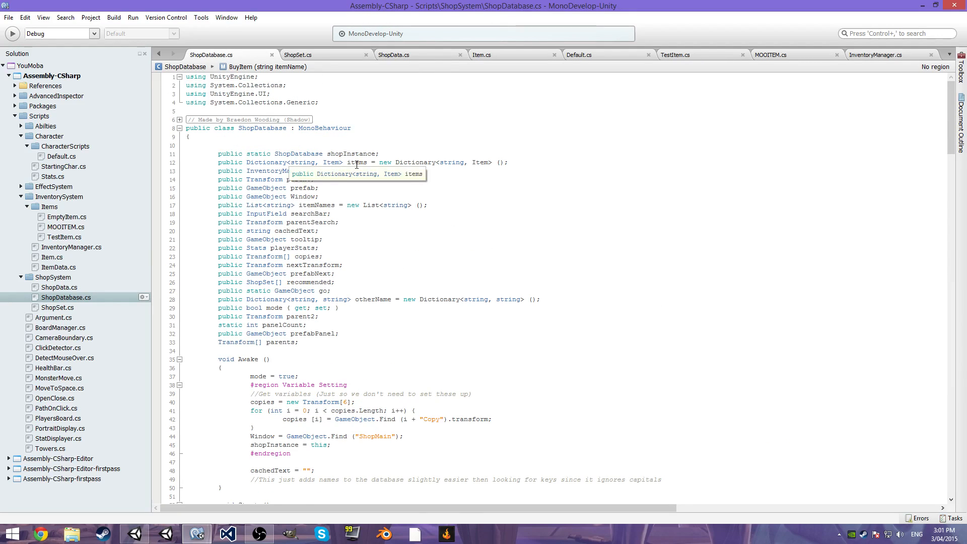
{"action": "mouse_move", "coordinate": [352, 173]}
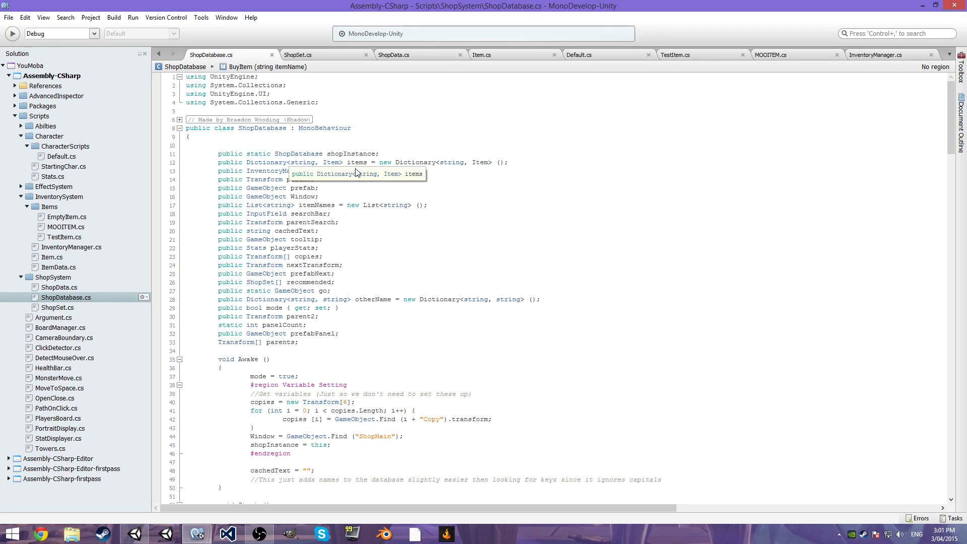
{"action": "scroll", "scroll_direction": "down", "scroll_amount": 3}
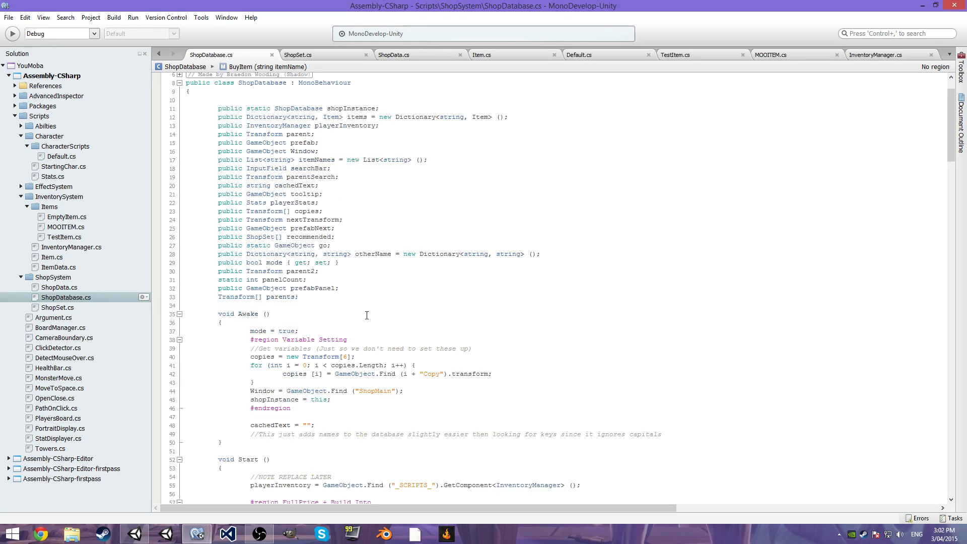
{"action": "left_click", "coordinate": [875, 54]}
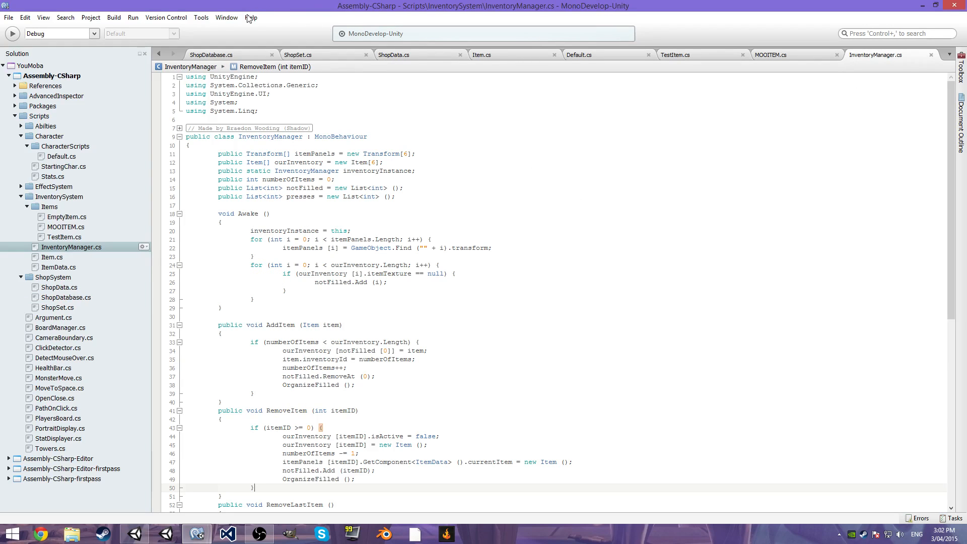
{"action": "left_click", "coordinate": [225, 55]}
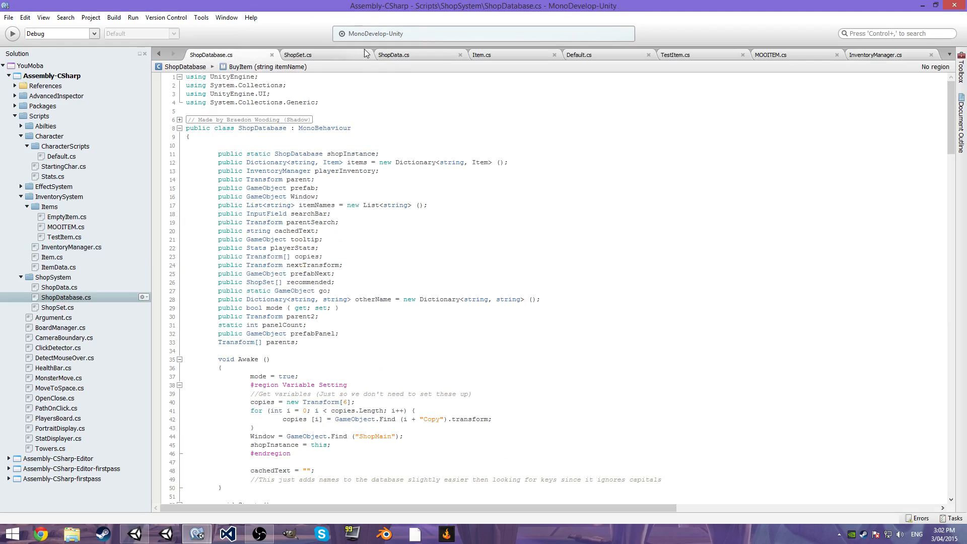
{"action": "scroll", "scroll_direction": "down", "scroll_amount": 3}
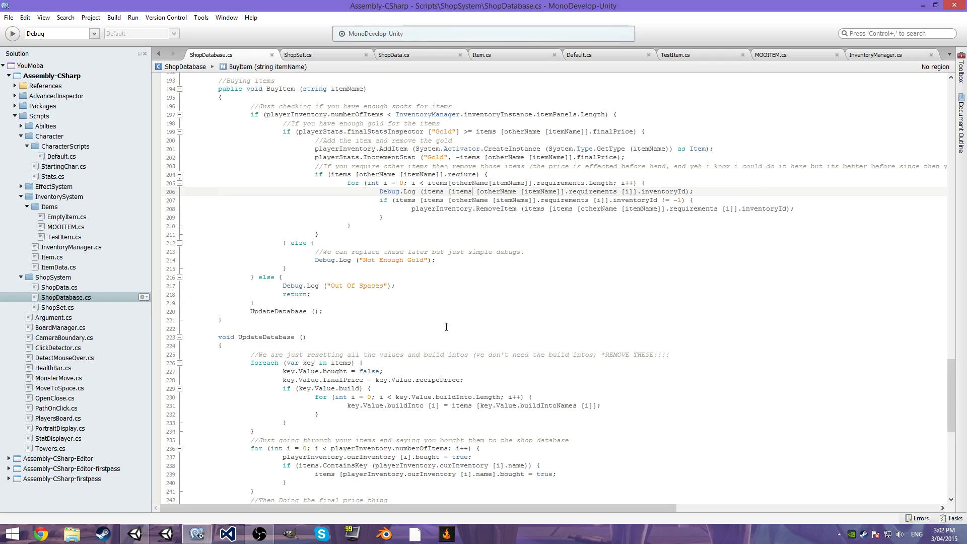
{"action": "mouse_move", "coordinate": [468, 183]}
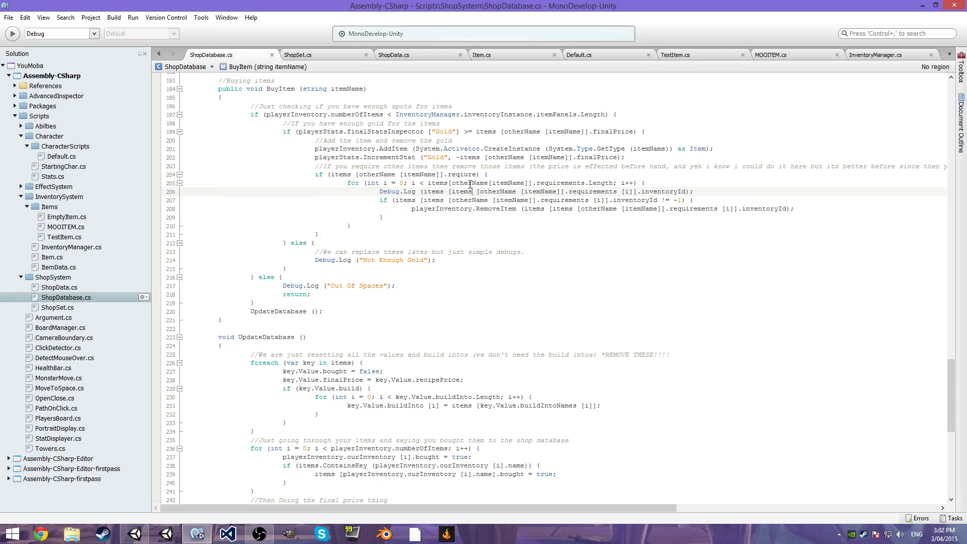
{"action": "mouse_move", "coordinate": [443, 230]}
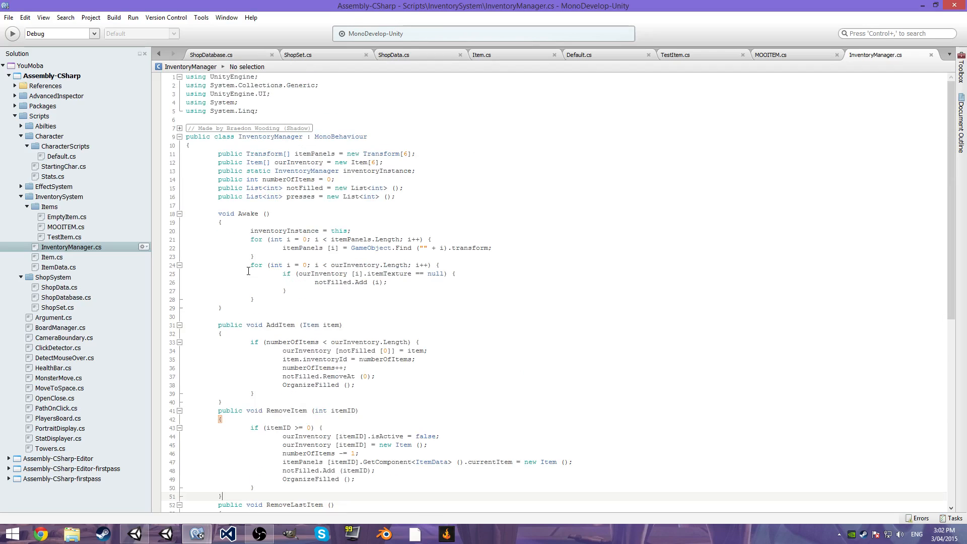
{"action": "mouse_move", "coordinate": [260, 162]}
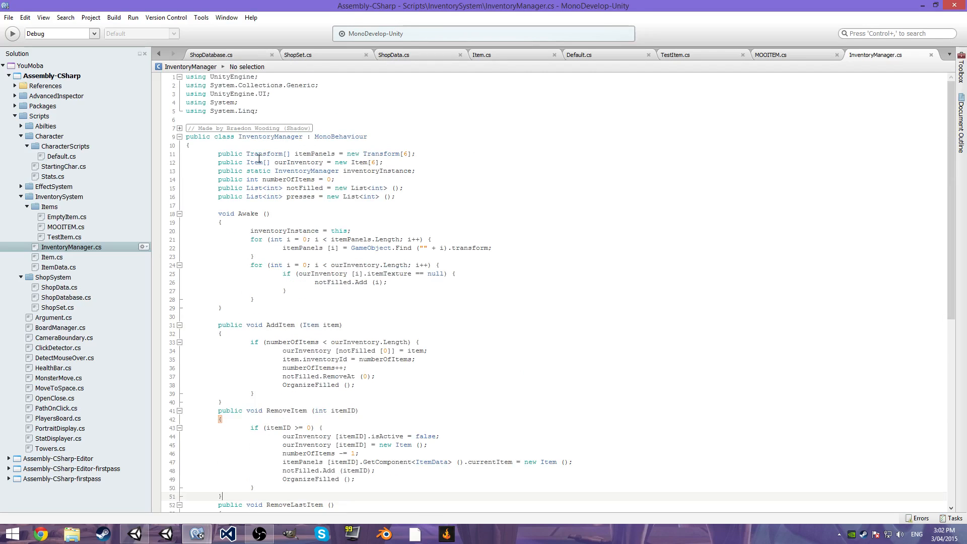
Reach BuyItem's Id-based removal code, then settle on InventoryManager.cs.
{"action": "scroll", "scroll_direction": "down", "scroll_amount": 3}
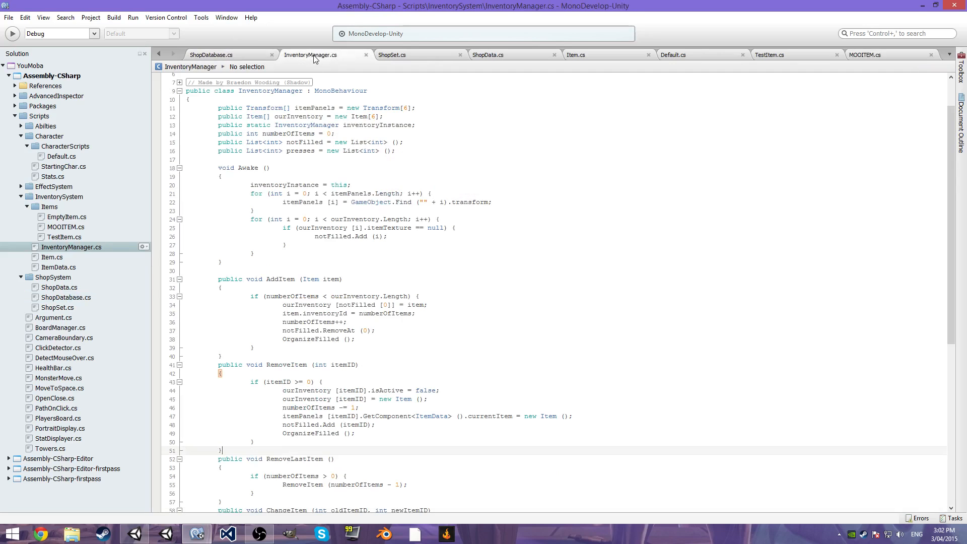
{"action": "left_click", "coordinate": [228, 55]}
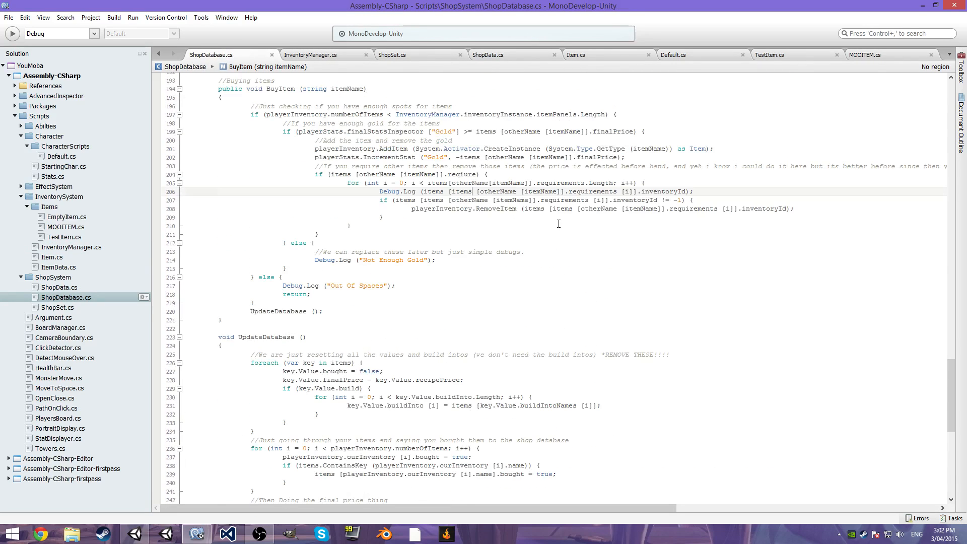
{"action": "left_click", "coordinate": [310, 54]}
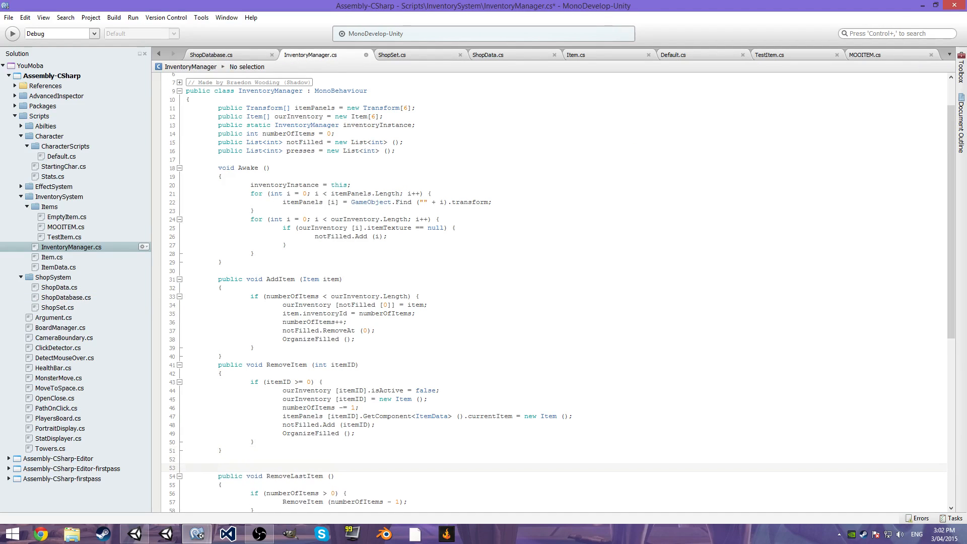
Add an empty RemoveStringItem(string itemName) method to InventoryManager.
{"action": "type", "text": "Remove"}
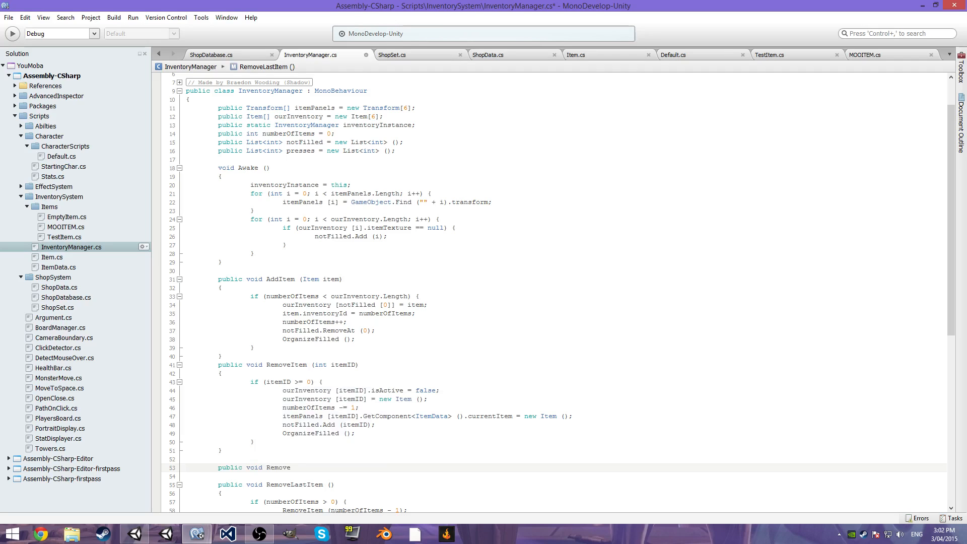
{"action": "type", "text": "StringItem ()"}
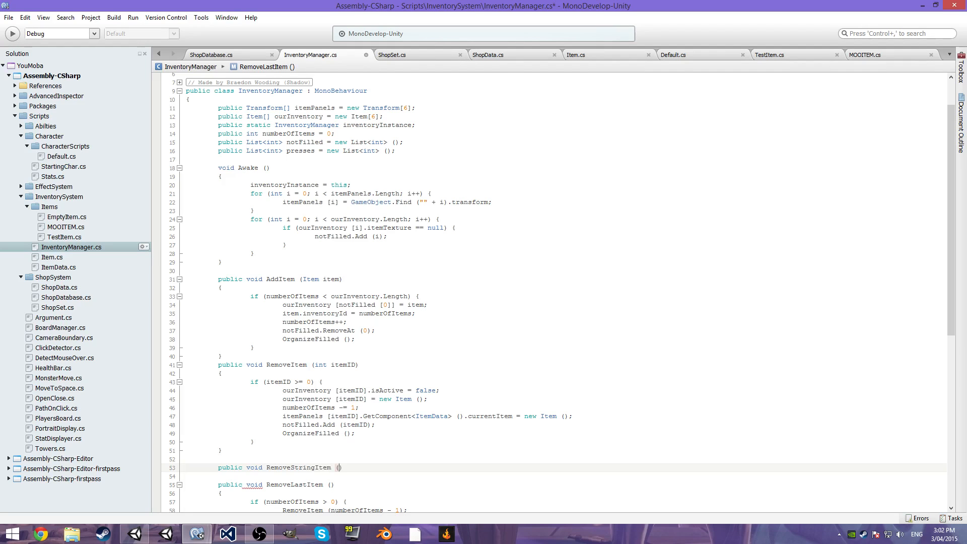
{"action": "type", "text": "string itemName"}
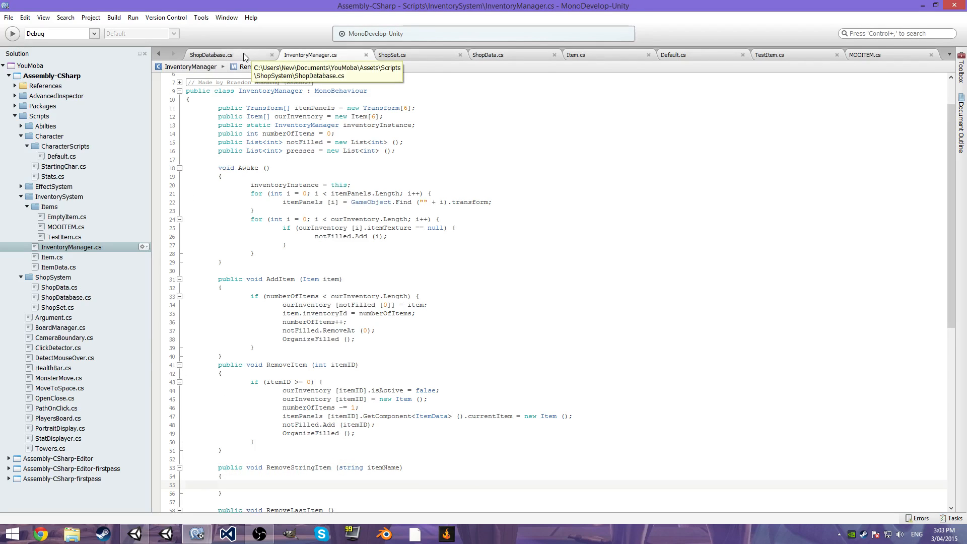
Delete the inventory-Id Debug.Log line from BuyItem in ShopDatabase.cs.
{"action": "left_click", "coordinate": [213, 55]}
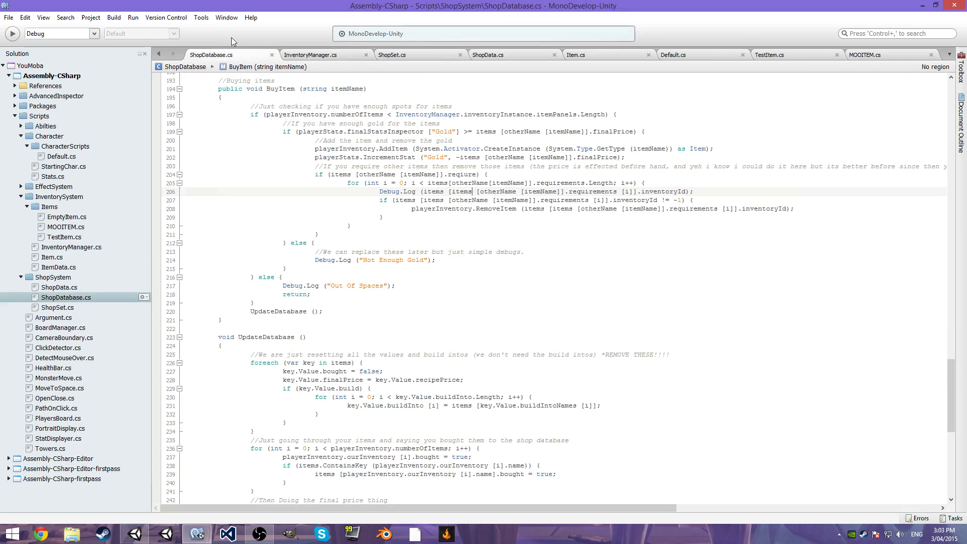
{"action": "mouse_move", "coordinate": [368, 190]}
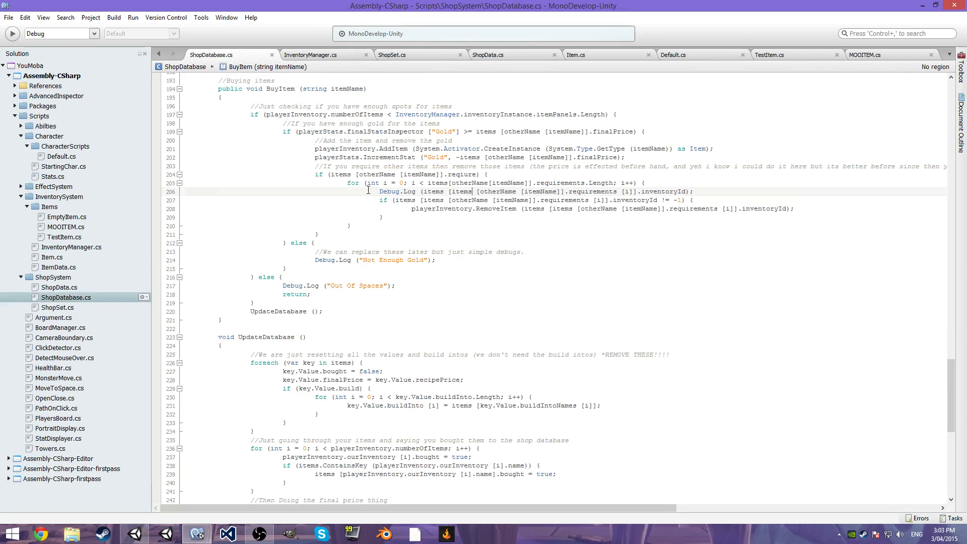
{"action": "left_click_drag", "start_coordinate": [369, 192], "coordinate": [732, 202]}
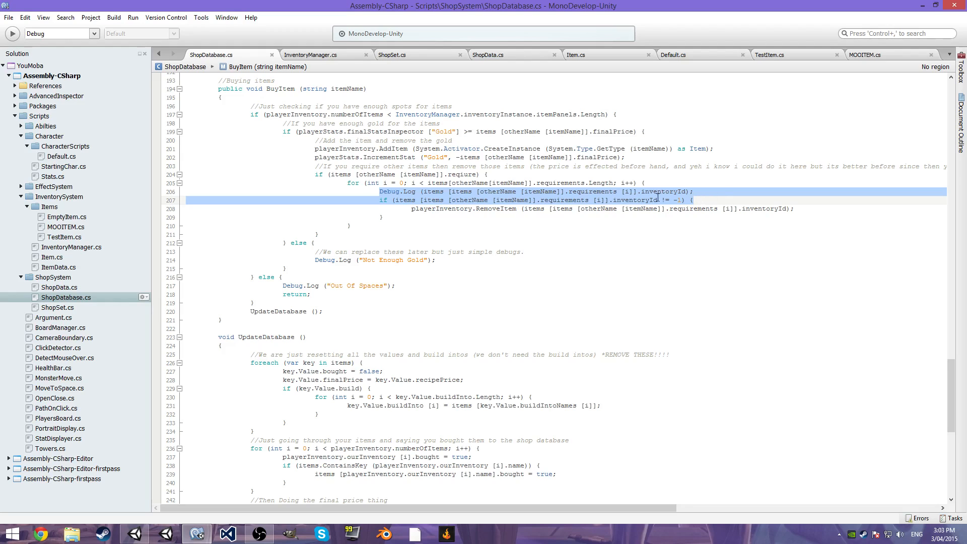
{"action": "key", "text": "Delete"}
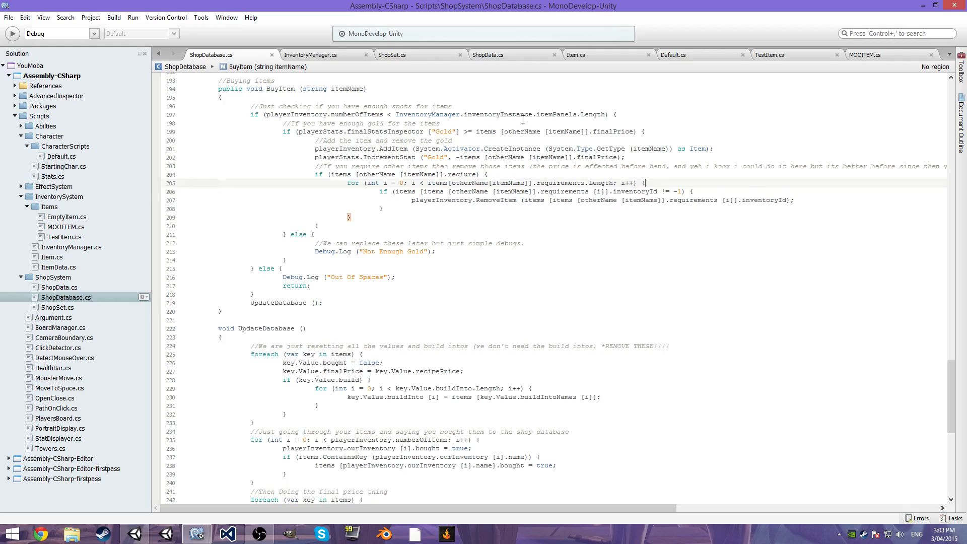
Review Item.cs fields and InventoryManager.cs, then return to ShopDatabase's BuyItem.
{"action": "left_click", "coordinate": [579, 55]}
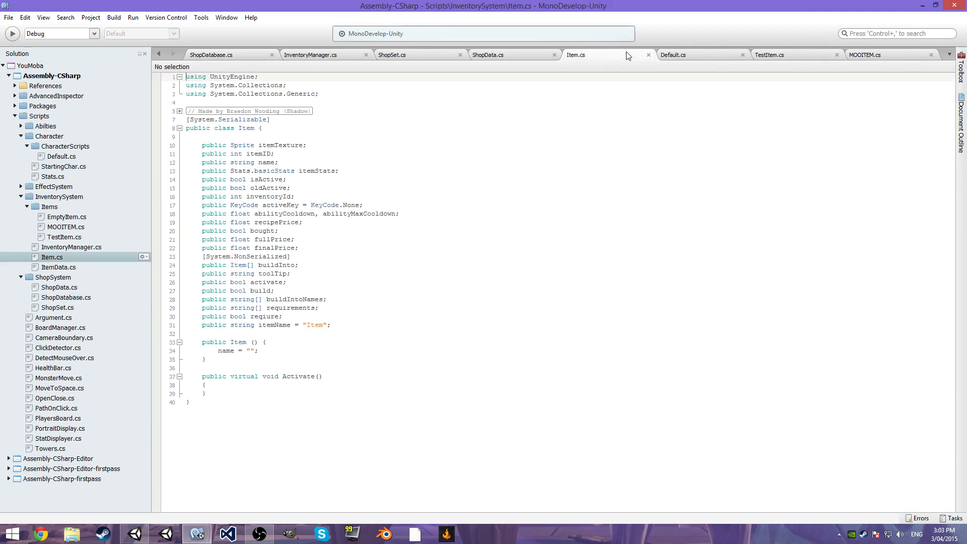
{"action": "mouse_move", "coordinate": [488, 131]}
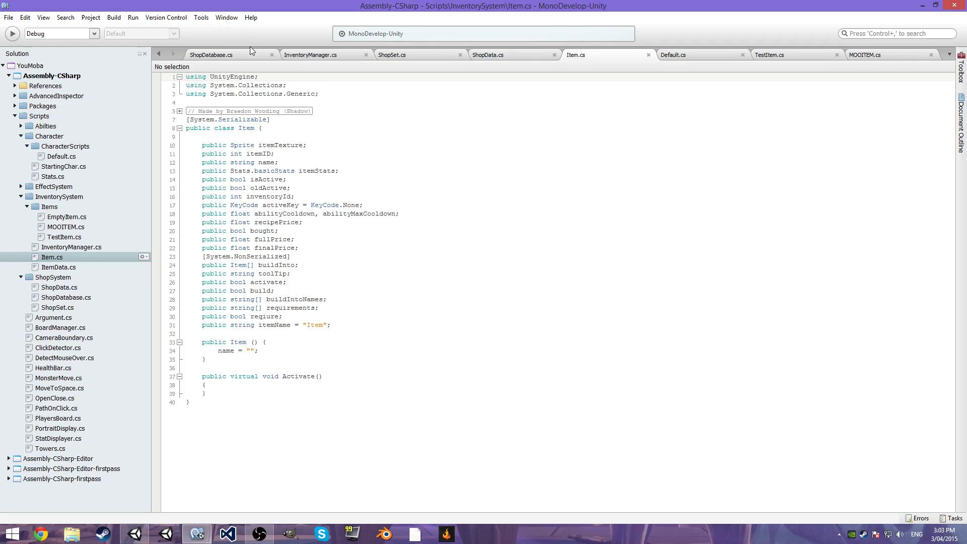
{"action": "left_click", "coordinate": [311, 55]}
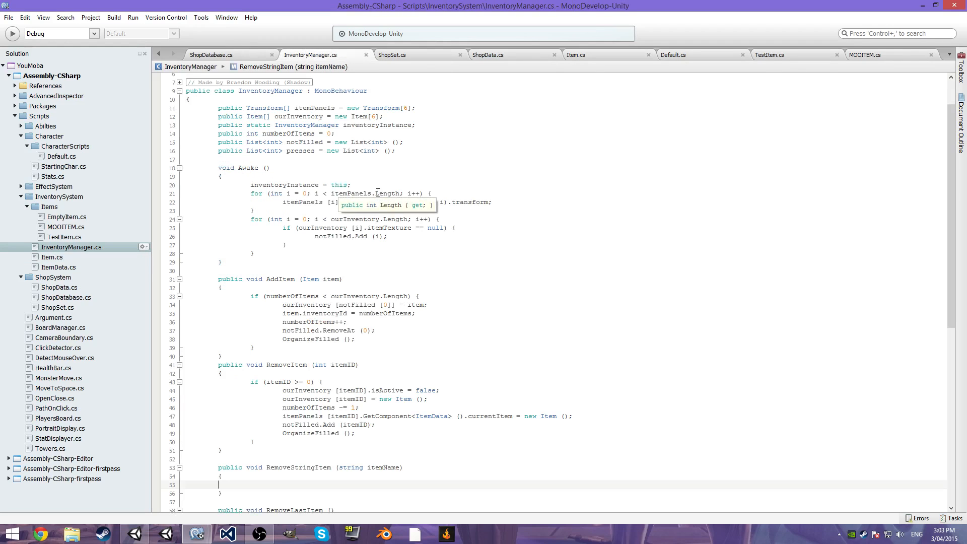
{"action": "mouse_move", "coordinate": [294, 313]}
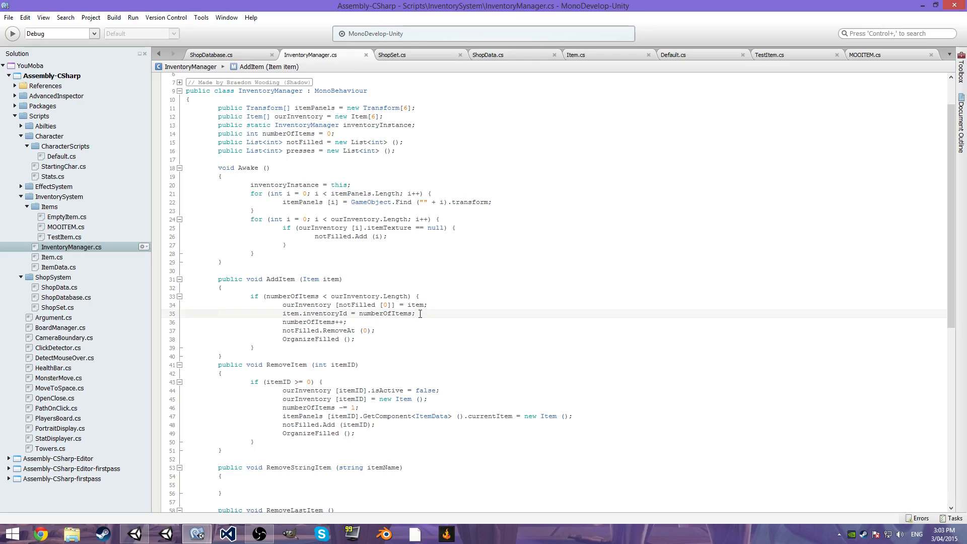
{"action": "left_click", "coordinate": [576, 54]}
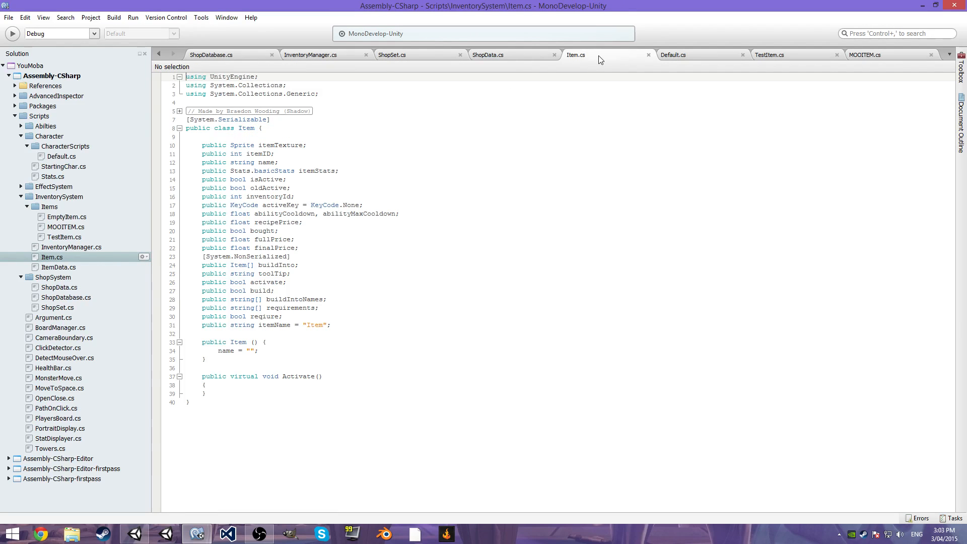
{"action": "mouse_move", "coordinate": [290, 60]}
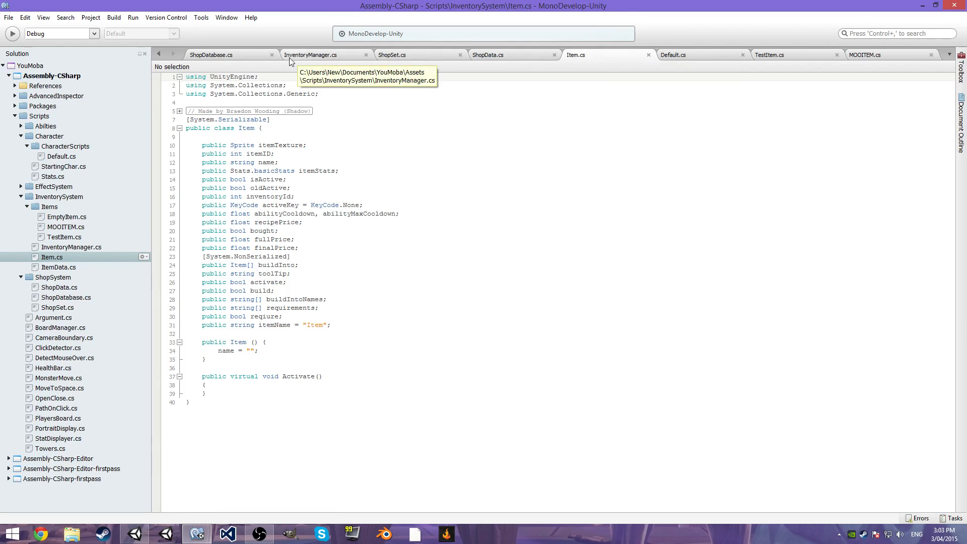
{"action": "mouse_move", "coordinate": [544, 58]}
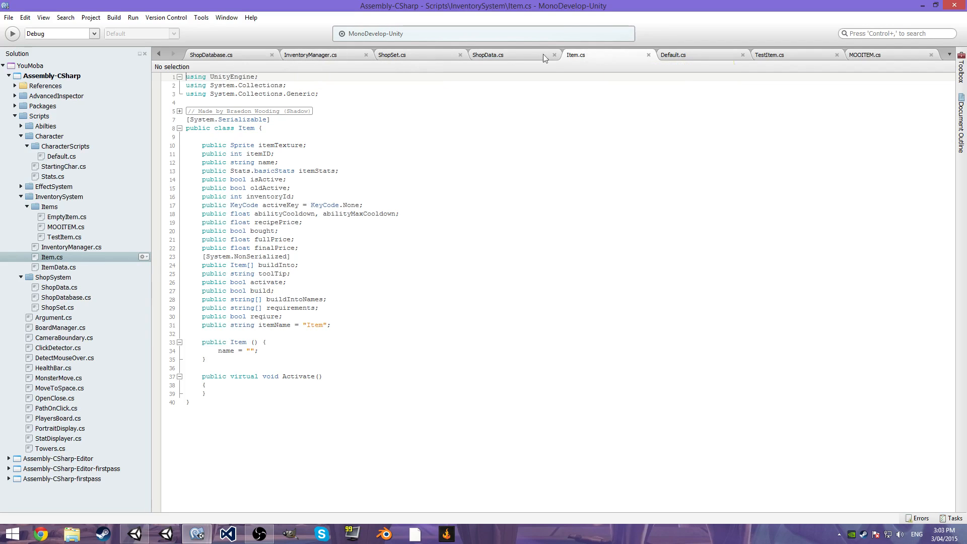
{"action": "left_click", "coordinate": [203, 54]}
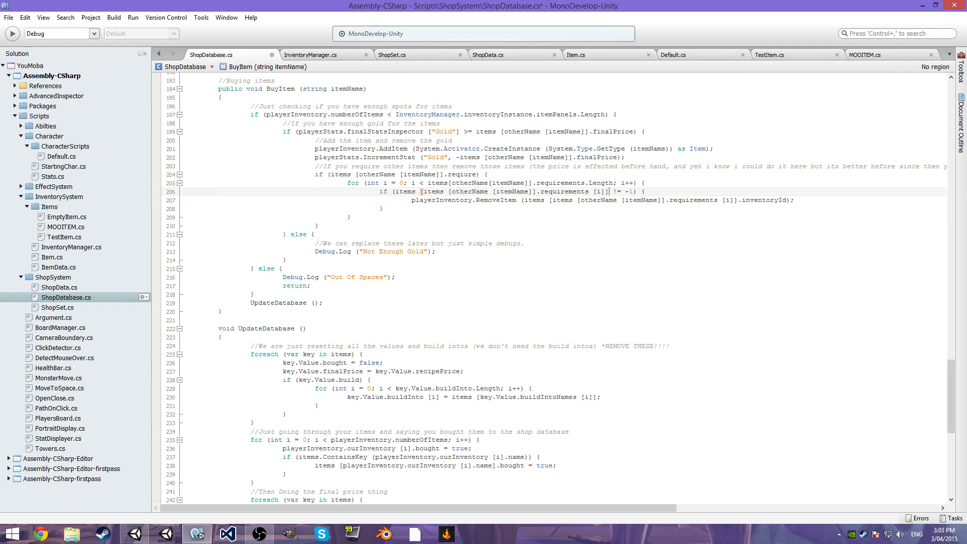
Make BuyItem's condition check .bought and select the removal call's inventoryId argument.
{"action": "type", "text": ".bought"}
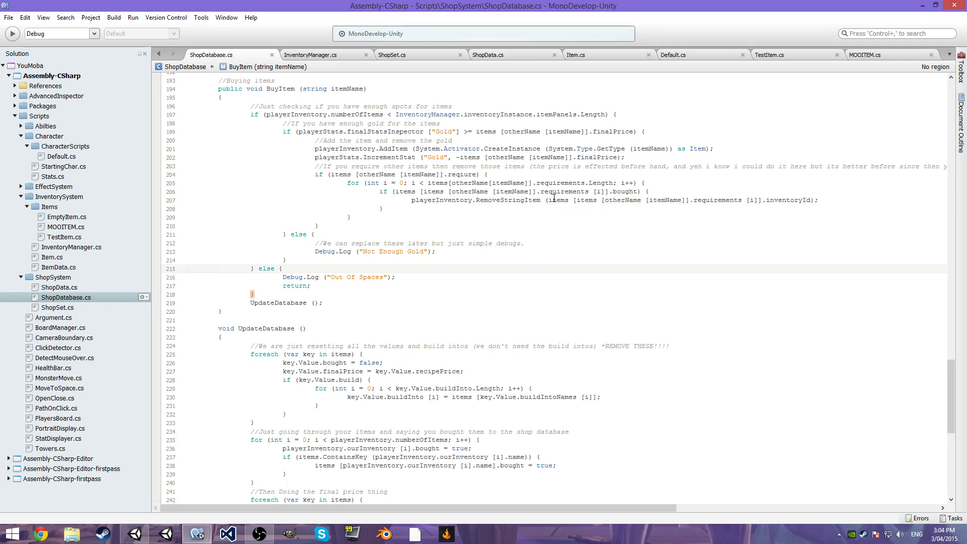
{"action": "double_click", "coordinate": [788, 199]}
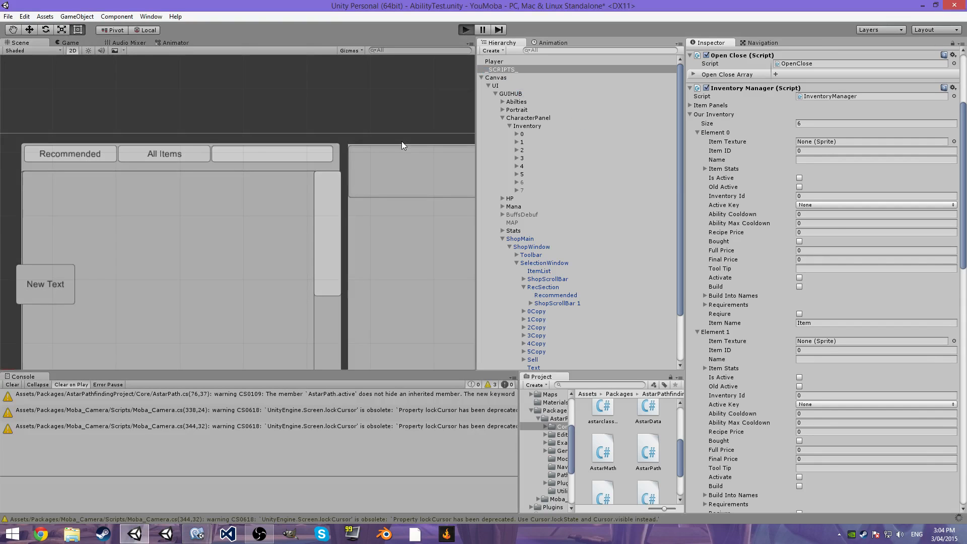
{"action": "mouse_move", "coordinate": [465, 28]}
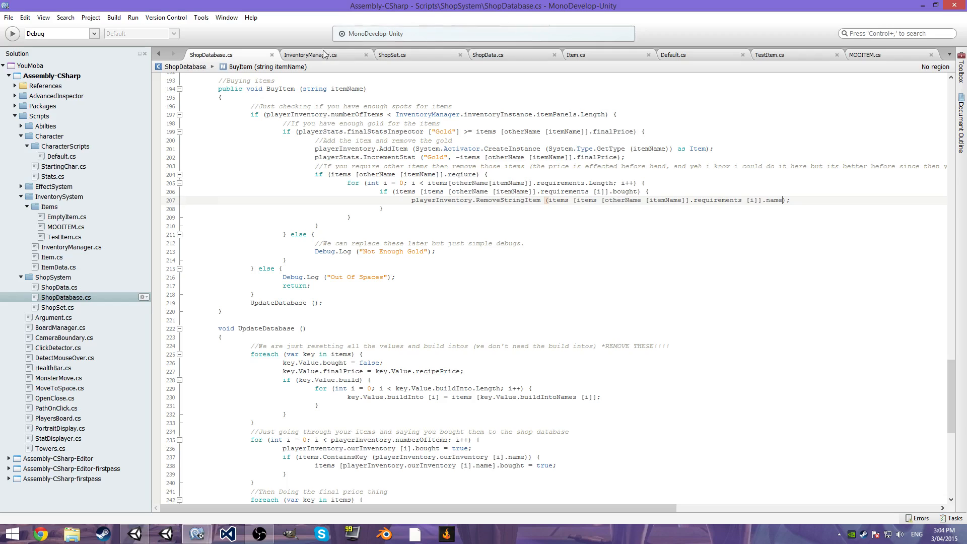
Replace RemoveStringItem's itemID check with a for loop and bool actuallyExists = false.
{"action": "left_click", "coordinate": [316, 54]}
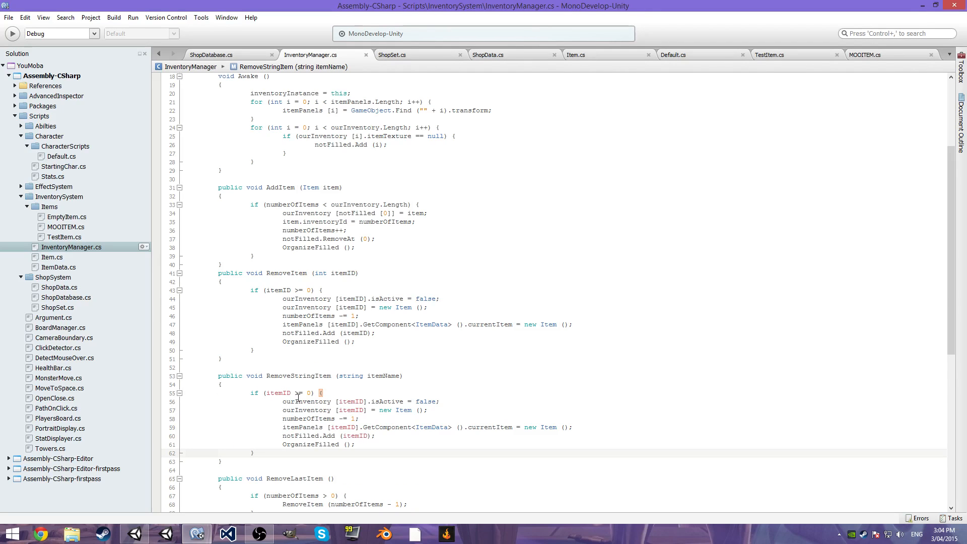
{"action": "double_click", "coordinate": [278, 392]}
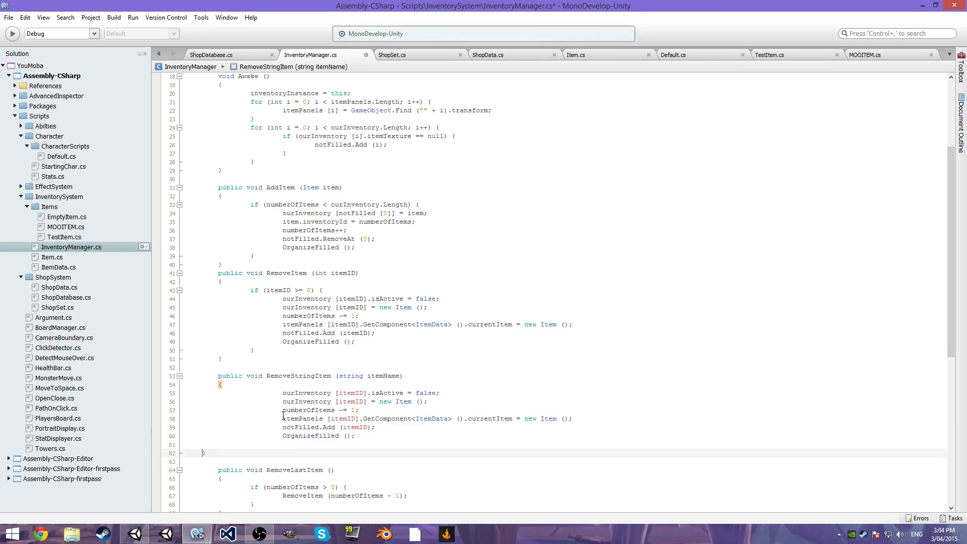
{"action": "type", "text": "fo"}
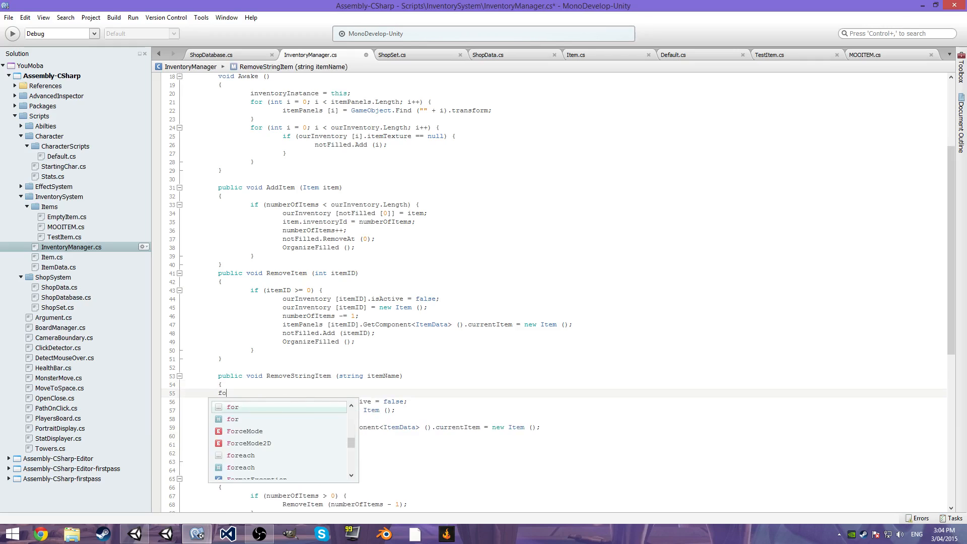
{"action": "key", "text": "Tab"}
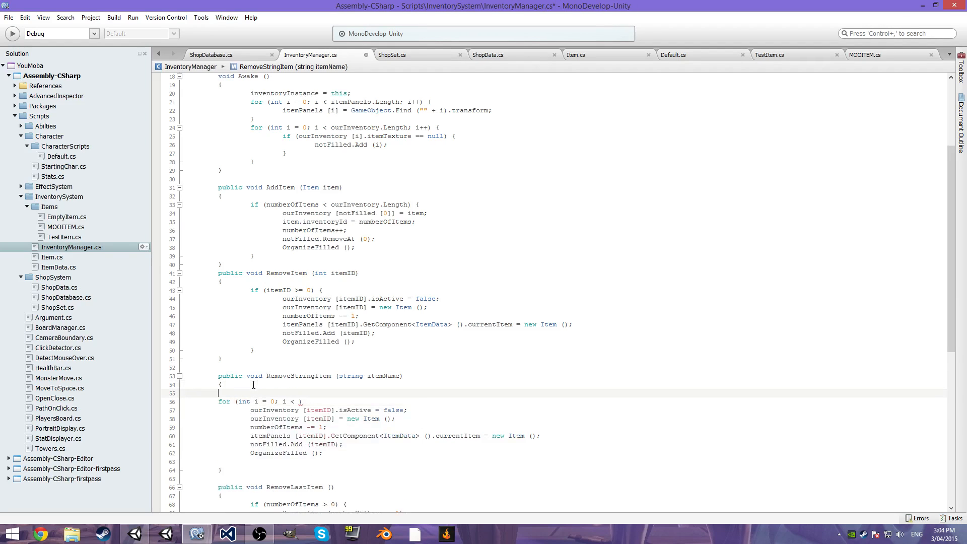
{"action": "type", "text": "bool"}
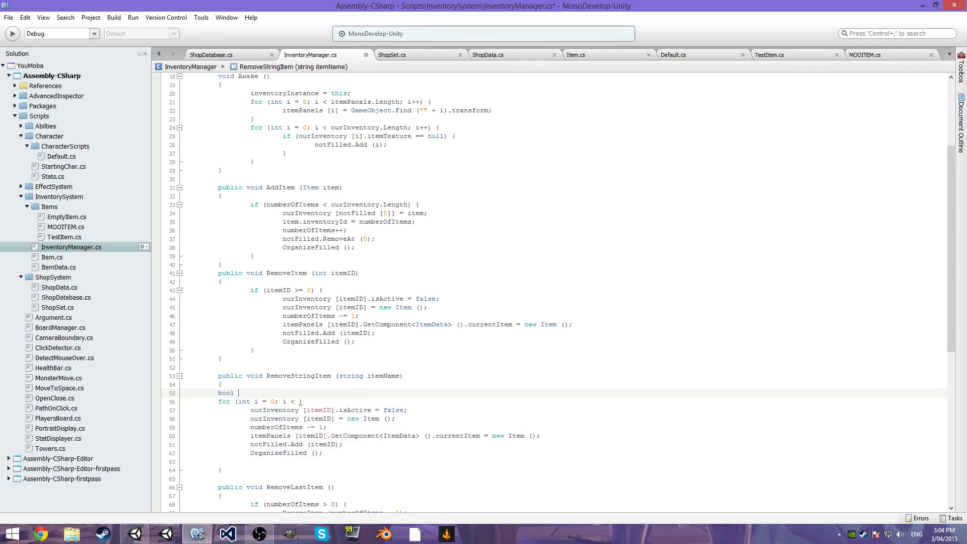
{"action": "type", "text": "actually"}
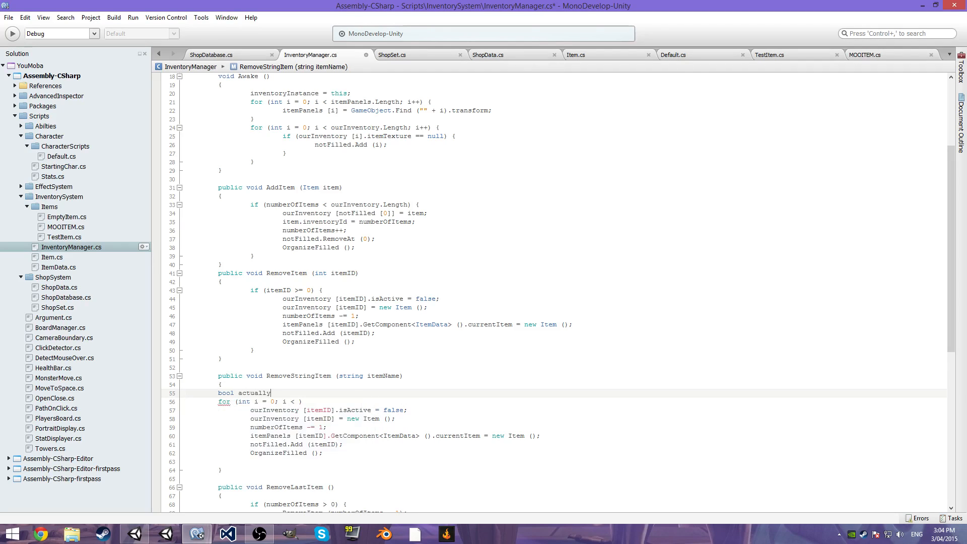
{"action": "type", "text": "Exists"}
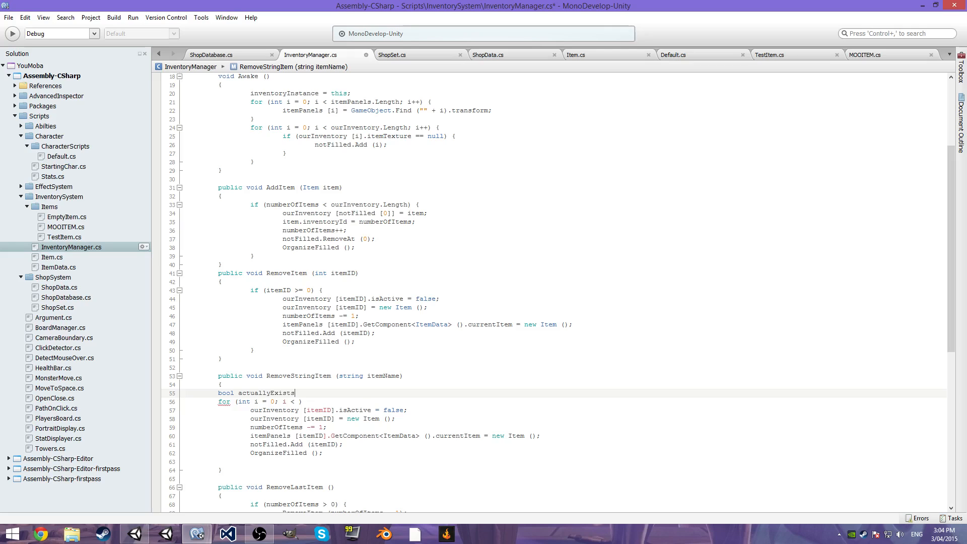
{"action": "type", "text": "= false;"}
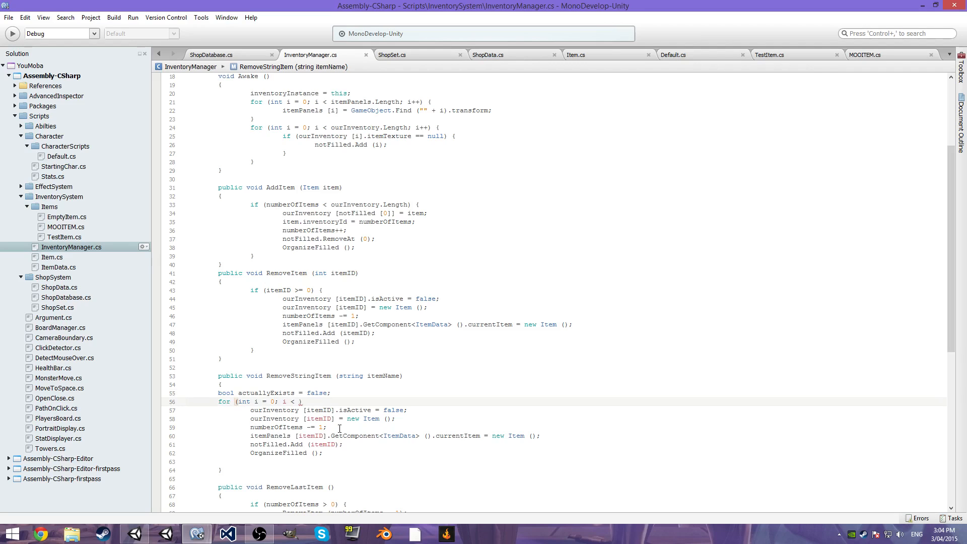
Set actuallyExists to true when ourInventory[i].name matches itemName.
{"action": "type", "text": "ourInventory.Length; i++"}
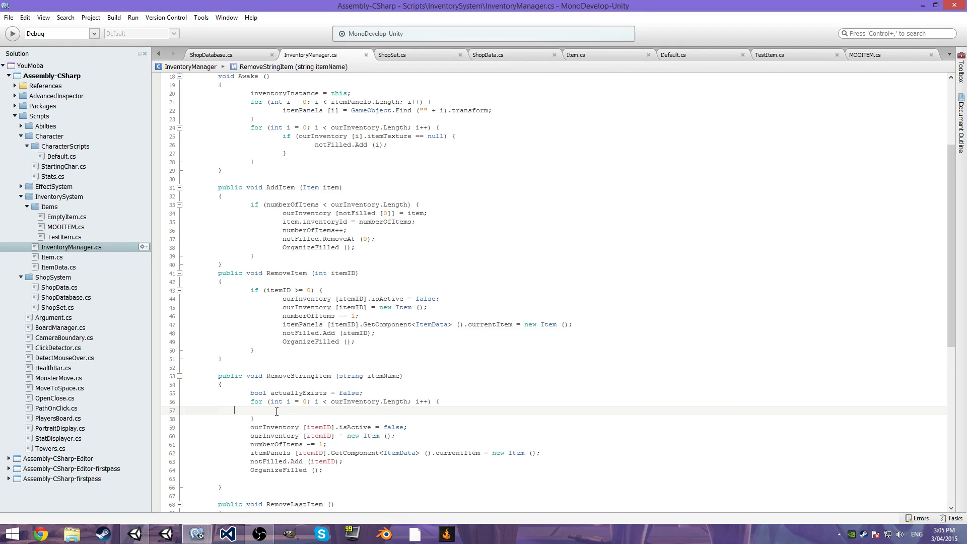
{"action": "type", "text": "if"}
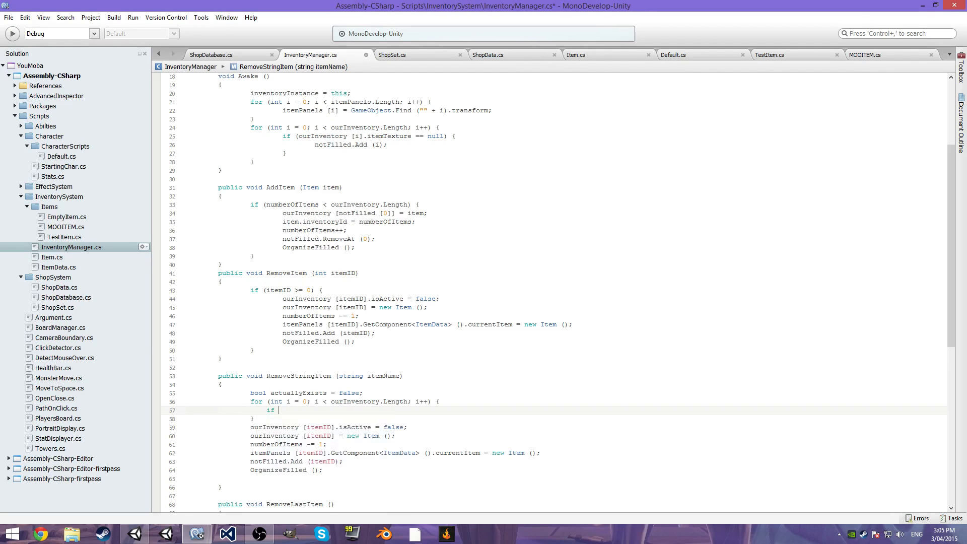
{"action": "type", "text": "(ourInventory."}
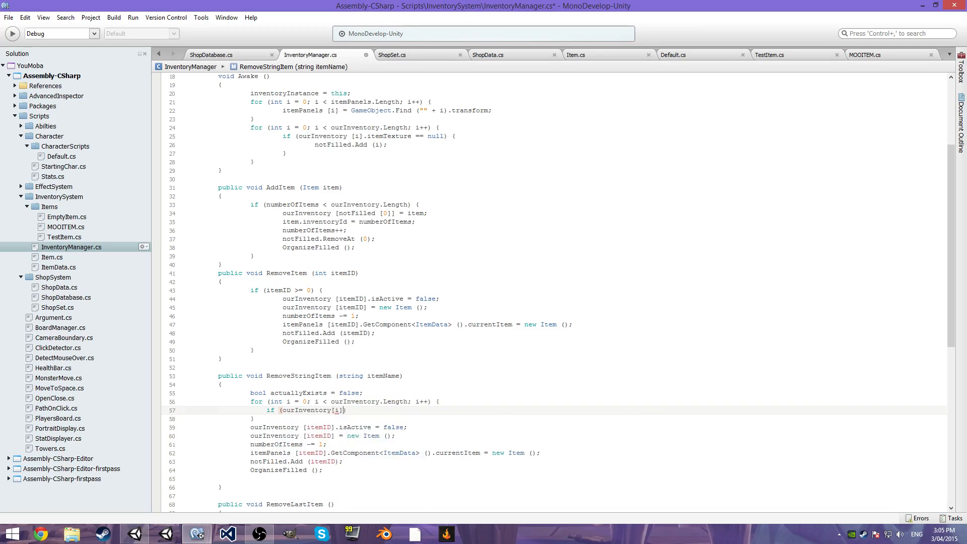
{"action": "type", "text": ".name"}
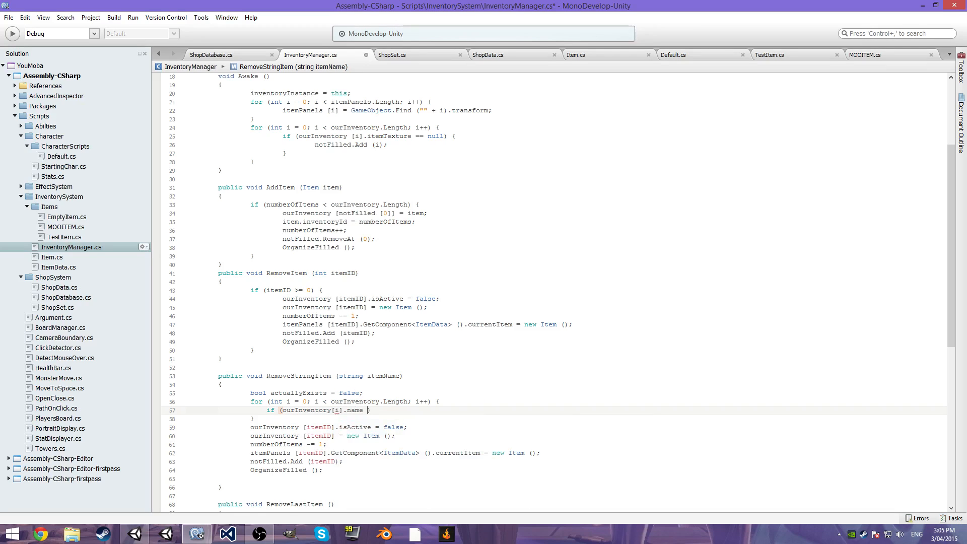
{"action": "type", "text": "= itemName"}
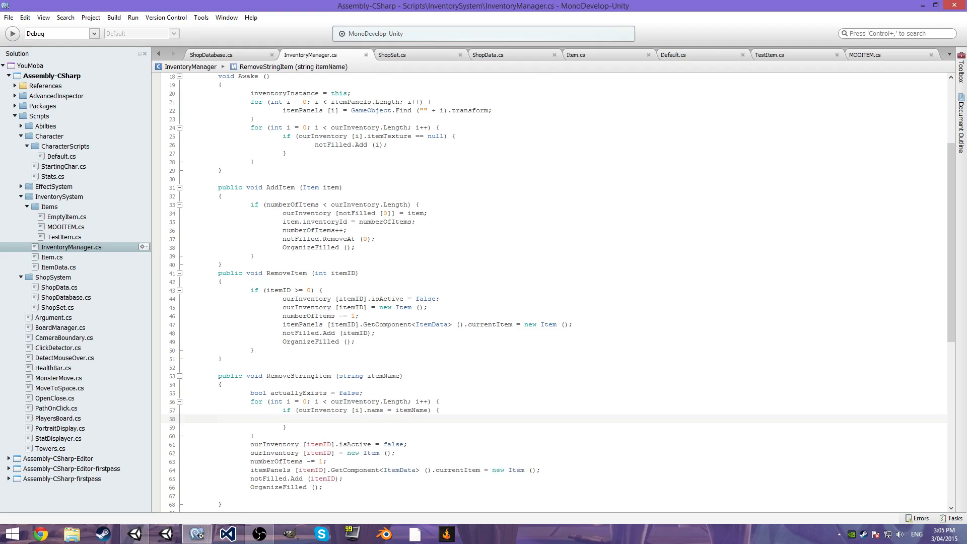
{"action": "type", "text": "actuallyExists = true;"}
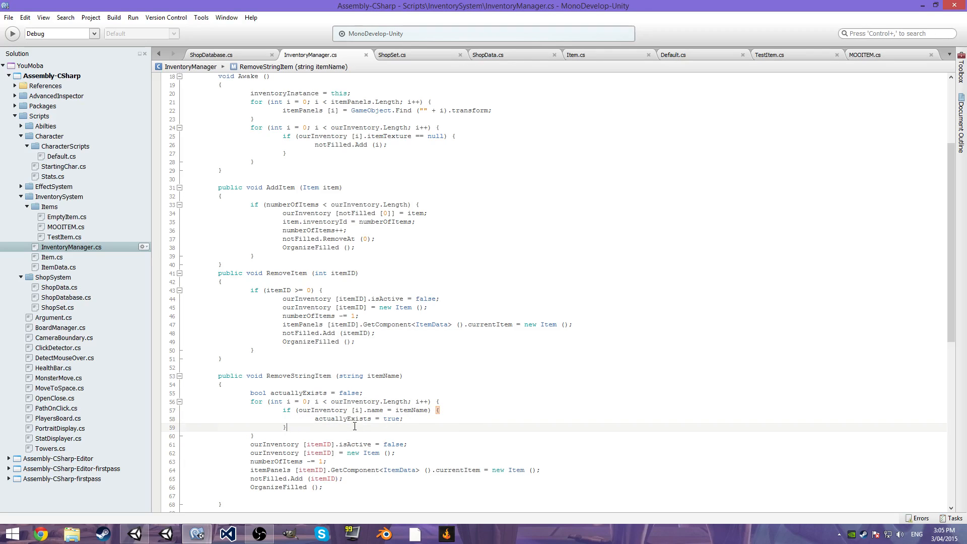
{"action": "mouse_move", "coordinate": [352, 417]}
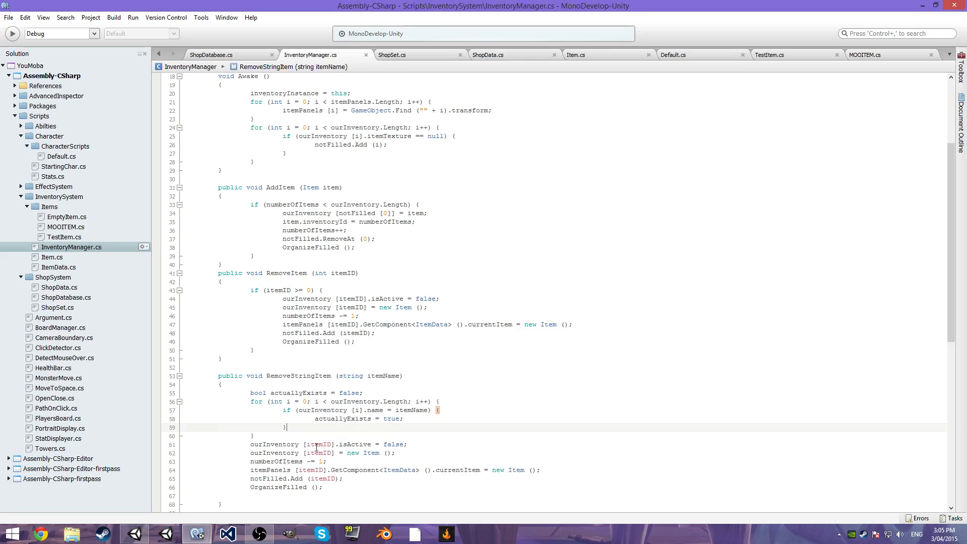
{"action": "mouse_move", "coordinate": [341, 418]}
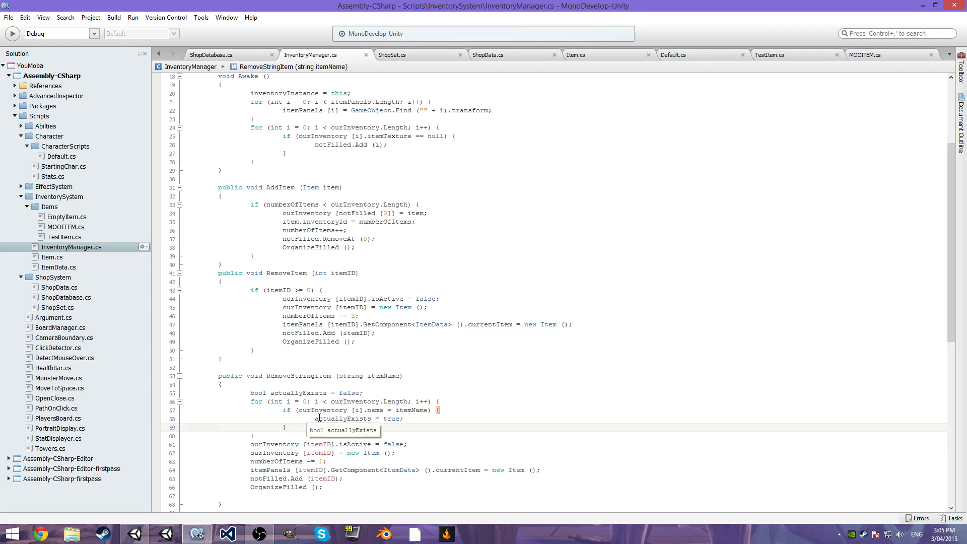
{"action": "scroll", "scroll_direction": "down", "scroll_amount": 3}
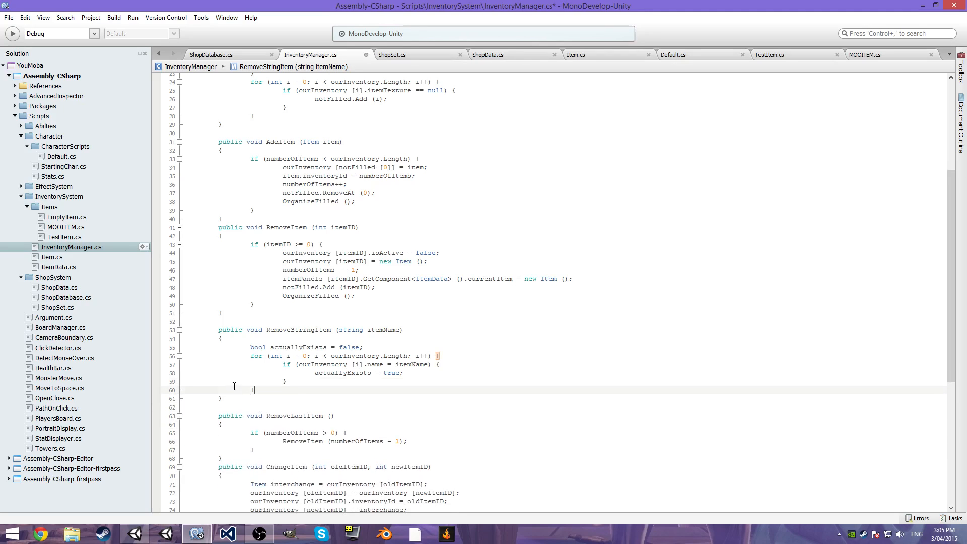
Make actuallyExists an int defaulting to -1 and check if it is greater than -1.
{"action": "type", "text": "int"}
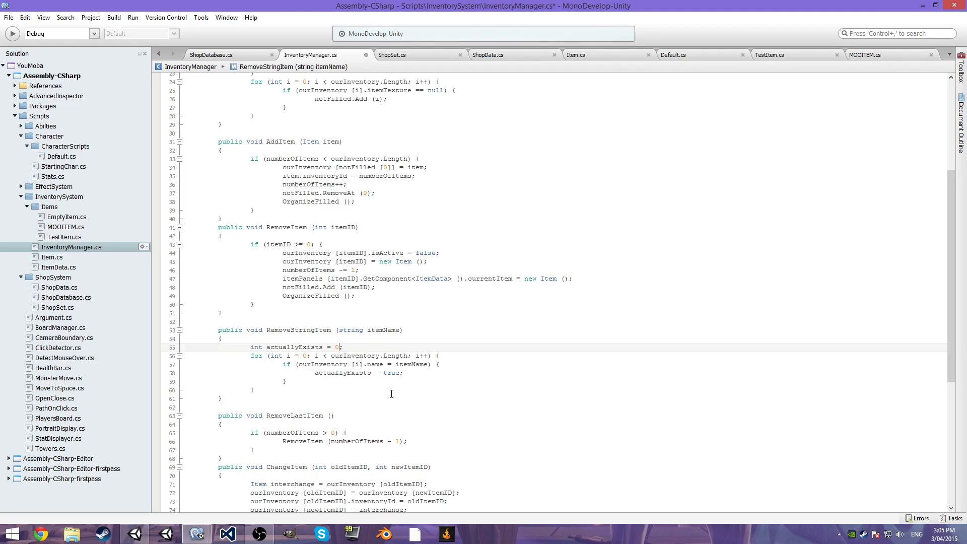
{"action": "type", "text": "ourInventory [i].inventoryId"}
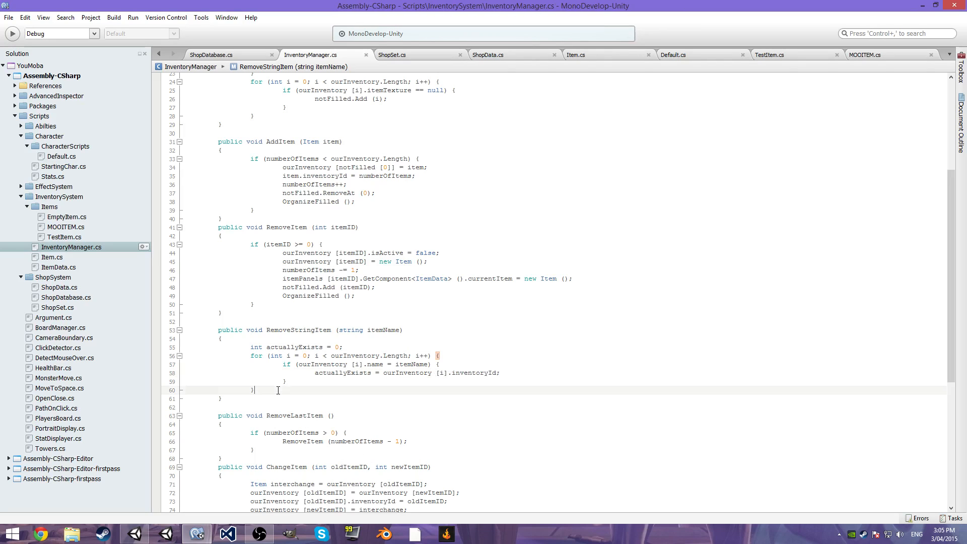
{"action": "type", "text": "if ( actuallyExists > 0) {"}
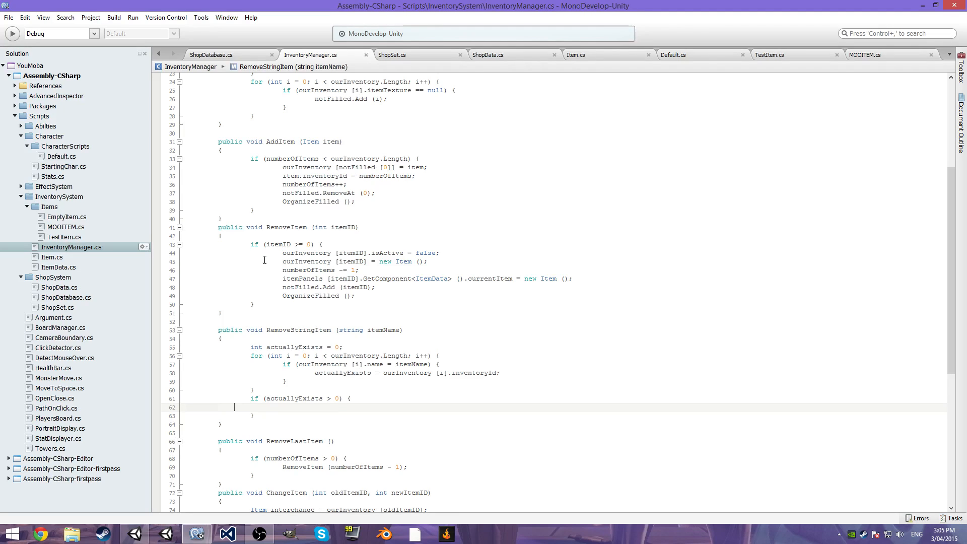
{"action": "mouse_move", "coordinate": [274, 244]}
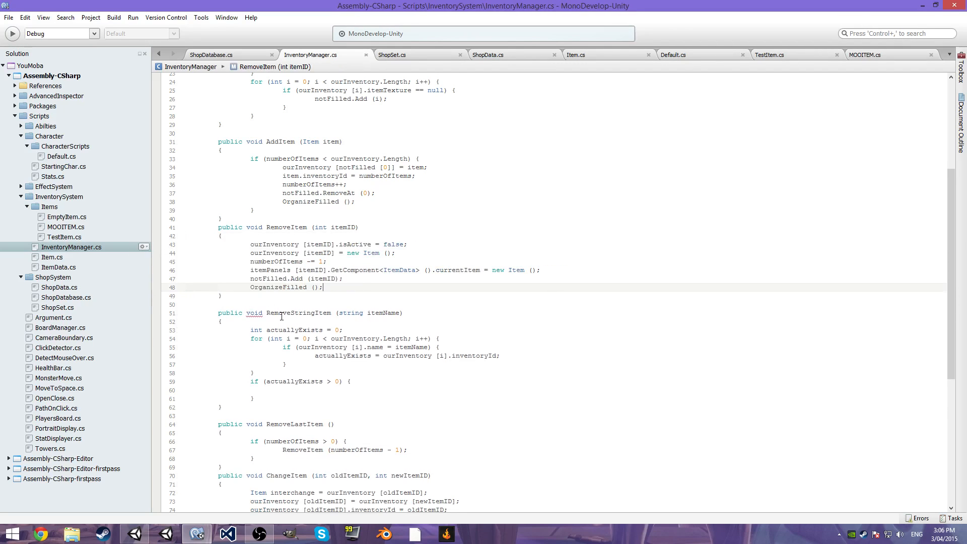
{"action": "left_click", "coordinate": [338, 380]}
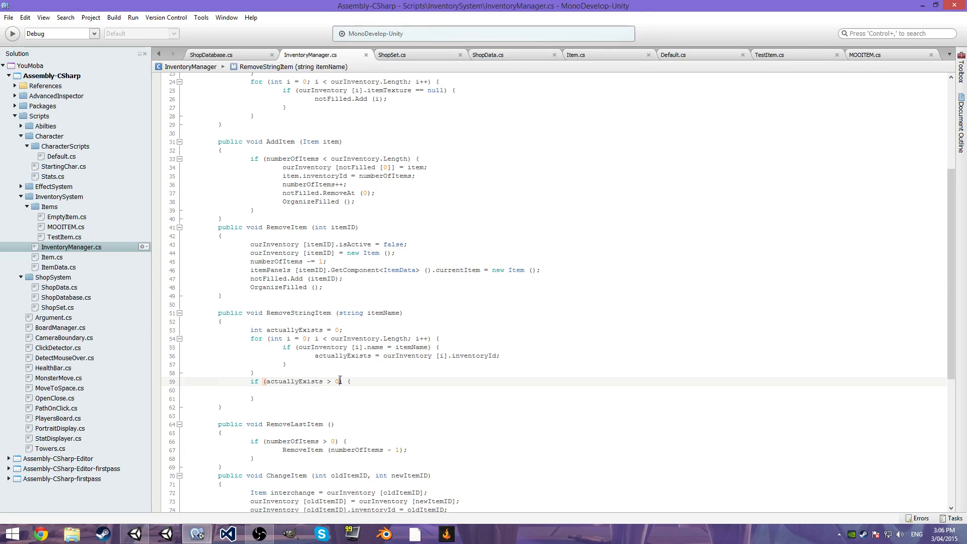
{"action": "type", "text": "-1"}
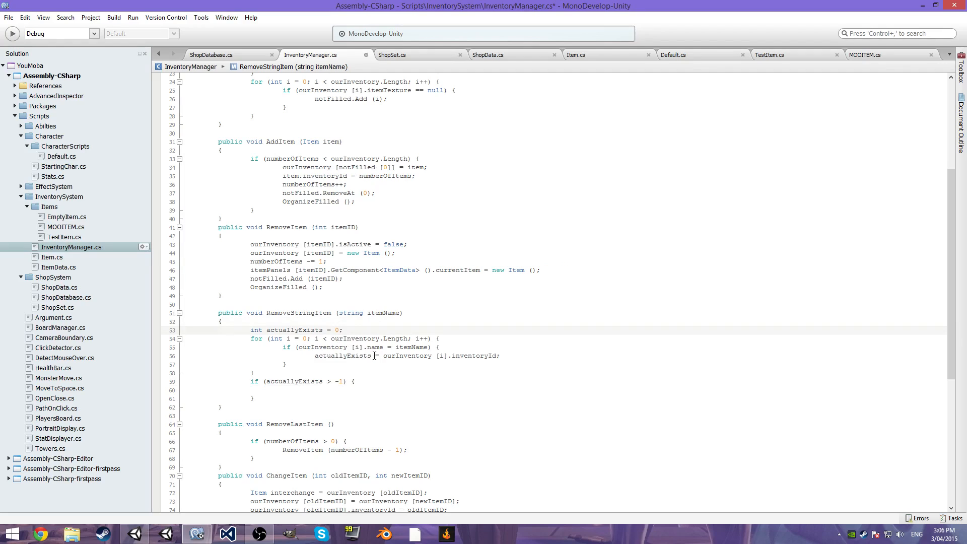
{"action": "type", "text": "-1"}
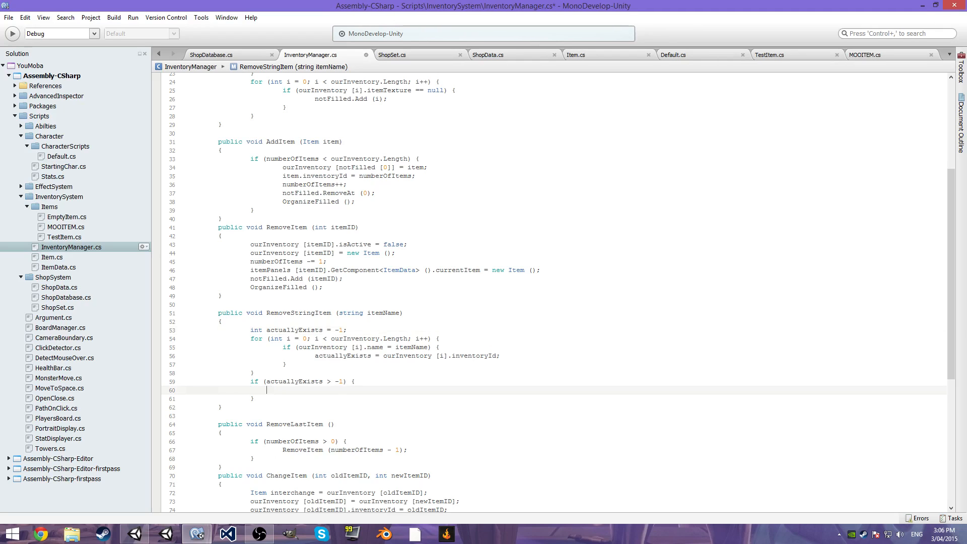
Call RemoveItem(actuallyExists) when a matching slot is found, then leave for Unity.
{"action": "type", "text": "remvo"}
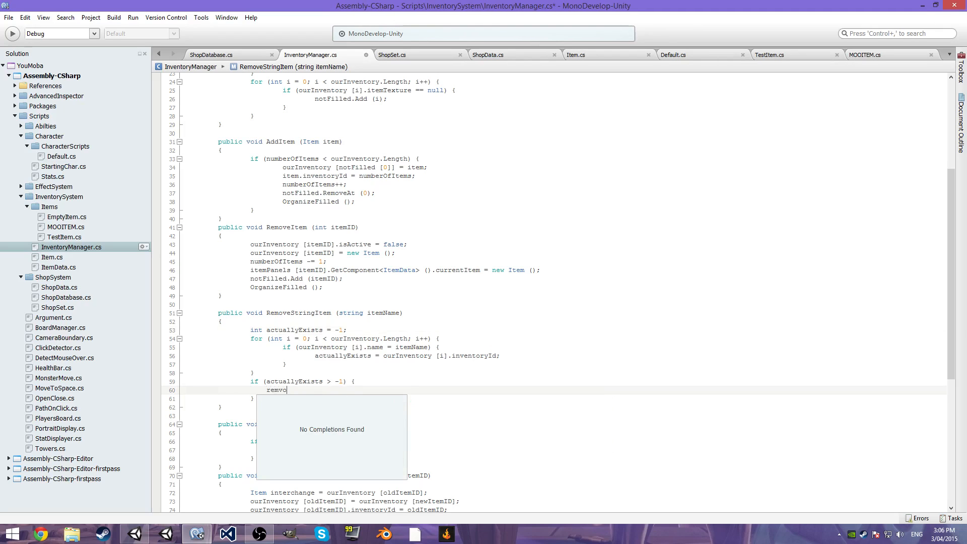
{"action": "type", "text": "RemoveItem();"}
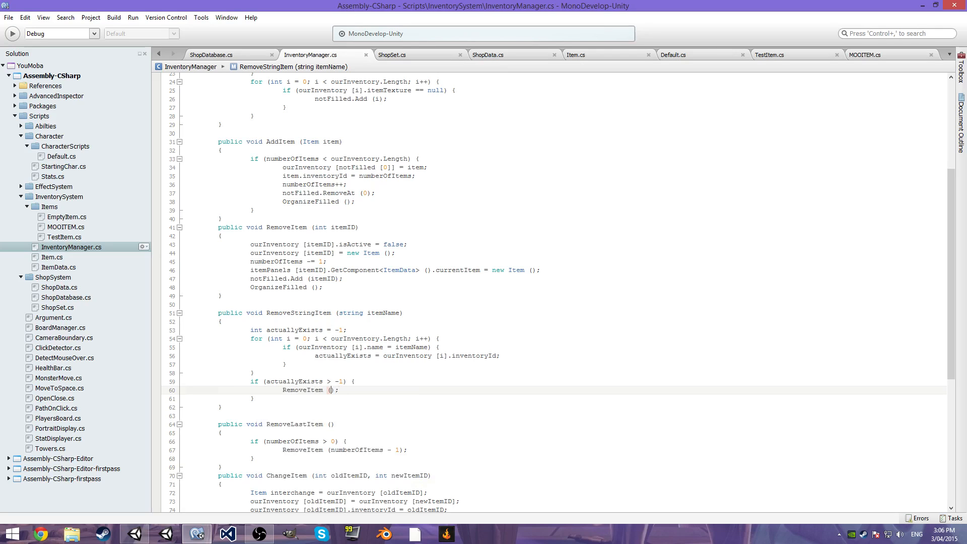
{"action": "type", "text": "actuallyExists"}
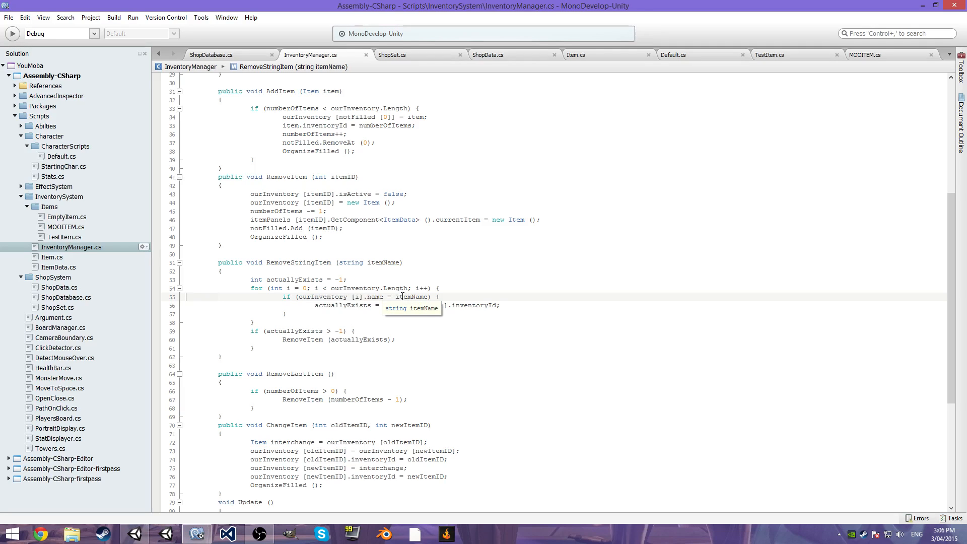
{"action": "mouse_move", "coordinate": [407, 296]}
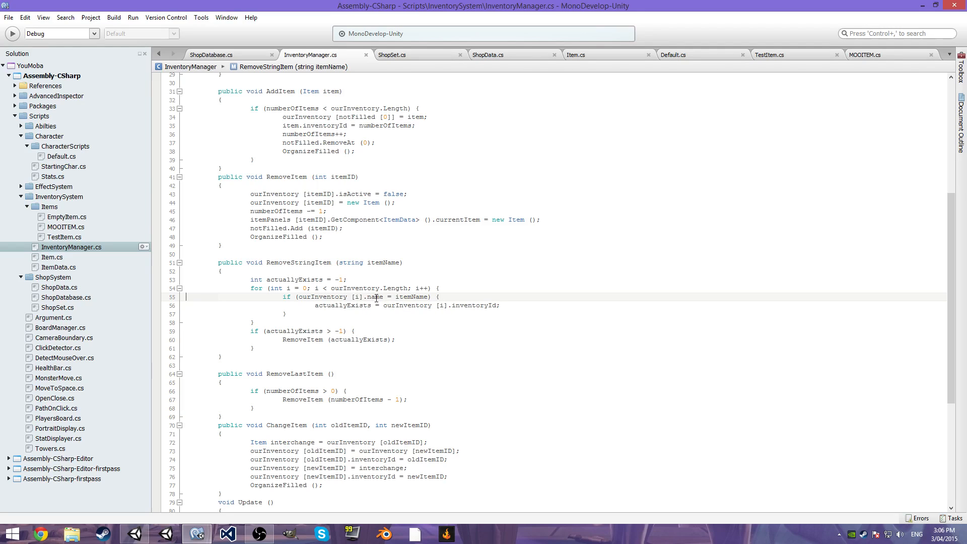
{"action": "key", "text": "alt+tab"}
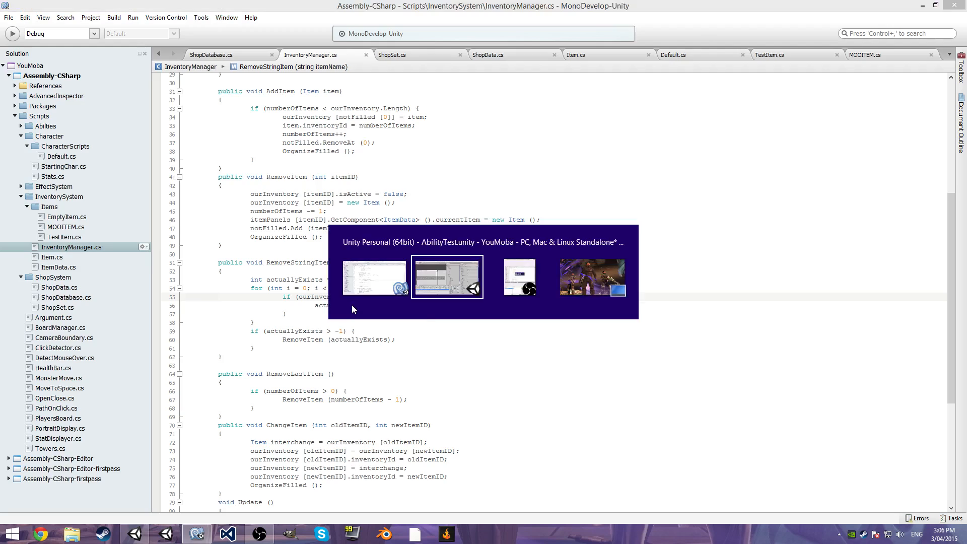
Reproduce the index out-of-range error by choosing an item in the running shop, then stop play.
{"action": "left_click", "coordinate": [447, 277]}
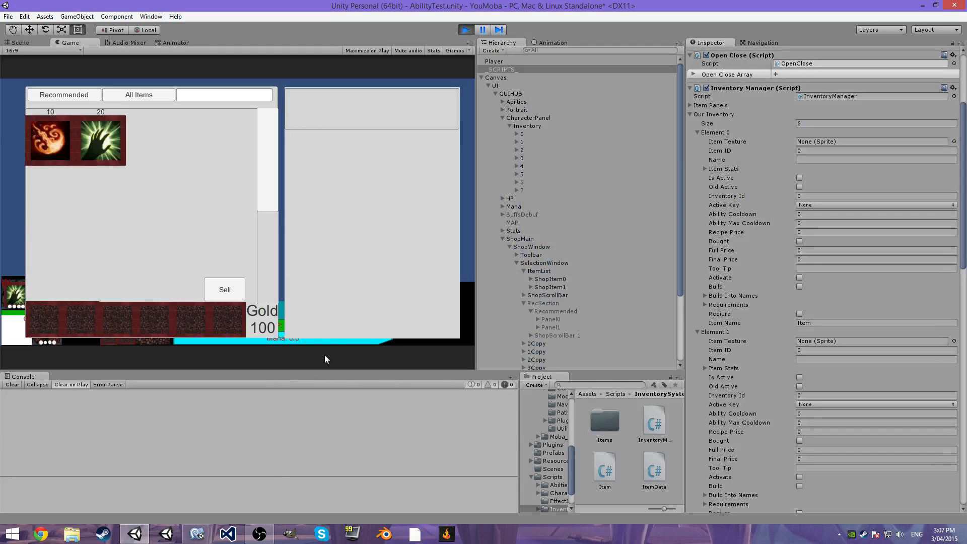
{"action": "mouse_move", "coordinate": [70, 151]}
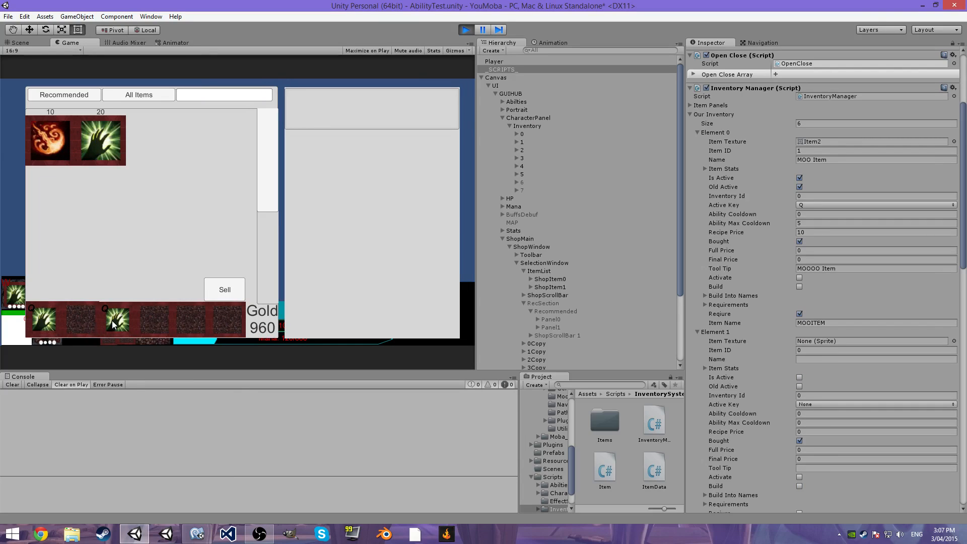
{"action": "left_click", "coordinate": [117, 320]}
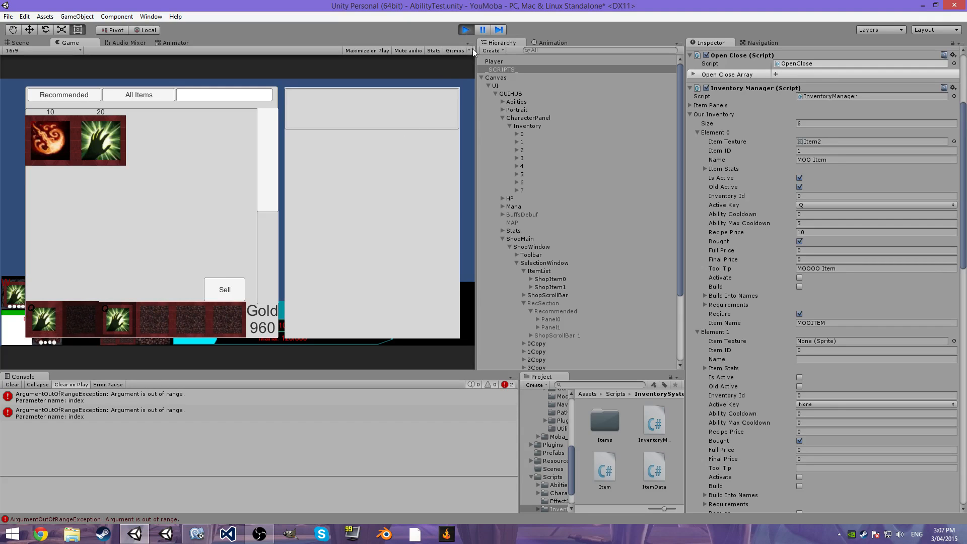
{"action": "left_click", "coordinate": [461, 28]}
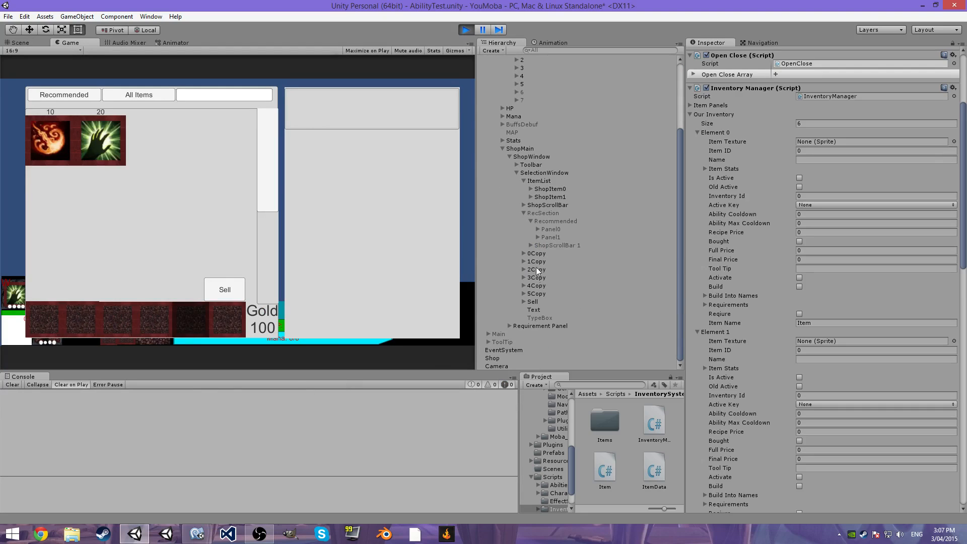
Confirm the 4Copy and 0Copy shop slots still show Item Data Id 0 and bring up ItemData.cs.
{"action": "left_click", "coordinate": [536, 286]}
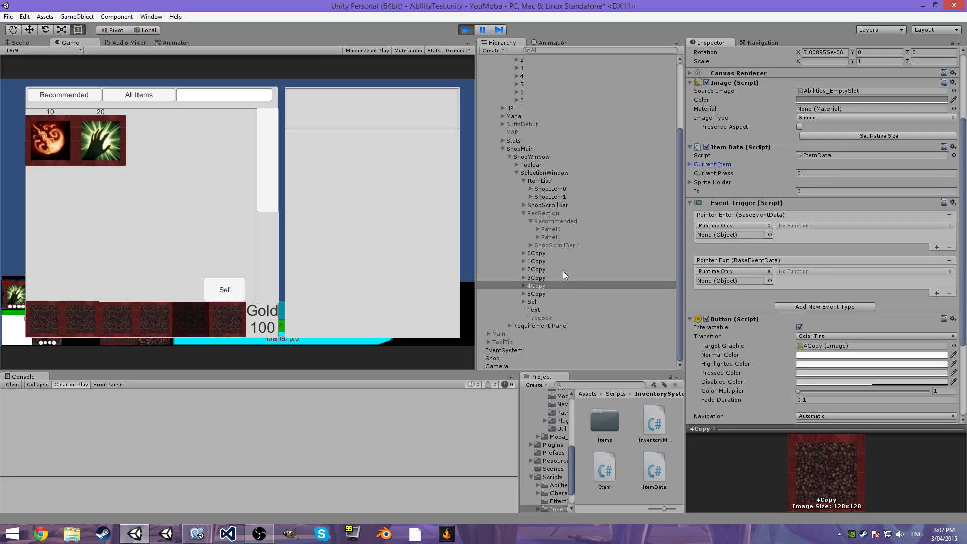
{"action": "left_click", "coordinate": [536, 254]}
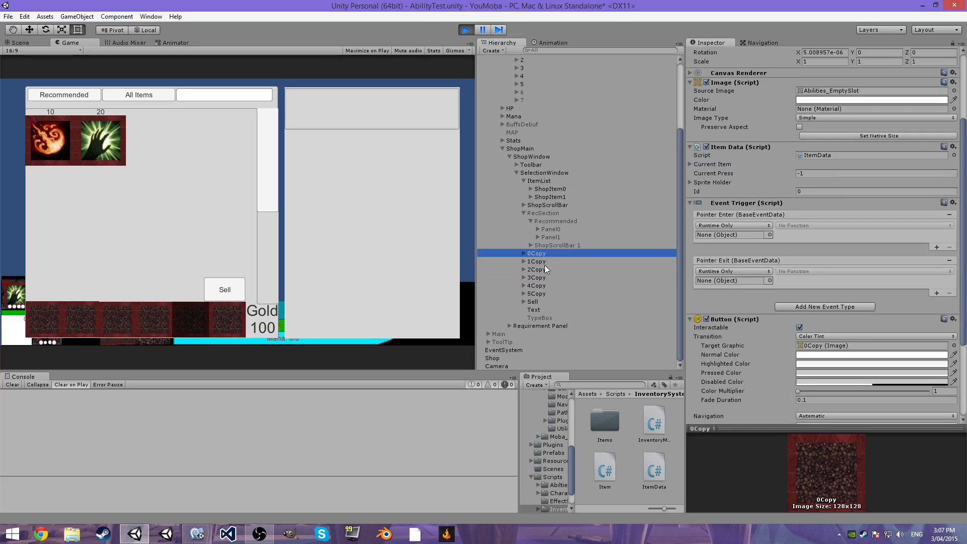
{"action": "left_click", "coordinate": [535, 285]}
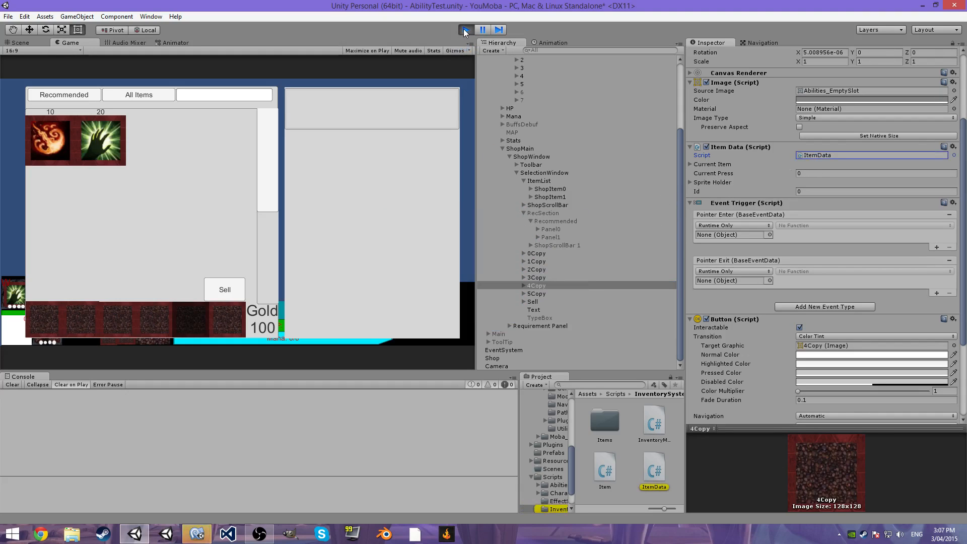
{"action": "left_click", "coordinate": [193, 534]}
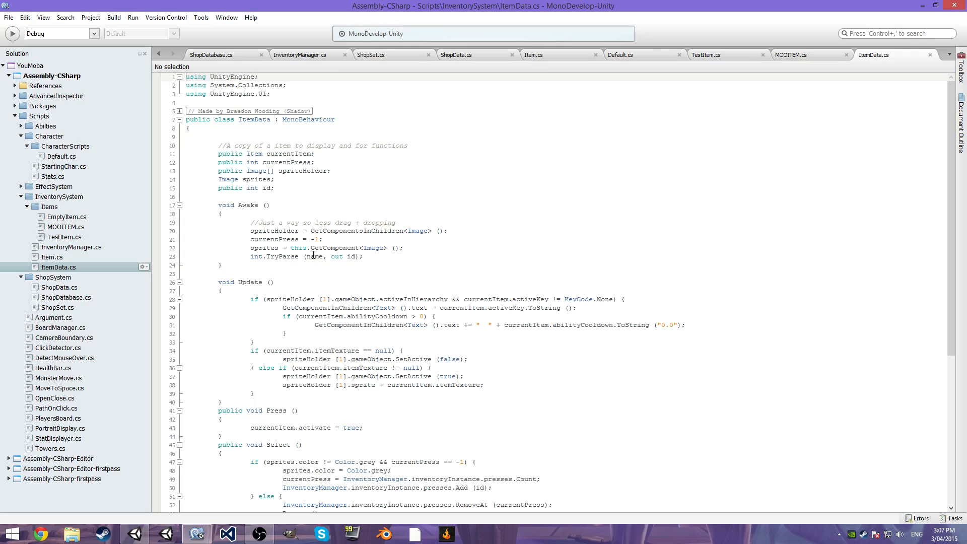
Change Awake's int.TryParse(name, out id) to parse name.Substring(0) and save the script.
{"action": "left_click", "coordinate": [321, 256]}
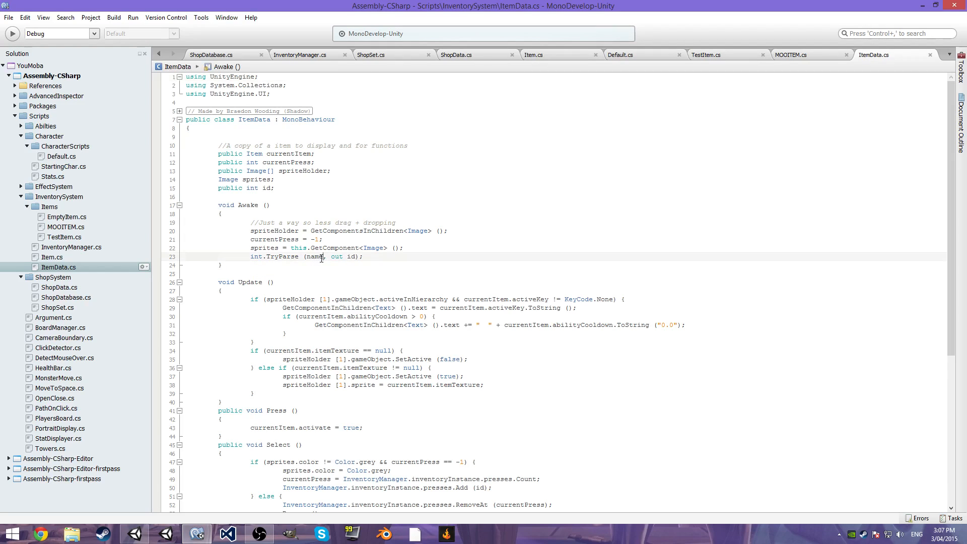
{"action": "type", "text": ".Substring()"}
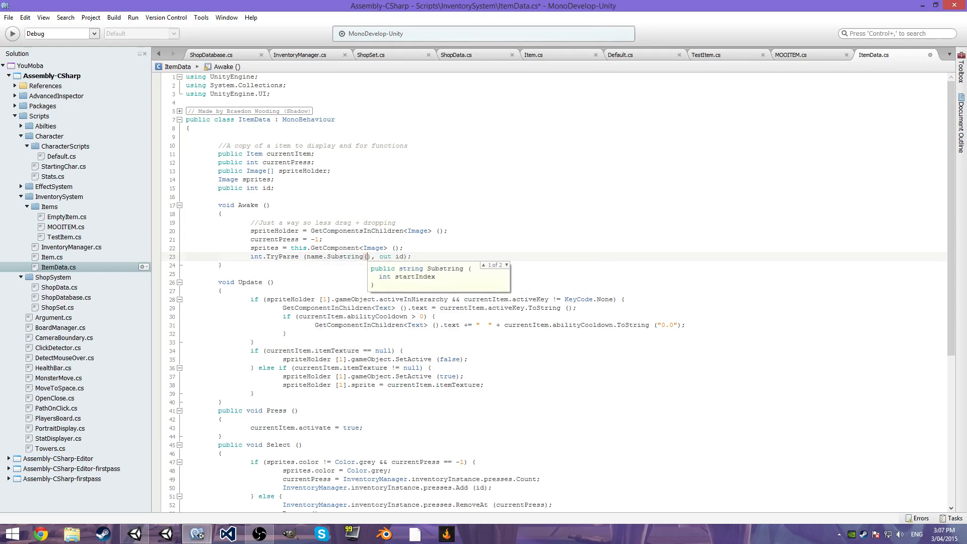
{"action": "type", "text": "0"}
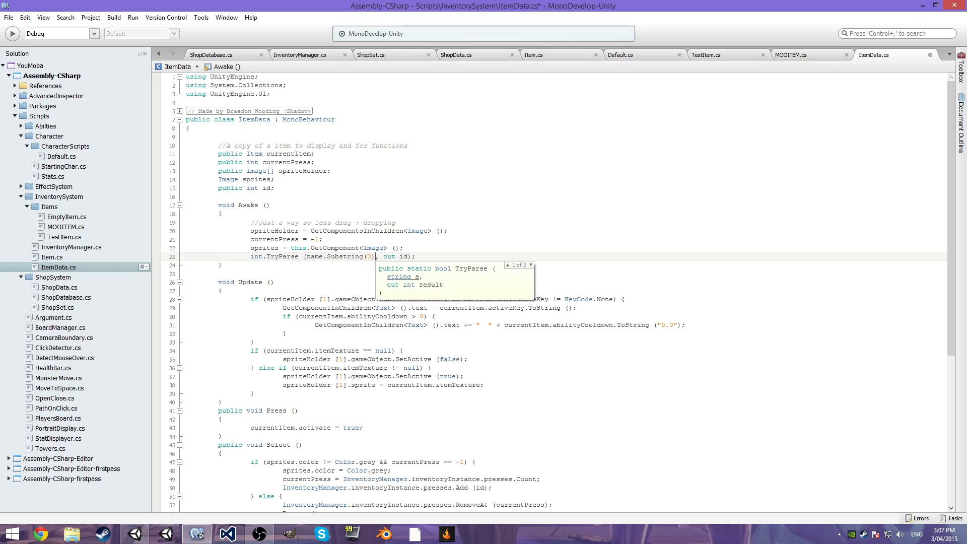
{"action": "key", "text": "ctrl+s"}
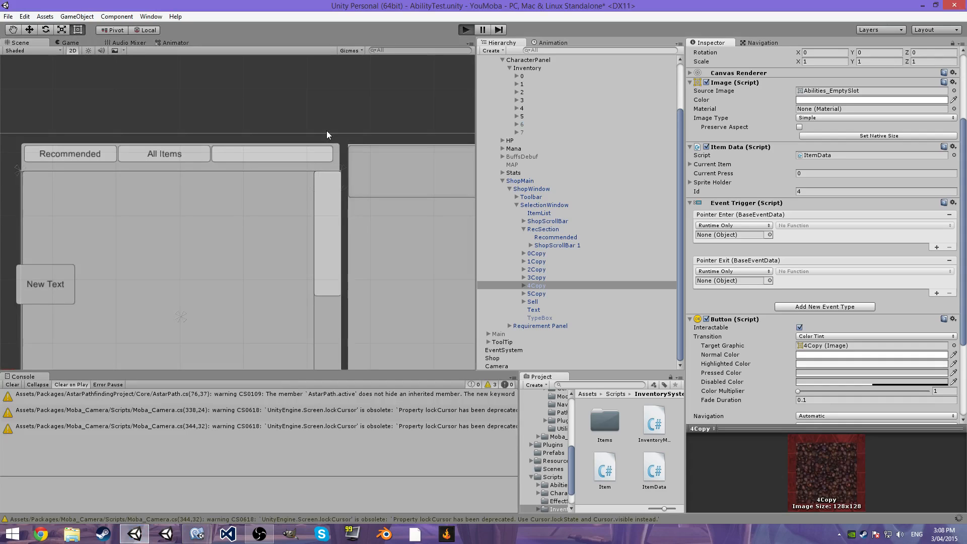
{"action": "mouse_move", "coordinate": [575, 161]}
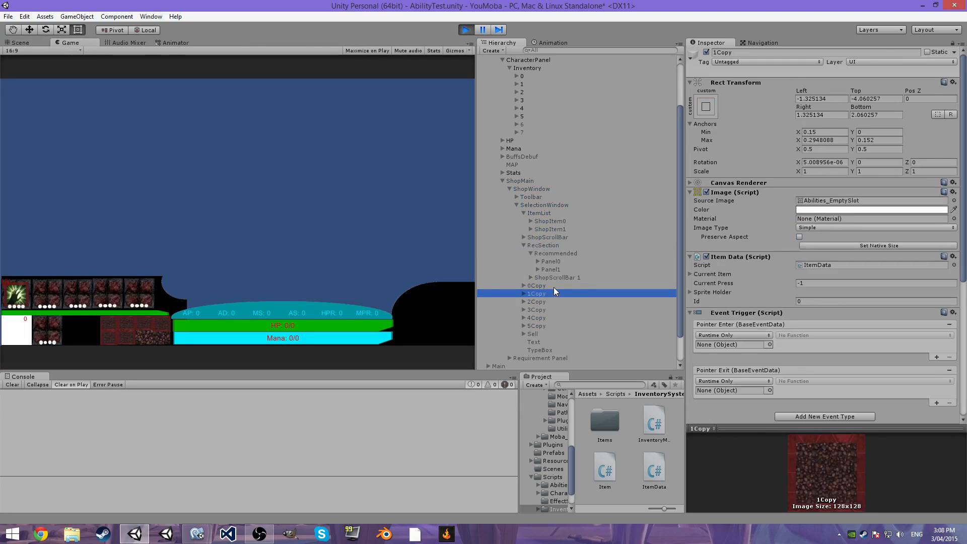
Inspect the 5Copy shop slot's Id after the test run and bring up the Help menu.
{"action": "left_click", "coordinate": [536, 285]}
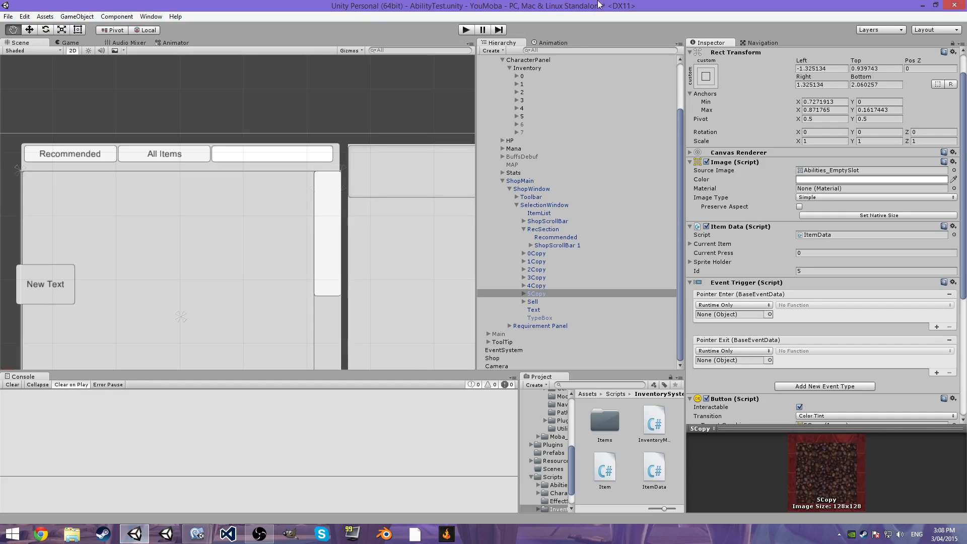
{"action": "left_click", "coordinate": [176, 16]}
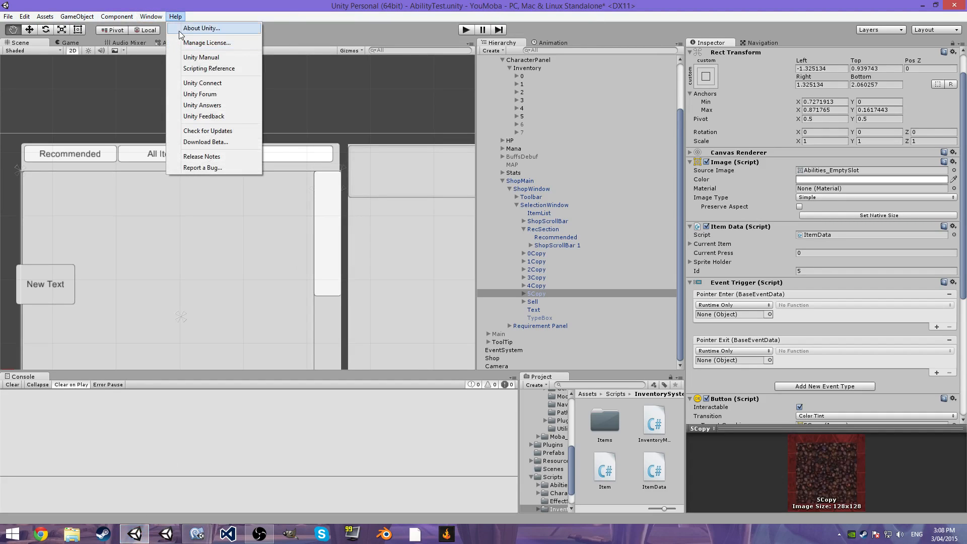
{"action": "mouse_move", "coordinate": [202, 106]}
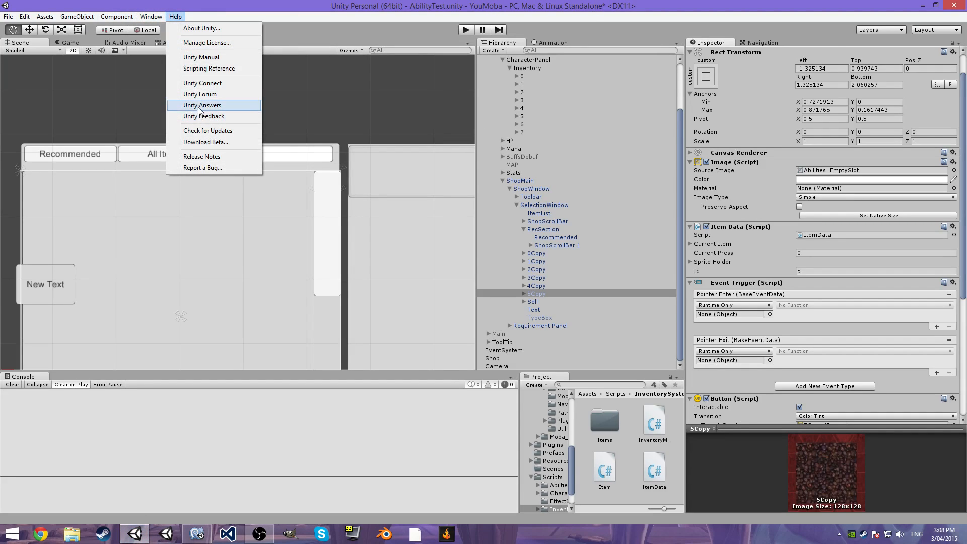
{"action": "mouse_move", "coordinate": [204, 73]}
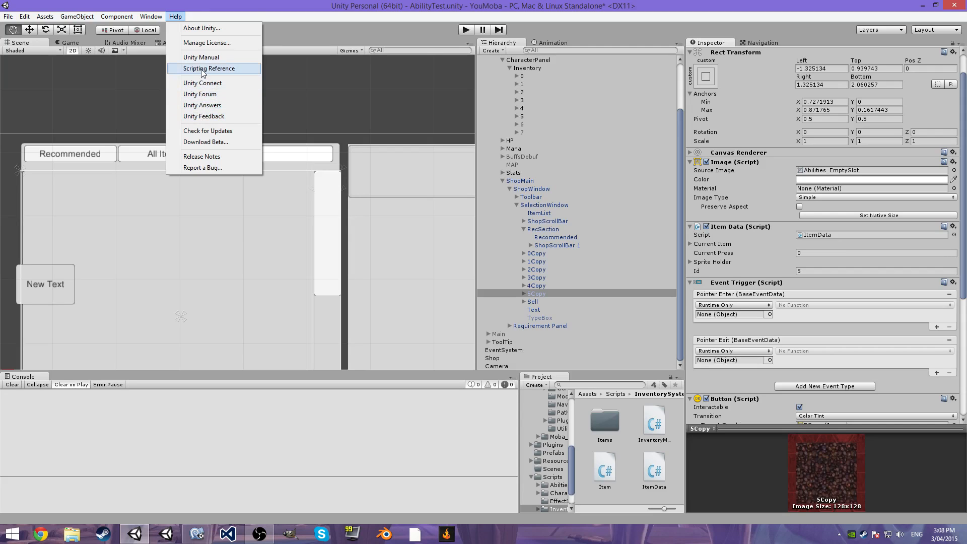
Search the Scripting Reference for Substring, then search the web for 'substring c# example'.
{"action": "left_click", "coordinate": [215, 68]}
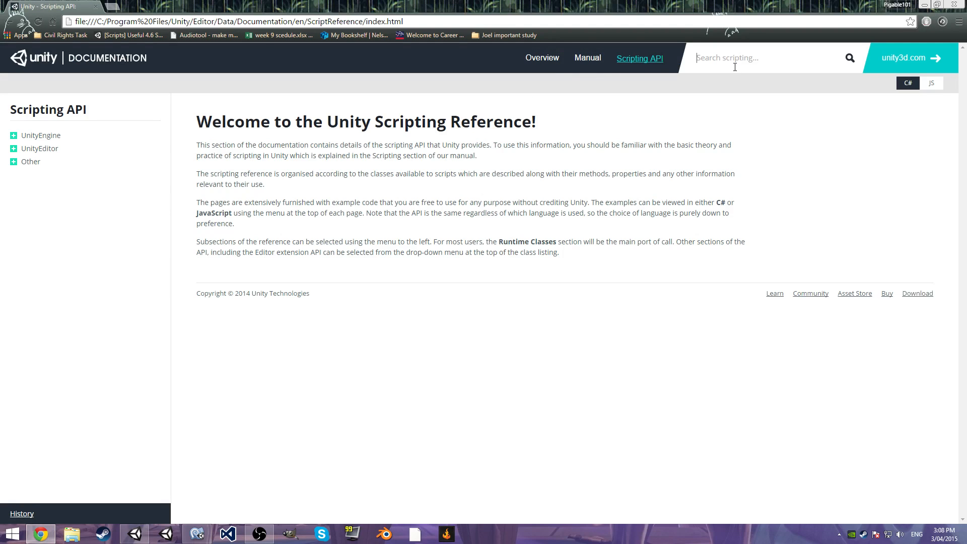
{"action": "type", "text": "Substring"}
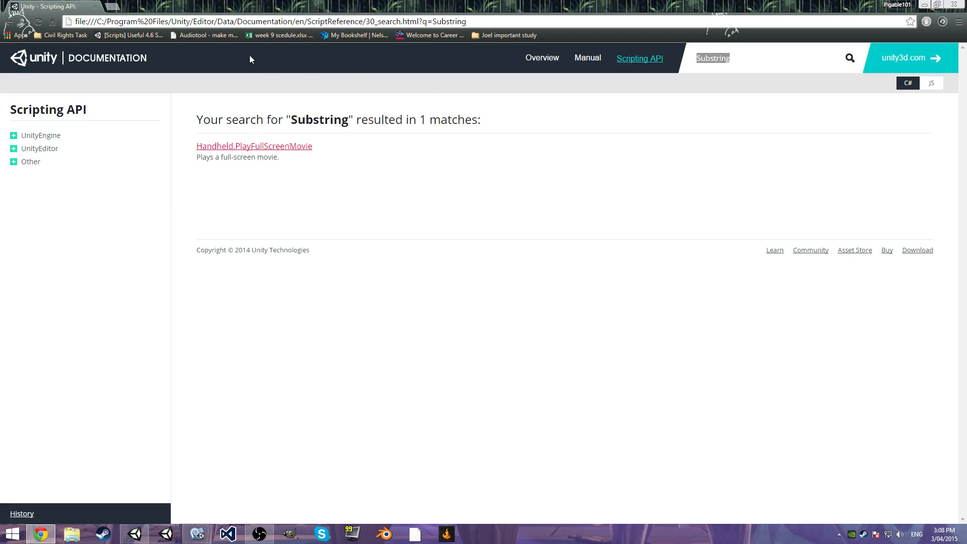
{"action": "type", "text": "substring"}
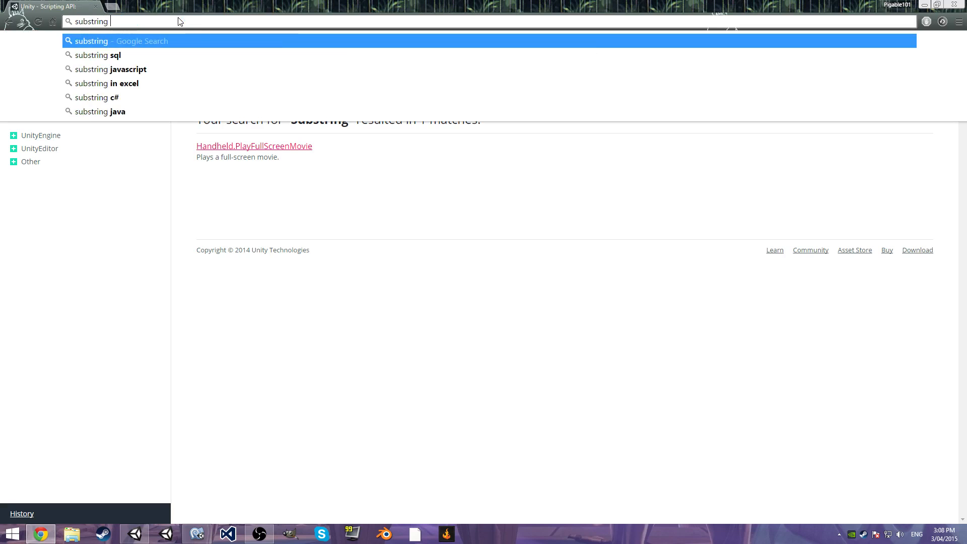
{"action": "left_click", "coordinate": [94, 98]}
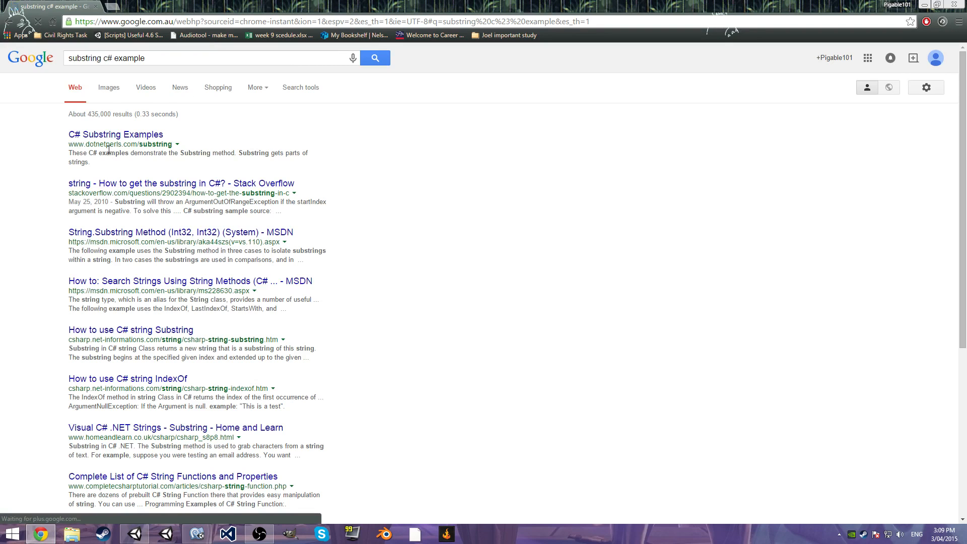
Read through Dot Net Perls' C# Substring examples, then add length argument 1 to the Substring call.
{"action": "left_click", "coordinate": [115, 135]}
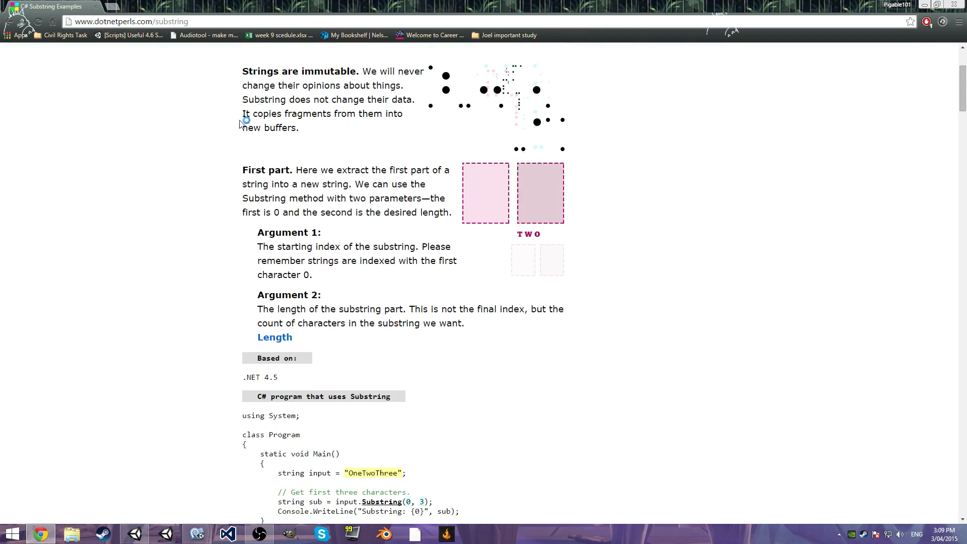
{"action": "scroll", "scroll_direction": "down", "scroll_amount": 3}
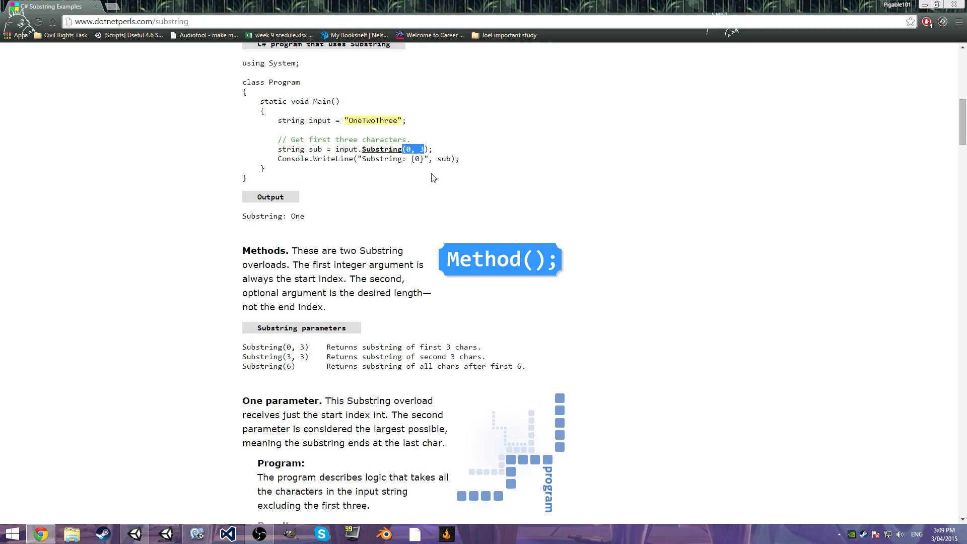
{"action": "scroll", "scroll_direction": "down", "scroll_amount": 3}
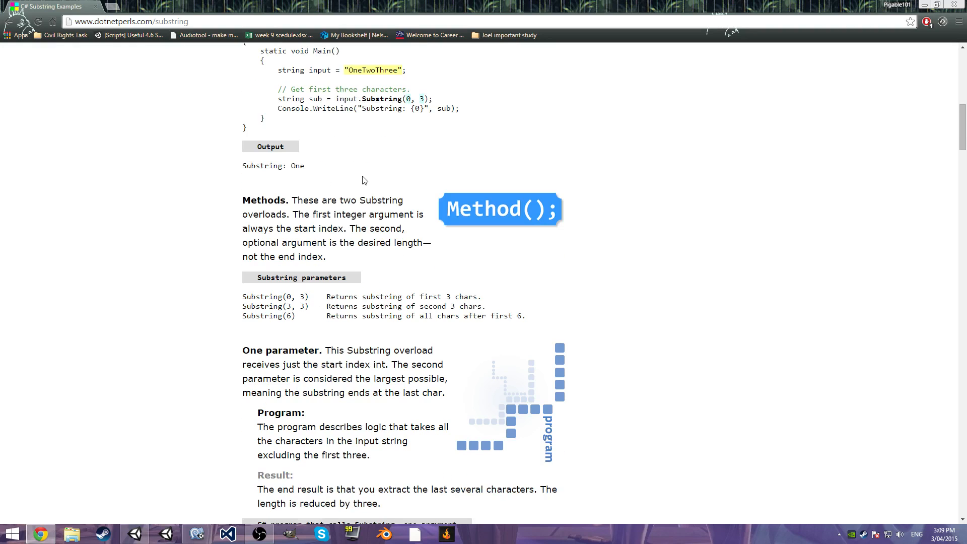
{"action": "mouse_move", "coordinate": [568, 97]}
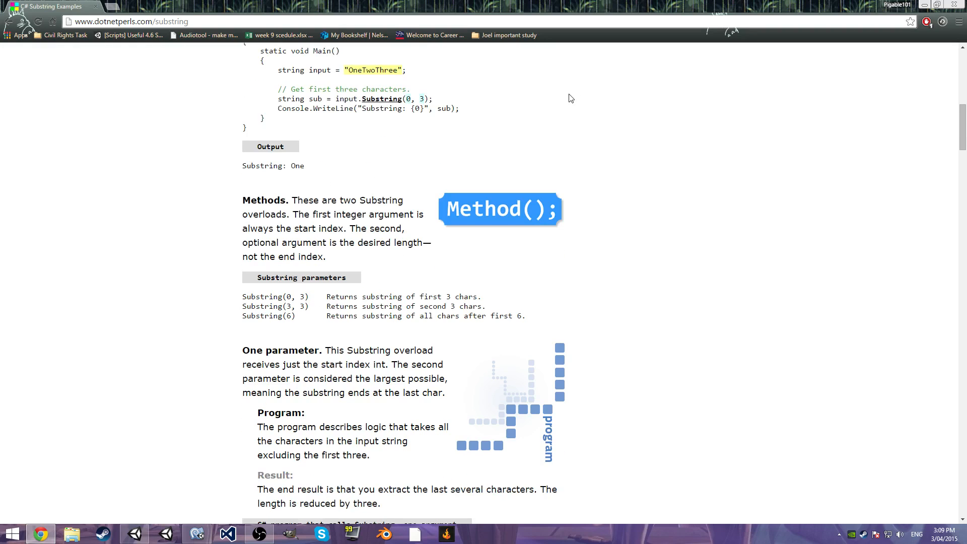
{"action": "scroll", "scroll_direction": "down", "scroll_amount": 3}
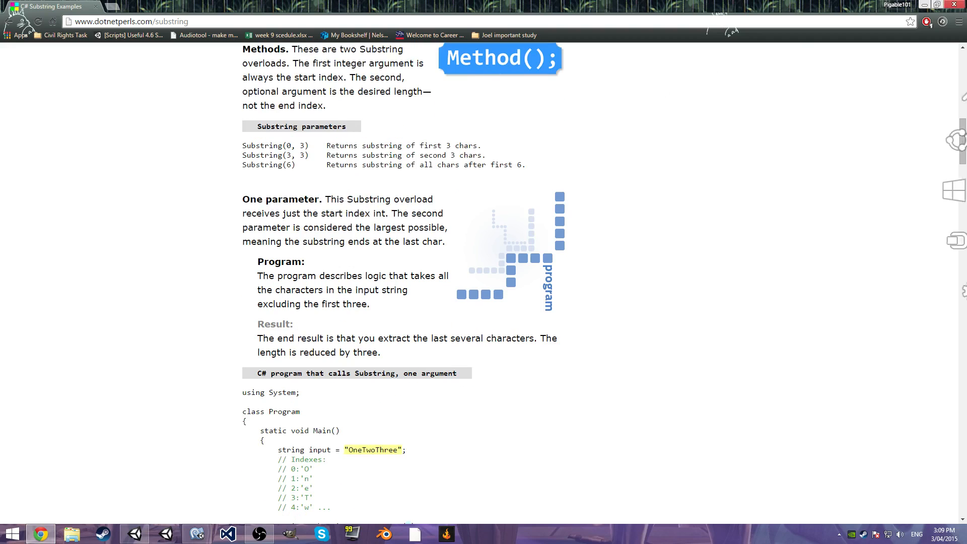
{"action": "scroll", "scroll_direction": "down", "scroll_amount": 3}
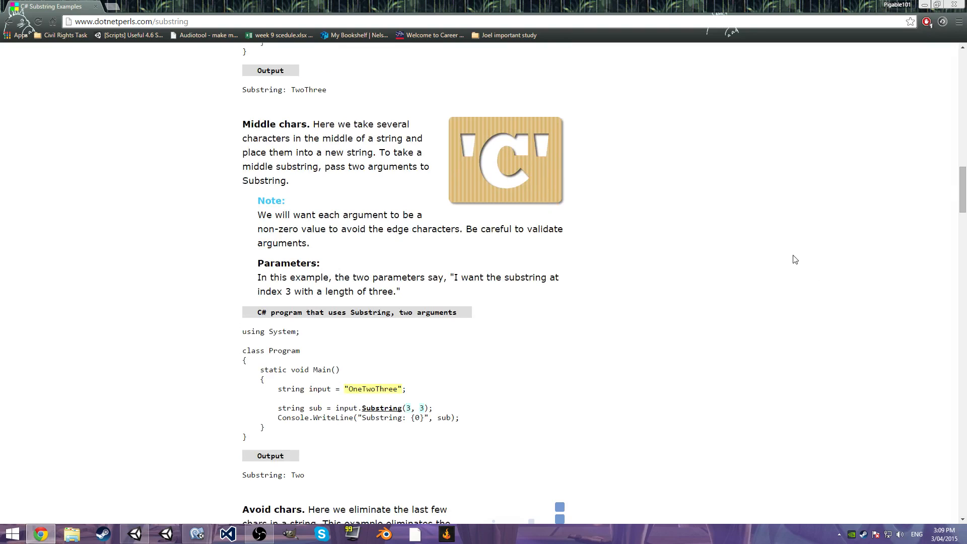
{"action": "scroll", "scroll_direction": "down", "scroll_amount": 3}
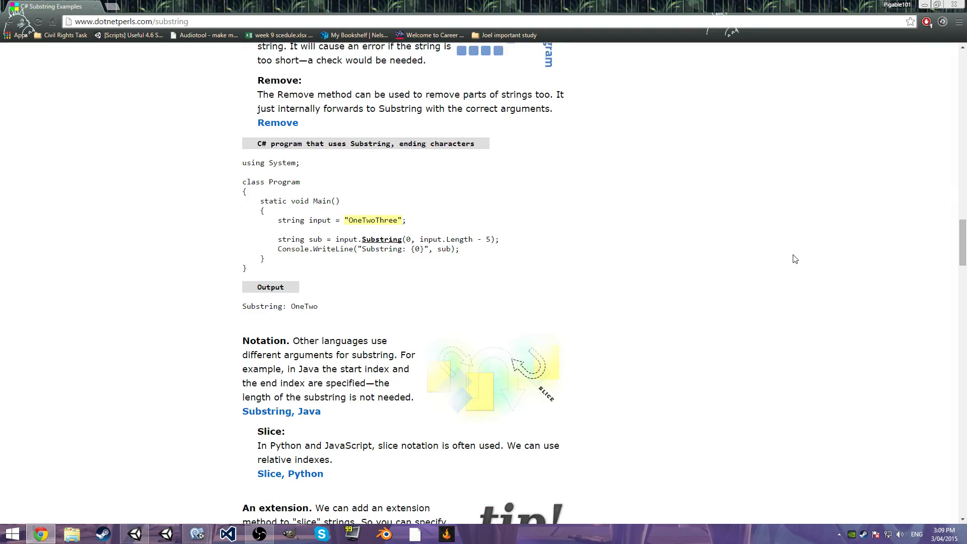
{"action": "scroll", "scroll_direction": "down", "scroll_amount": 3}
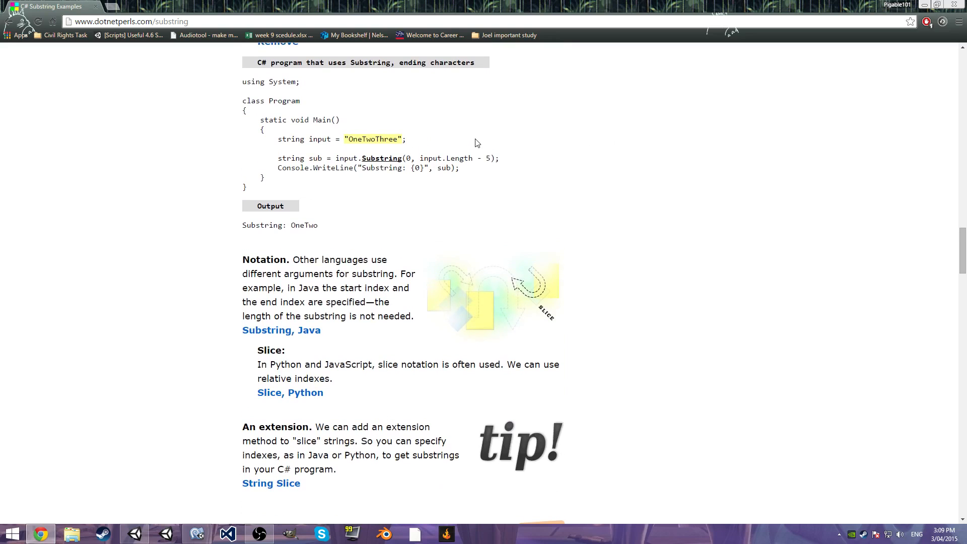
{"action": "scroll", "scroll_direction": "down", "scroll_amount": 3}
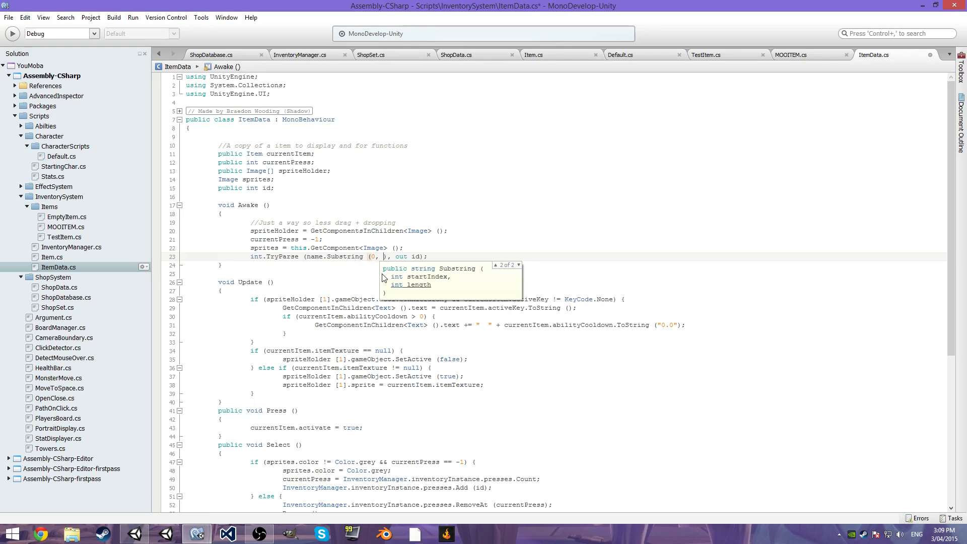
{"action": "type", "text": "1"}
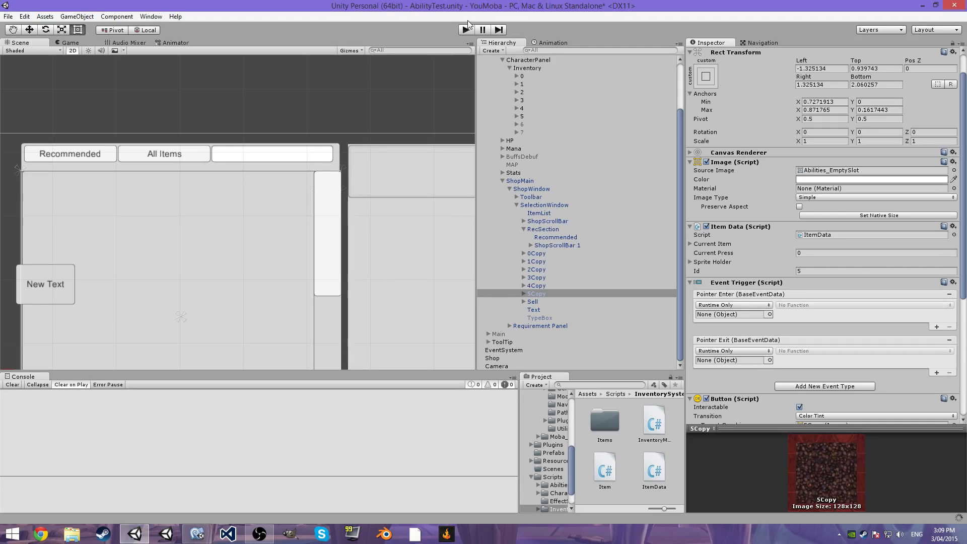
Play-test the change, ping the 1Copy slot's empty-slot Source Image asset, then stop the game.
{"action": "left_click", "coordinate": [461, 29]}
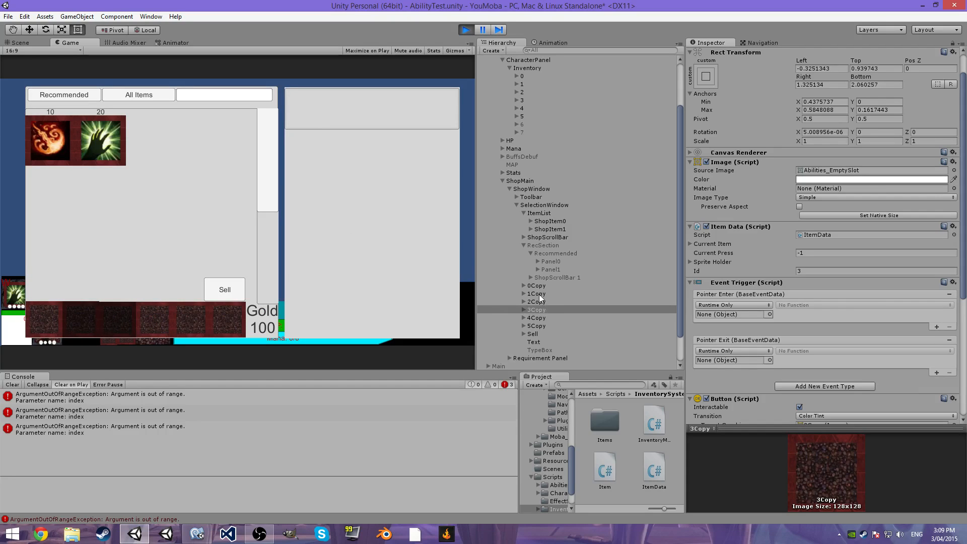
{"action": "left_click", "coordinate": [535, 286]}
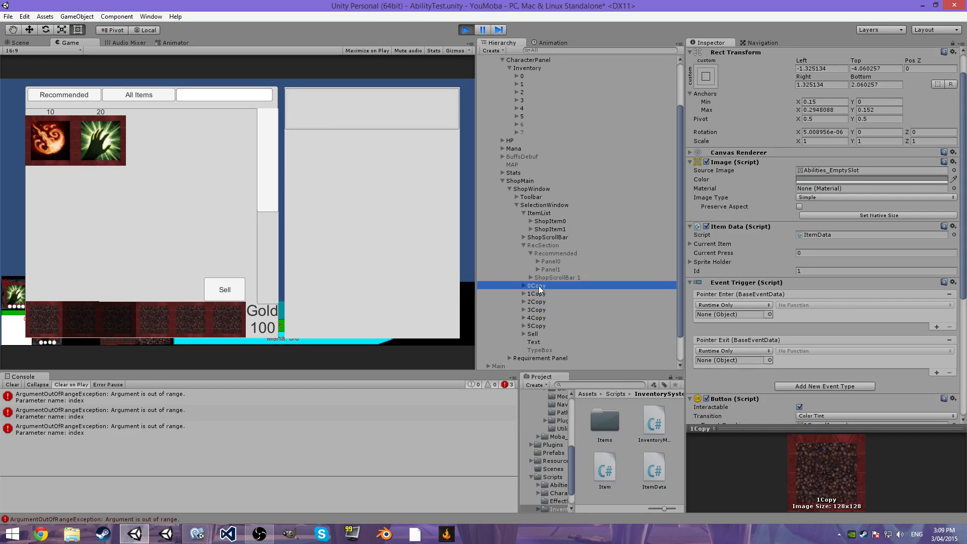
{"action": "left_click", "coordinate": [536, 293]}
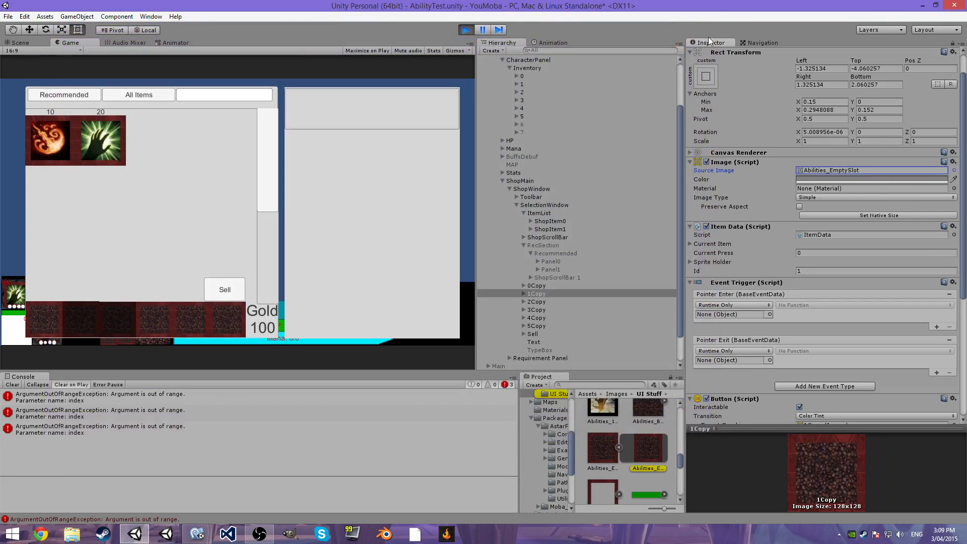
{"action": "left_click", "coordinate": [461, 29]}
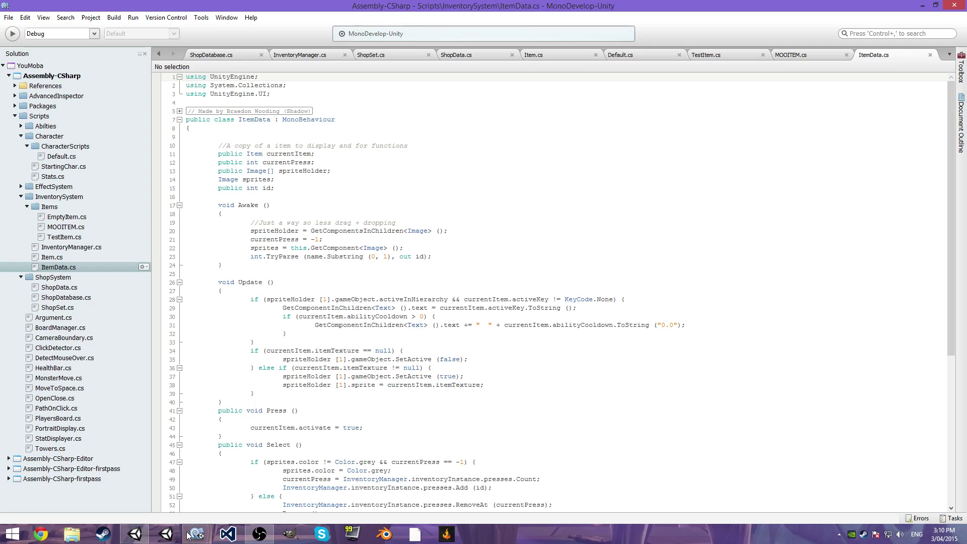
In Select(), replace InventoryManager.inventoryInstance.presses.Count with the slot's id for currentPress.
{"action": "scroll", "scroll_direction": "down", "scroll_amount": 3}
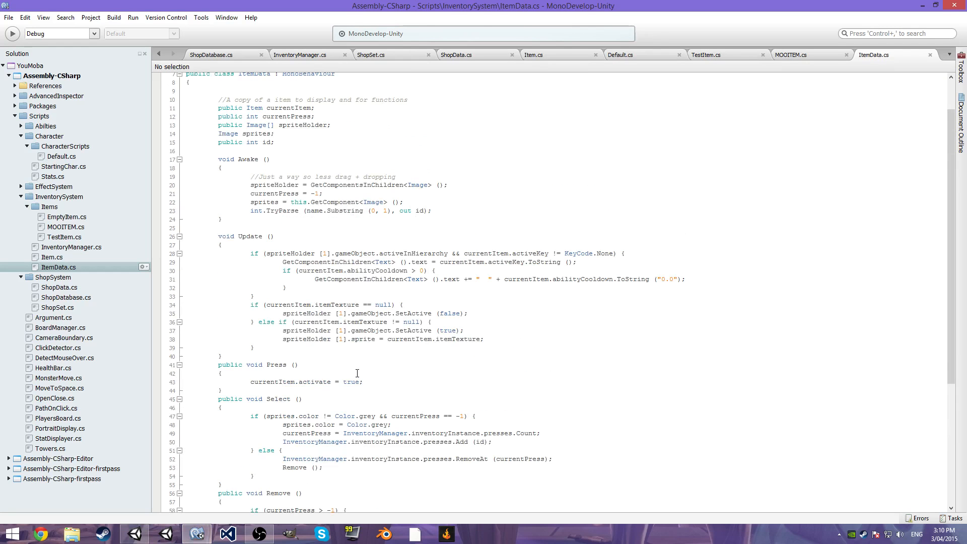
{"action": "scroll", "scroll_direction": "down", "scroll_amount": 3}
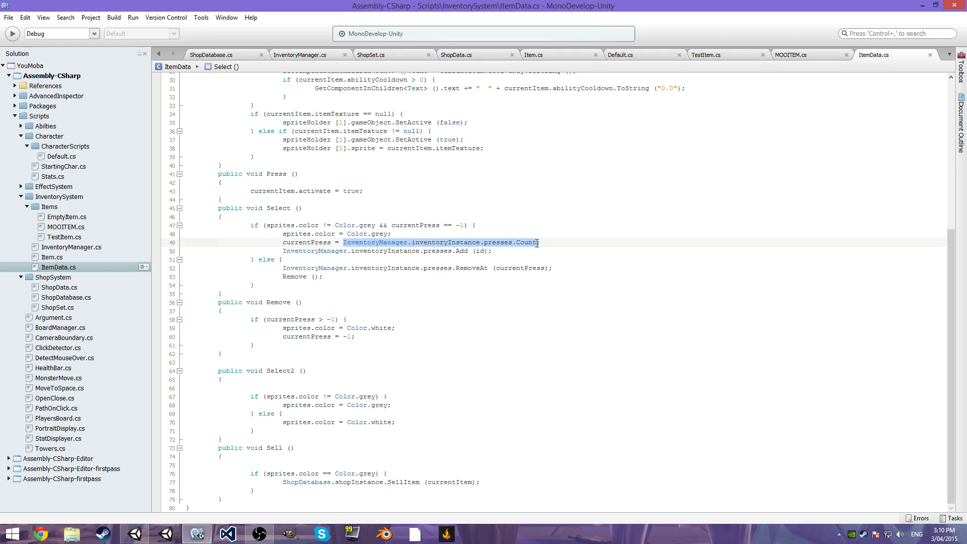
{"action": "type", "text": "id"}
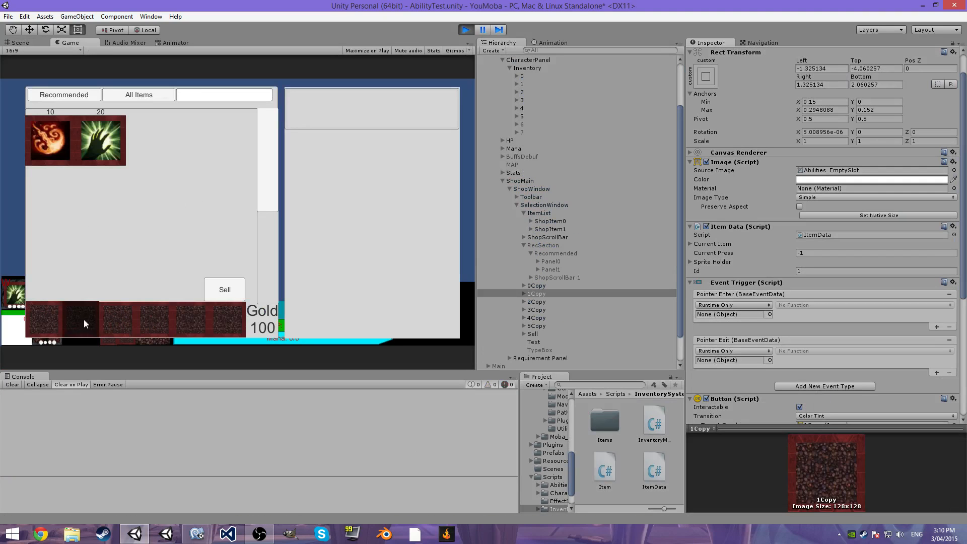
Select inventory slots in the running game and watch Current Press and the console errors.
{"action": "left_click", "coordinate": [85, 324]}
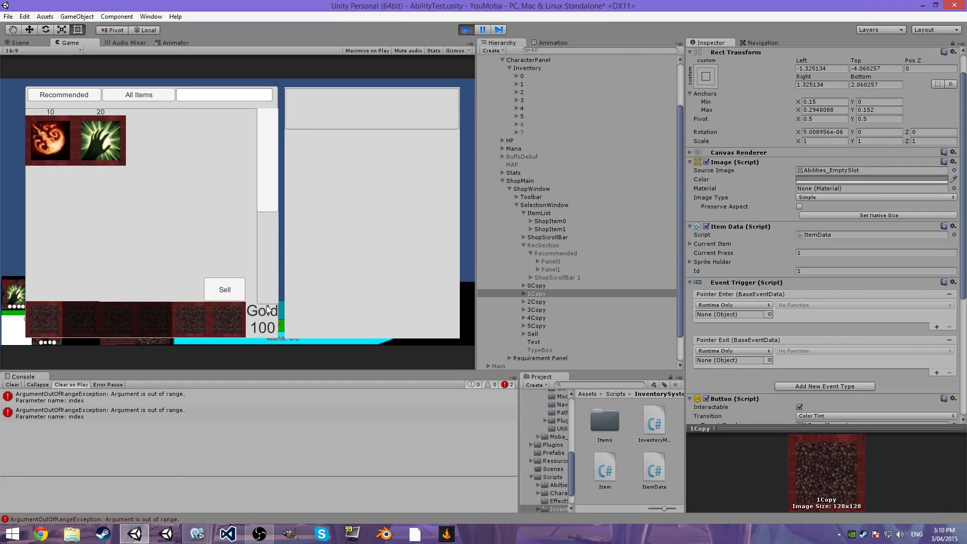
{"action": "left_click", "coordinate": [507, 68]}
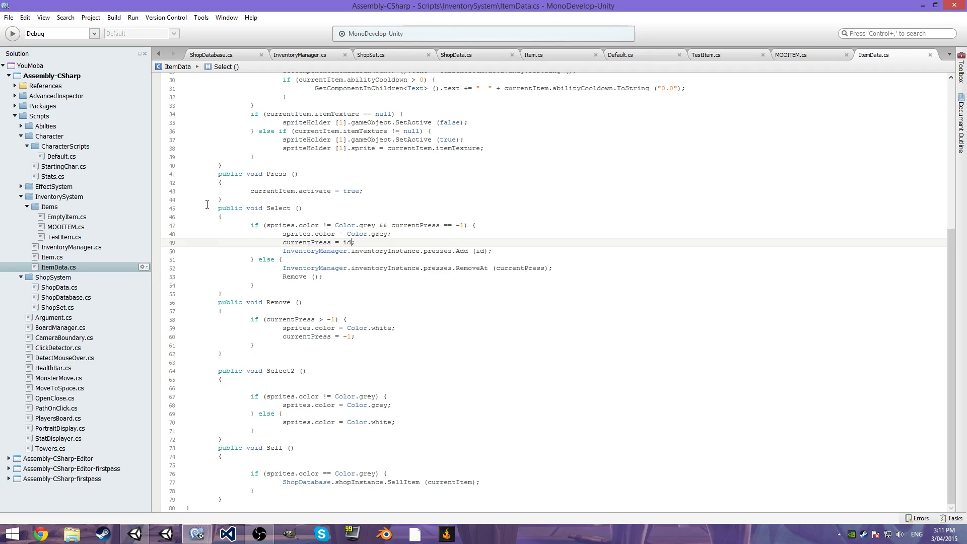
{"action": "mouse_move", "coordinate": [377, 69]}
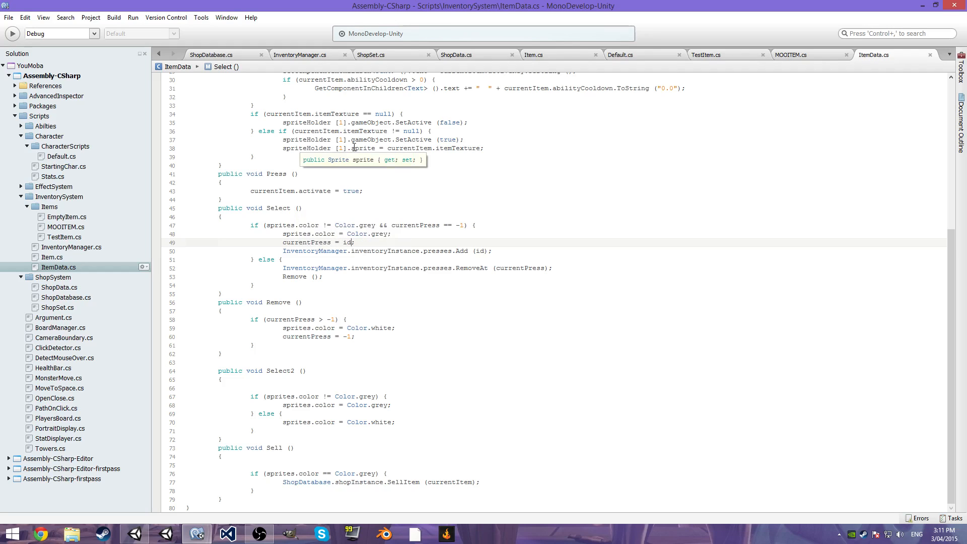
{"action": "mouse_move", "coordinate": [388, 217]}
{"action": "type", "text": ";"}
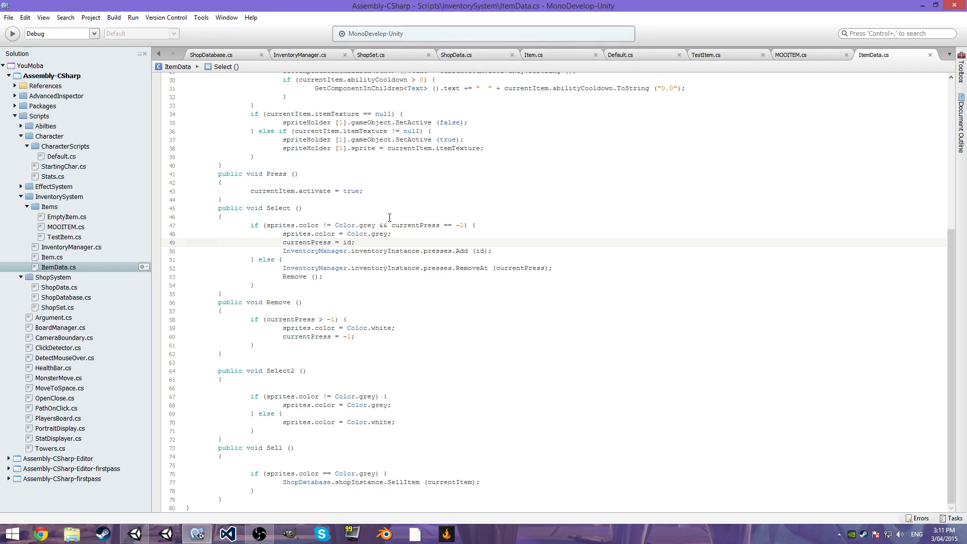
Finish the 'currentPress = id;' statement, glance at ShopData.cs, and return to ItemData.cs.
{"action": "left_click", "coordinate": [352, 241]}
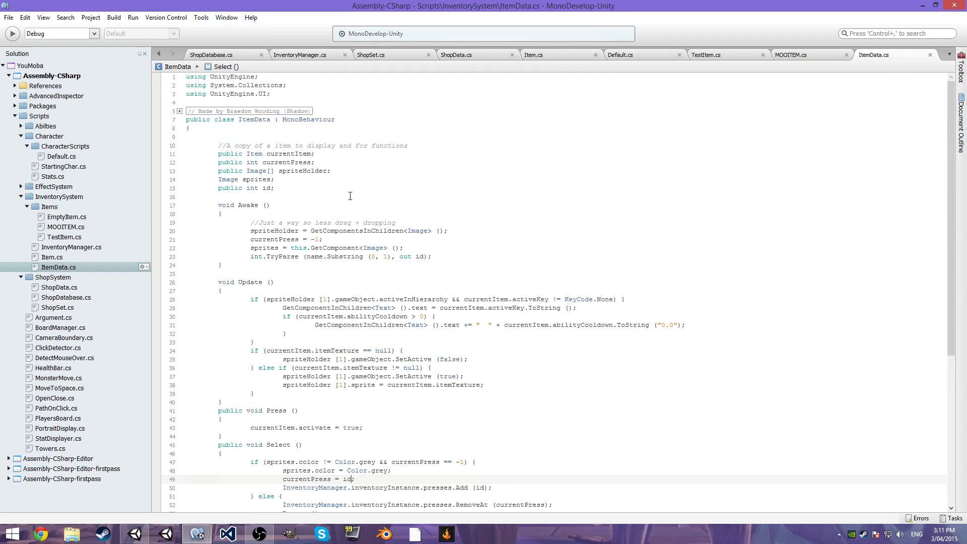
{"action": "mouse_move", "coordinate": [395, 123]}
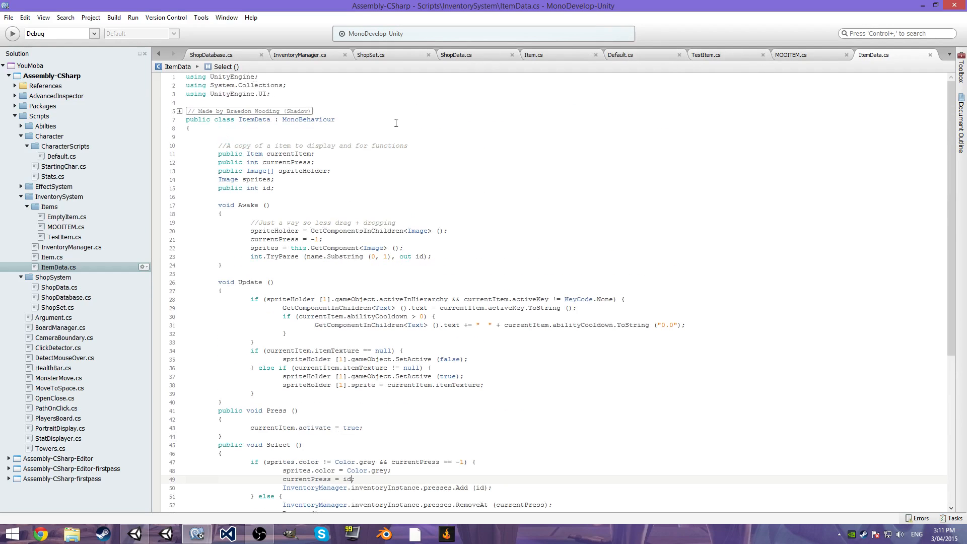
{"action": "left_click", "coordinate": [456, 54]}
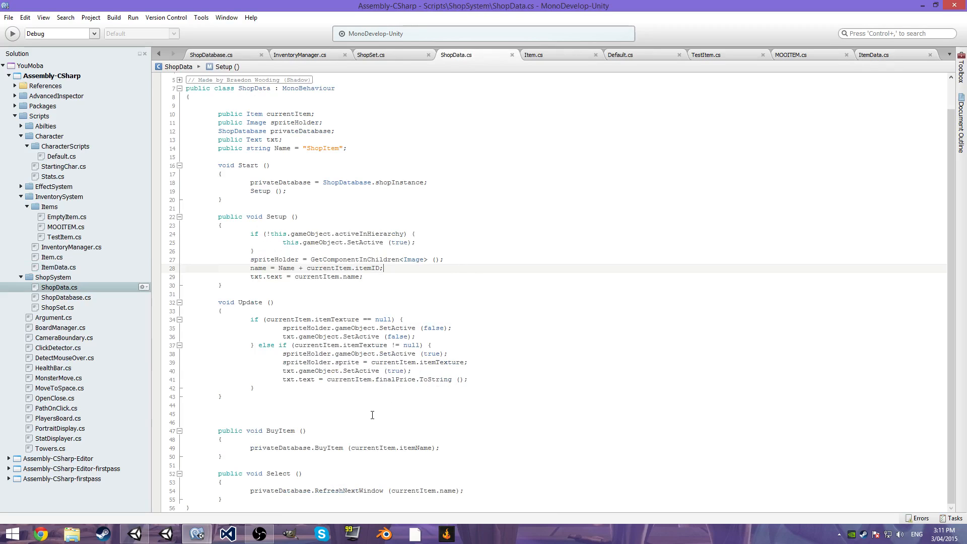
{"action": "mouse_move", "coordinate": [397, 403]}
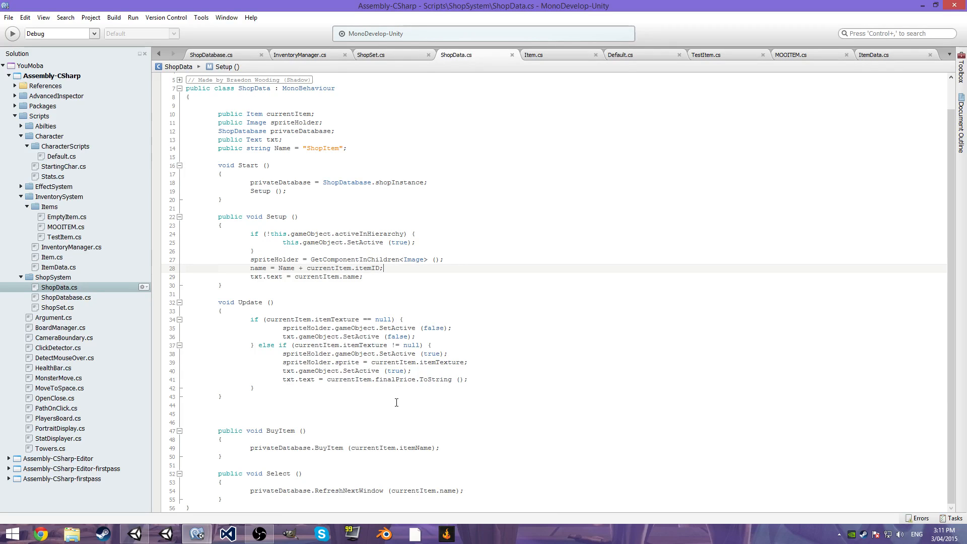
{"action": "left_click", "coordinate": [879, 55]}
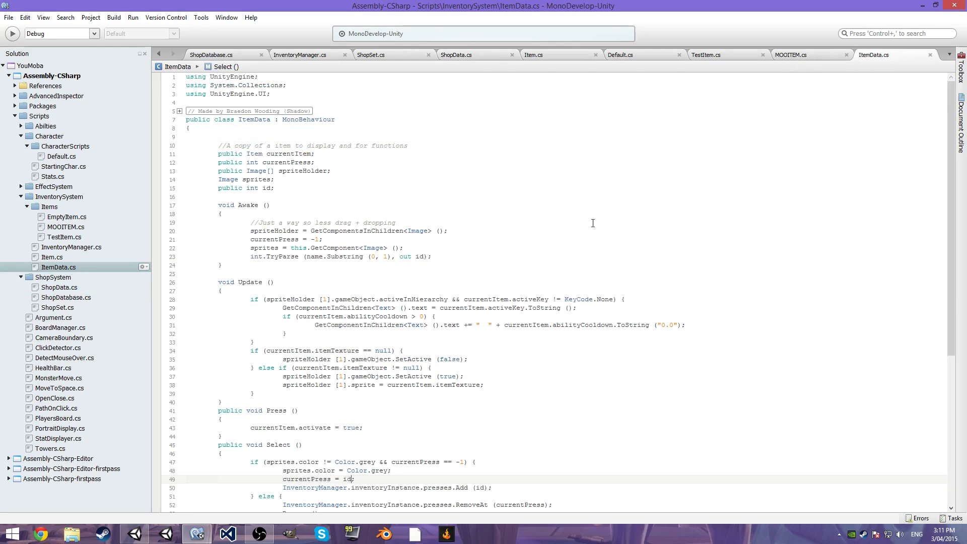
{"action": "scroll", "scroll_direction": "down", "scroll_amount": 3}
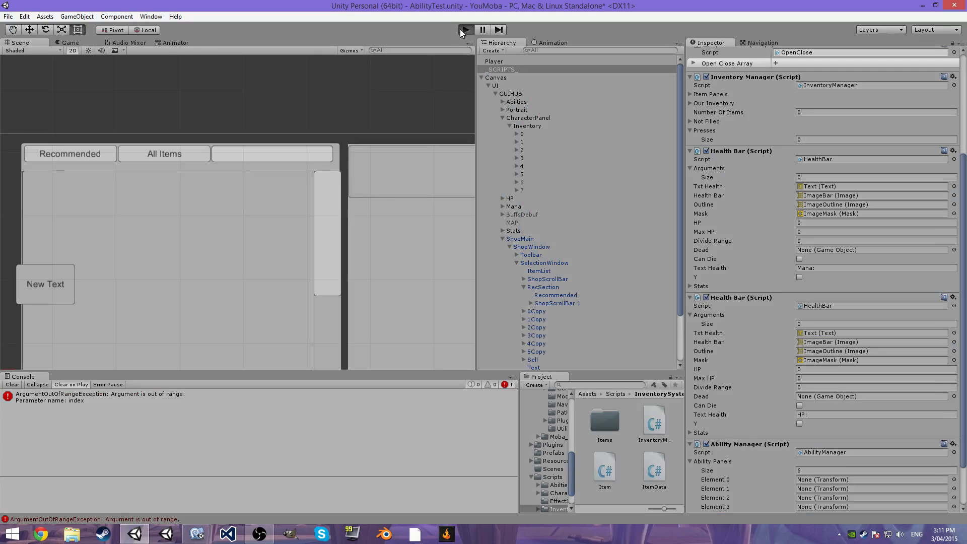
Play-test slot selection so Presses records Id 4 without errors, stop, and return to ItemData.cs.
{"action": "left_click", "coordinate": [463, 28]}
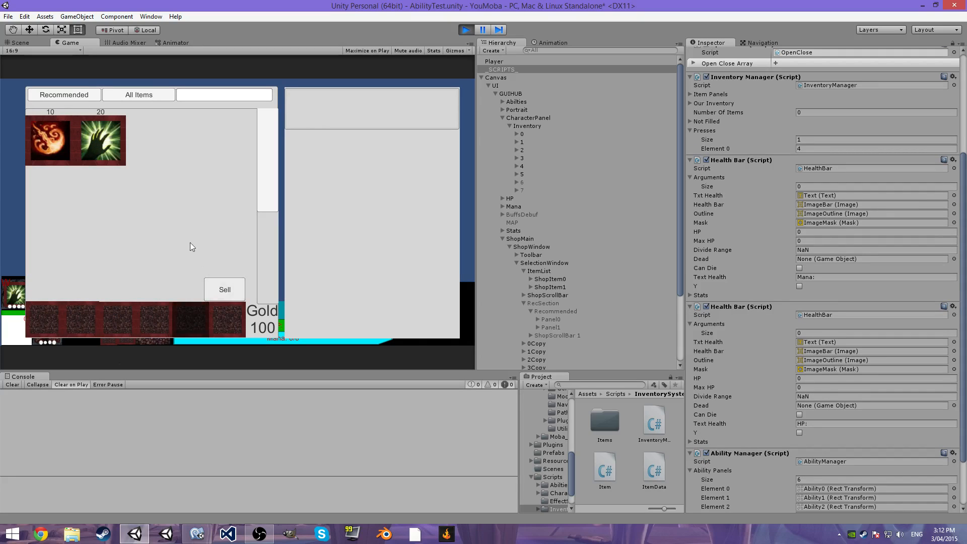
{"action": "left_click", "coordinate": [465, 28]}
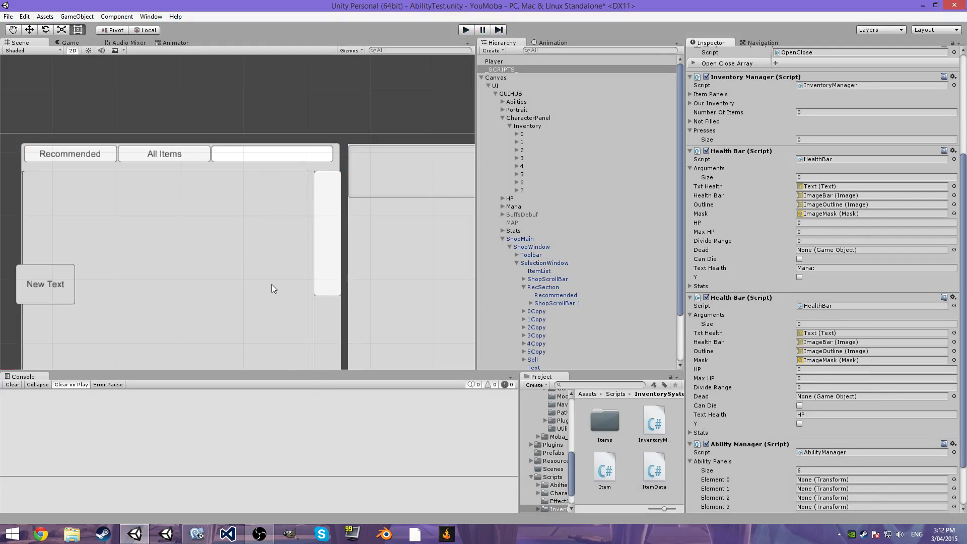
{"action": "left_click", "coordinate": [532, 358]}
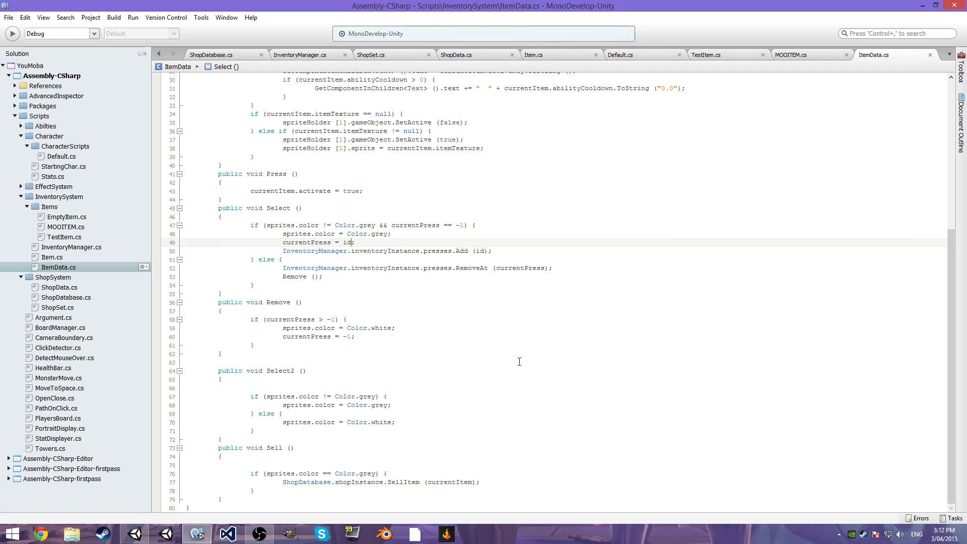
{"action": "mouse_move", "coordinate": [521, 366]}
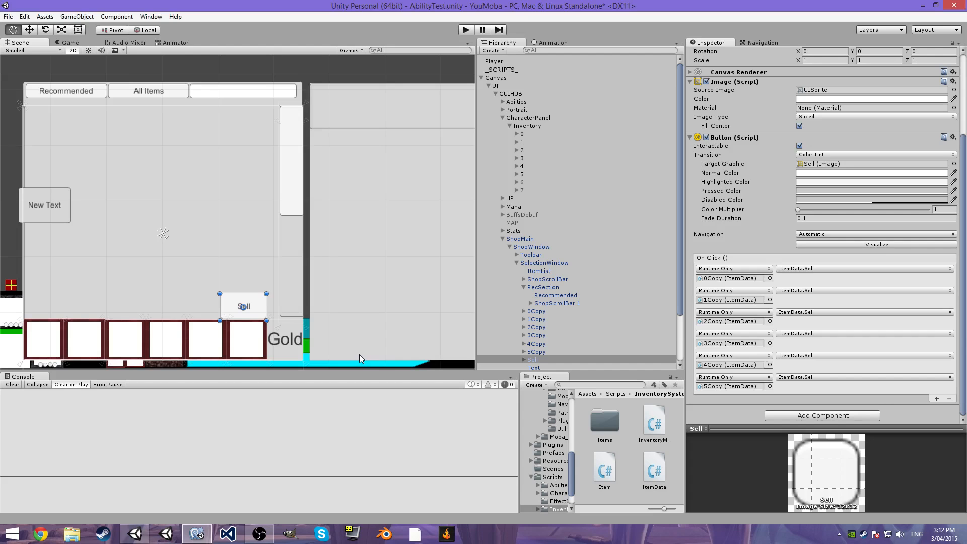
Review the six inventory slots 0Copy–5Copy together, then show 0Copy alone with Id 0.
{"action": "left_click", "coordinate": [536, 311]}
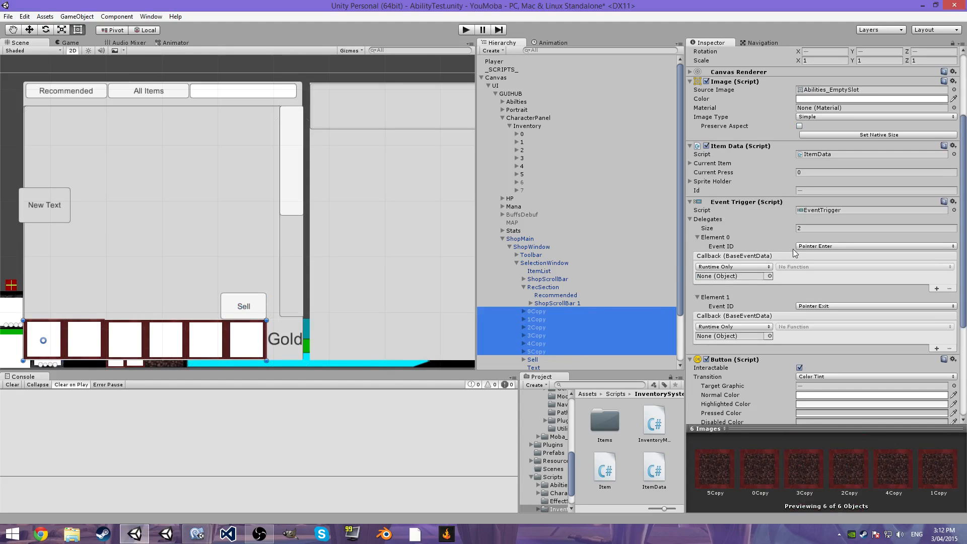
{"action": "scroll", "scroll_direction": "down", "scroll_amount": 3}
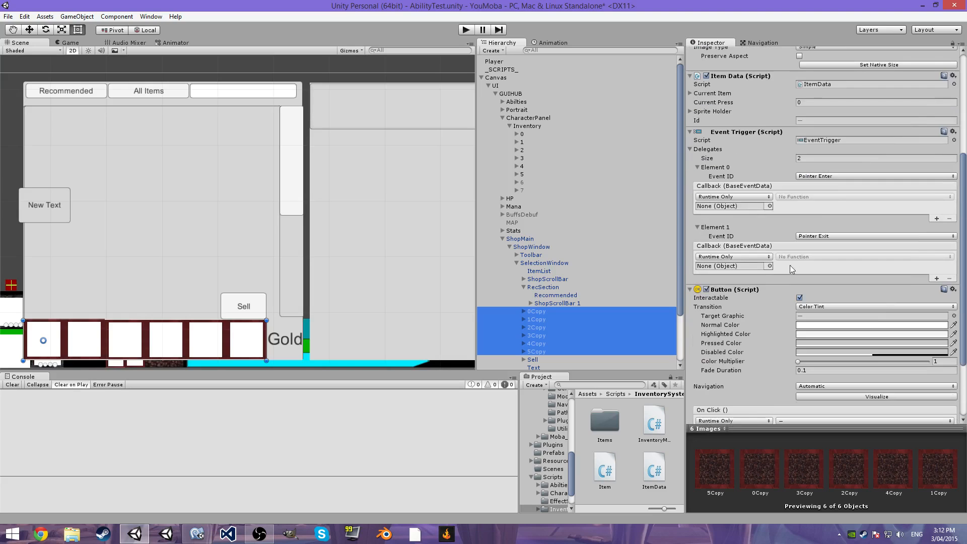
{"action": "scroll", "scroll_direction": "down", "scroll_amount": 3}
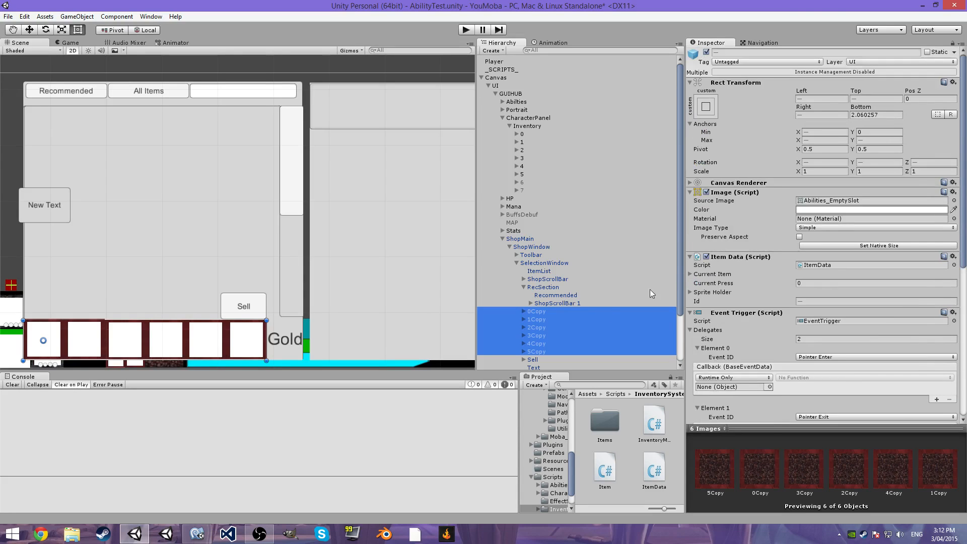
{"action": "left_click", "coordinate": [536, 311]}
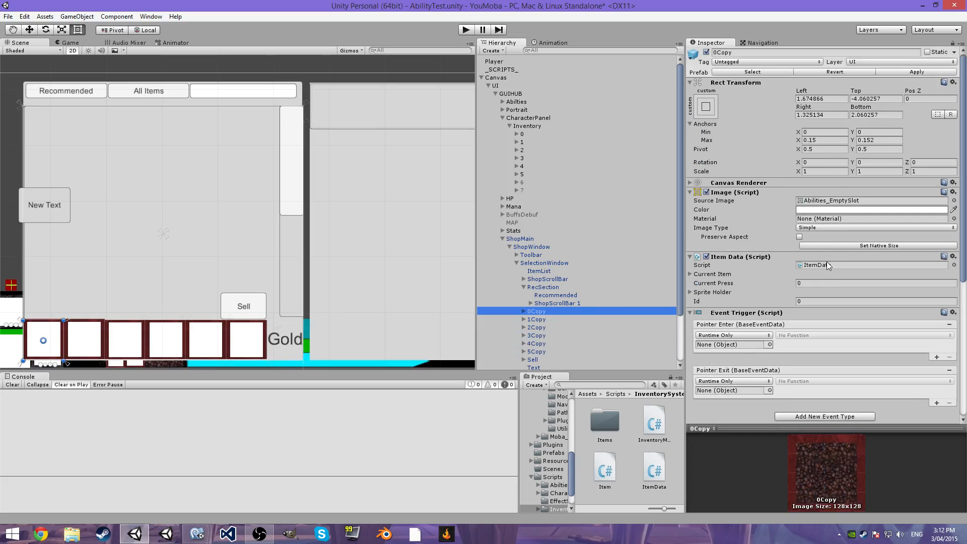
Make the selected slots call ItemData.Select2 on click, then check 0Copy on its own.
{"action": "left_click", "coordinate": [195, 533]}
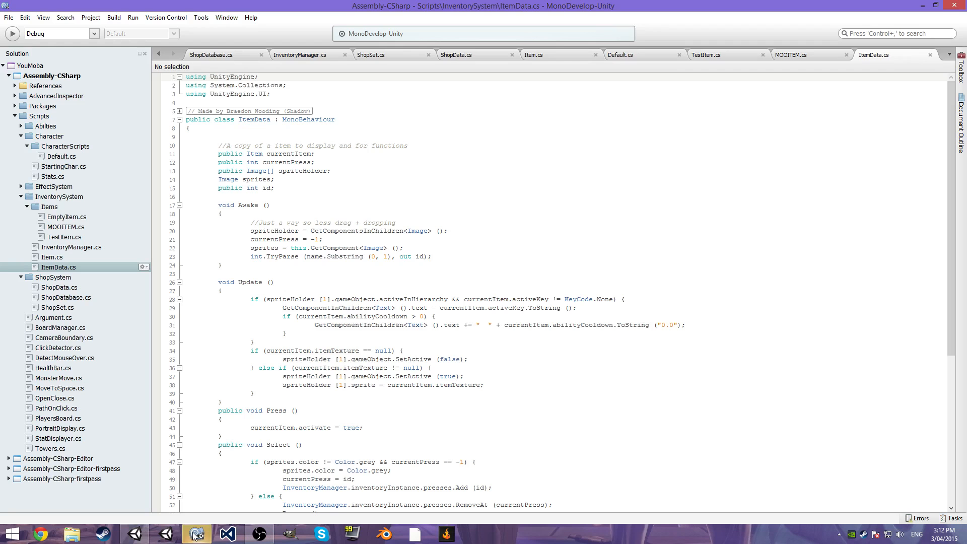
{"action": "scroll", "scroll_direction": "down", "scroll_amount": 3}
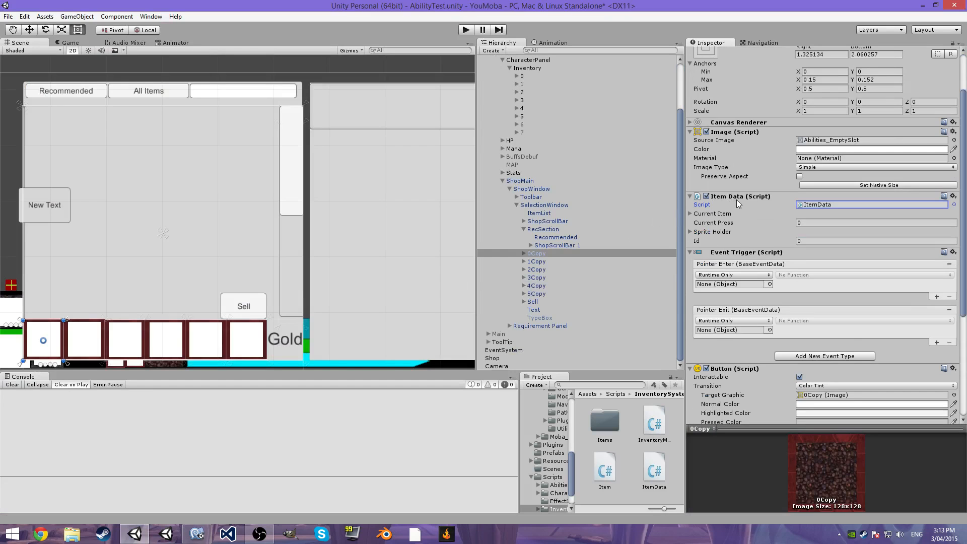
{"action": "scroll", "scroll_direction": "down", "scroll_amount": 3}
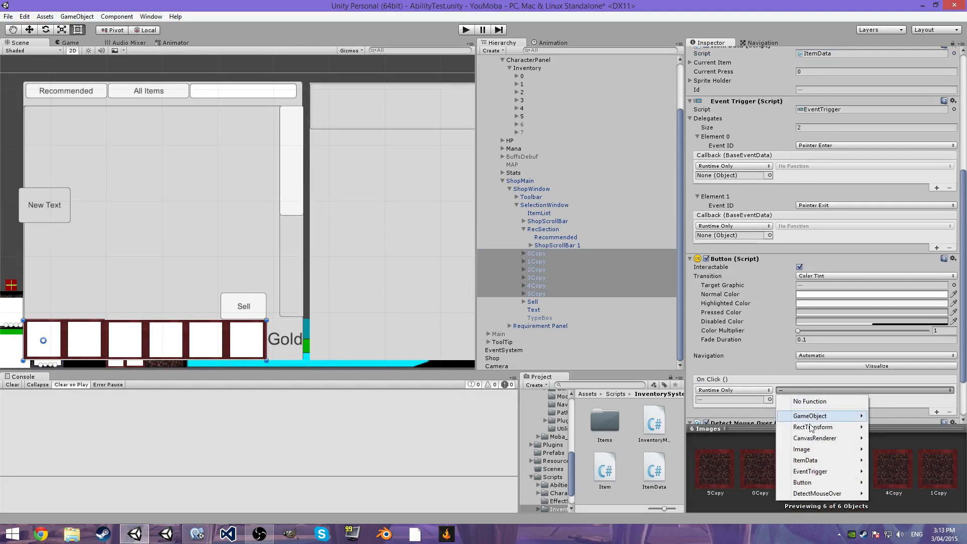
{"action": "mouse_move", "coordinate": [805, 460]}
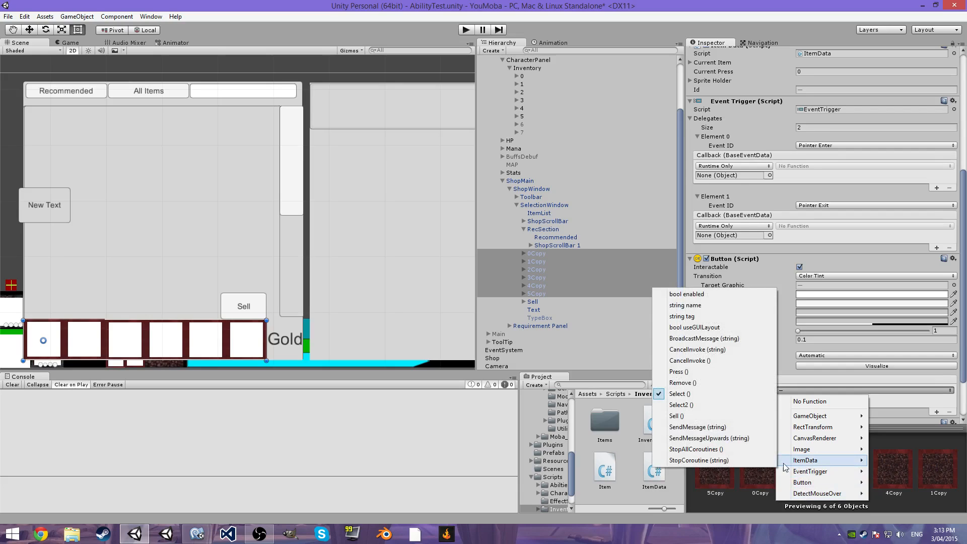
{"action": "left_click", "coordinate": [680, 404]}
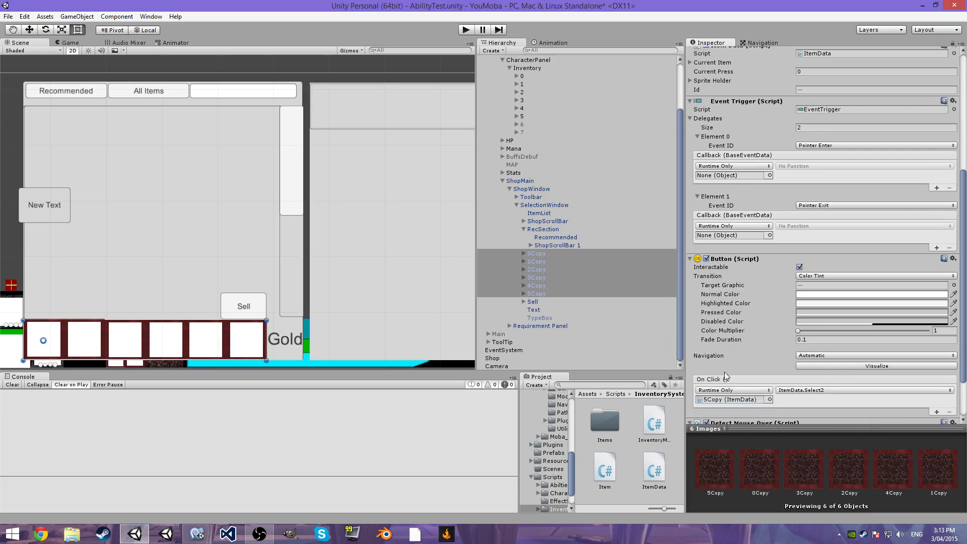
{"action": "left_click", "coordinate": [535, 252]}
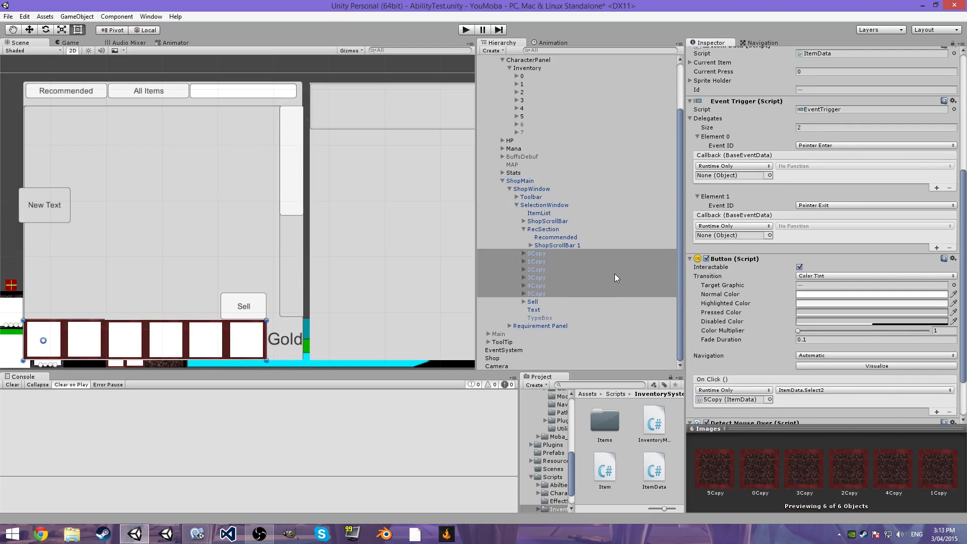
{"action": "left_click", "coordinate": [536, 253]}
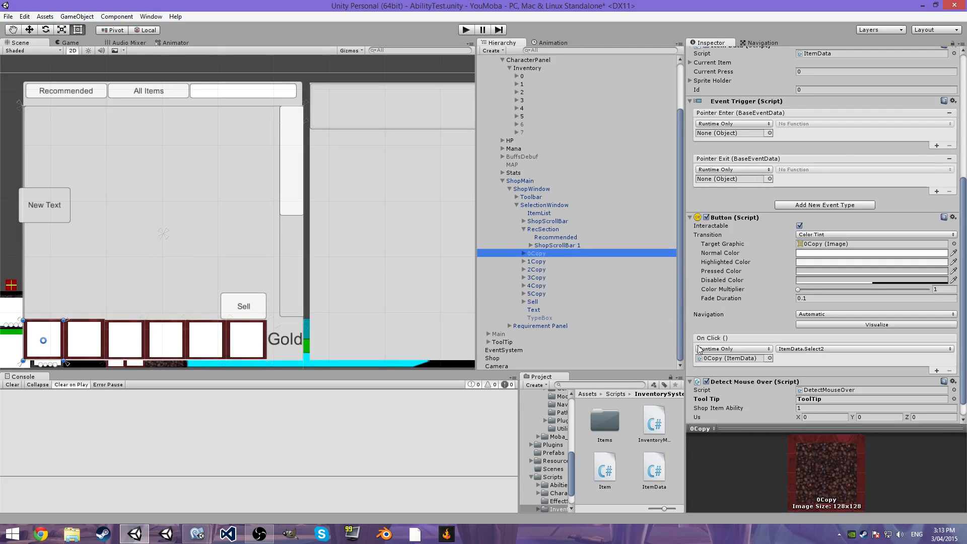
Set 1Copy's On Click to ItemData.Select2 and start changing 3Copy's click function.
{"action": "left_click", "coordinate": [535, 261]}
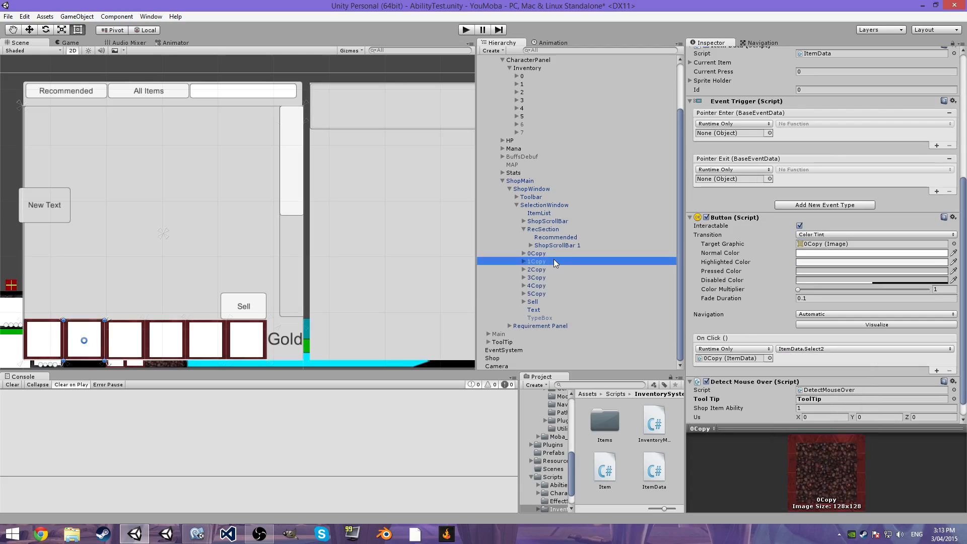
{"action": "left_click", "coordinate": [863, 348]}
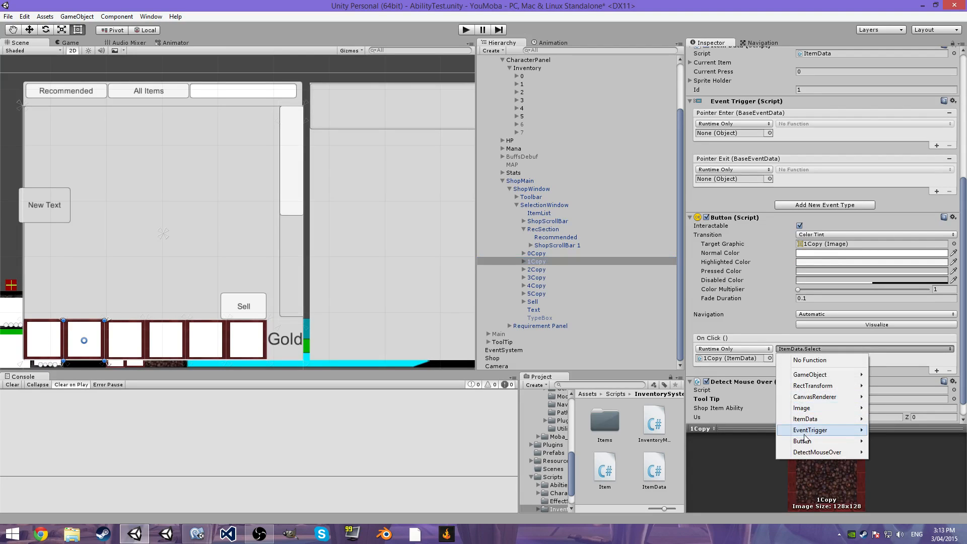
{"action": "left_click", "coordinate": [806, 419]}
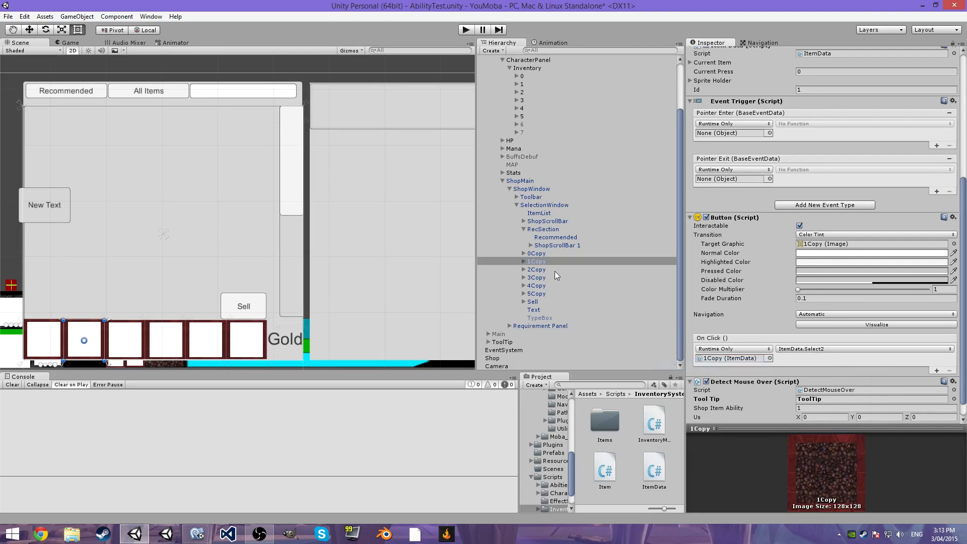
{"action": "left_click", "coordinate": [535, 269]}
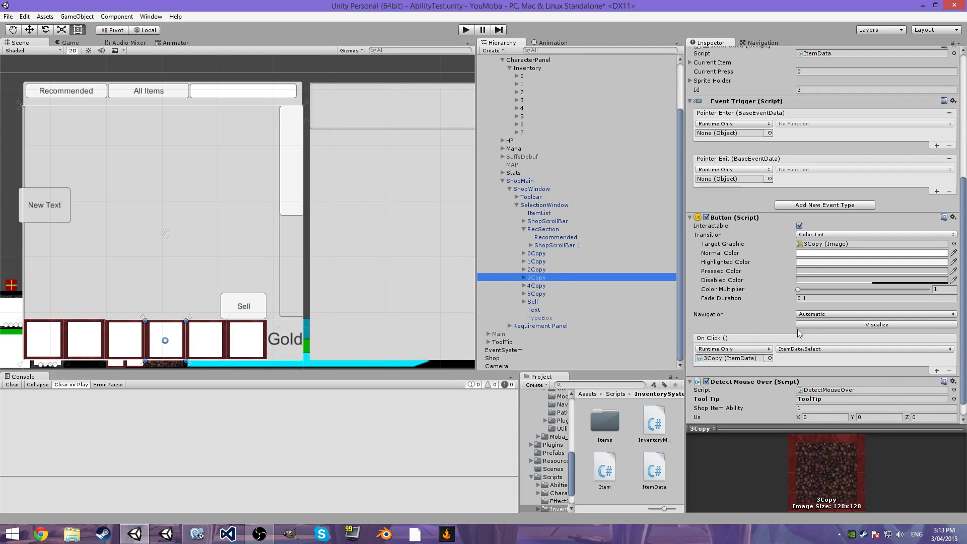
{"action": "left_click", "coordinate": [862, 349]}
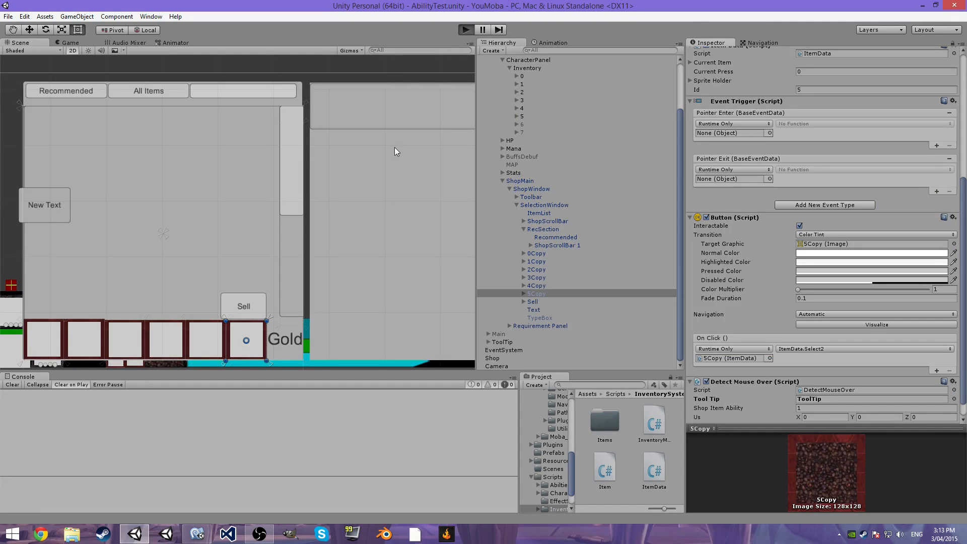
{"action": "mouse_move", "coordinate": [400, 145]}
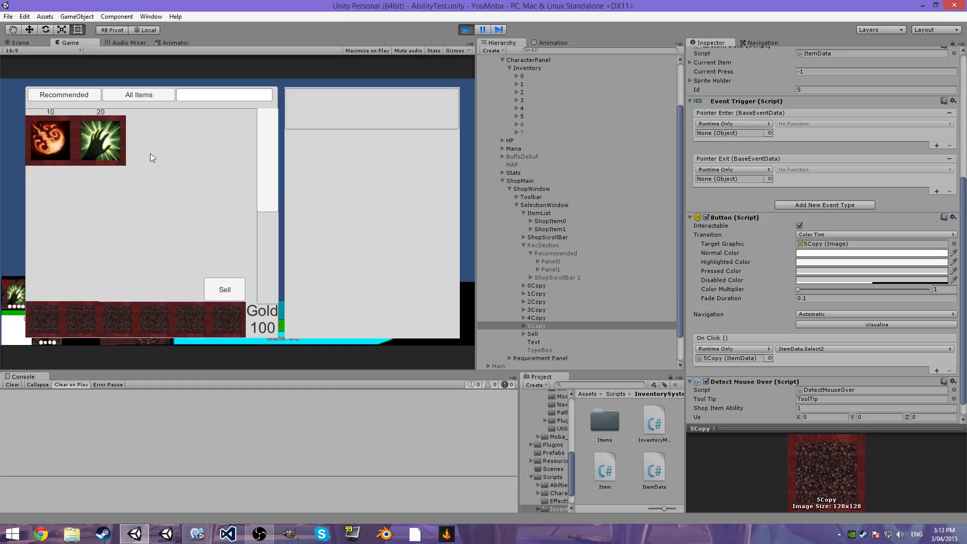
Run the game, buy shop items including the MOO Item and sell some, leaving 910 gold.
{"action": "left_click", "coordinate": [48, 141]}
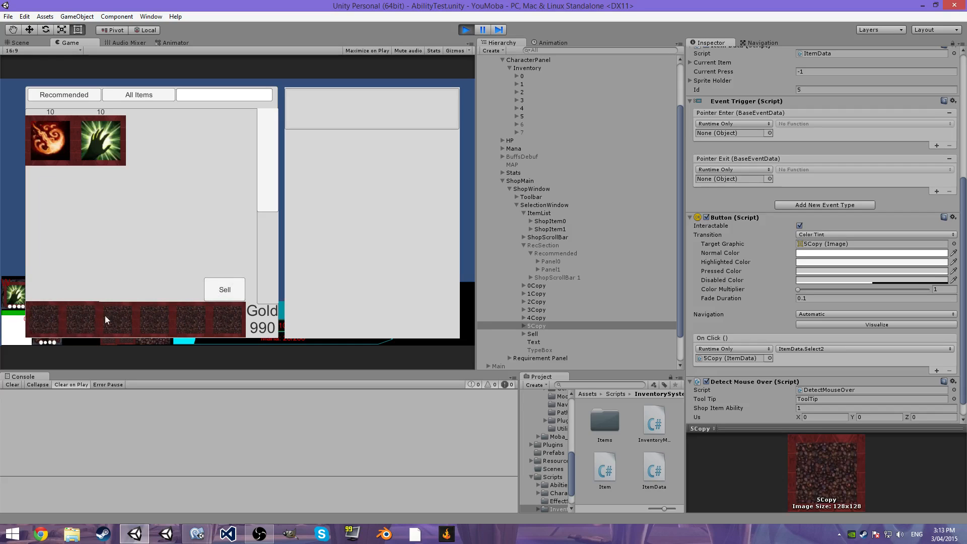
{"action": "mouse_move", "coordinate": [101, 140]}
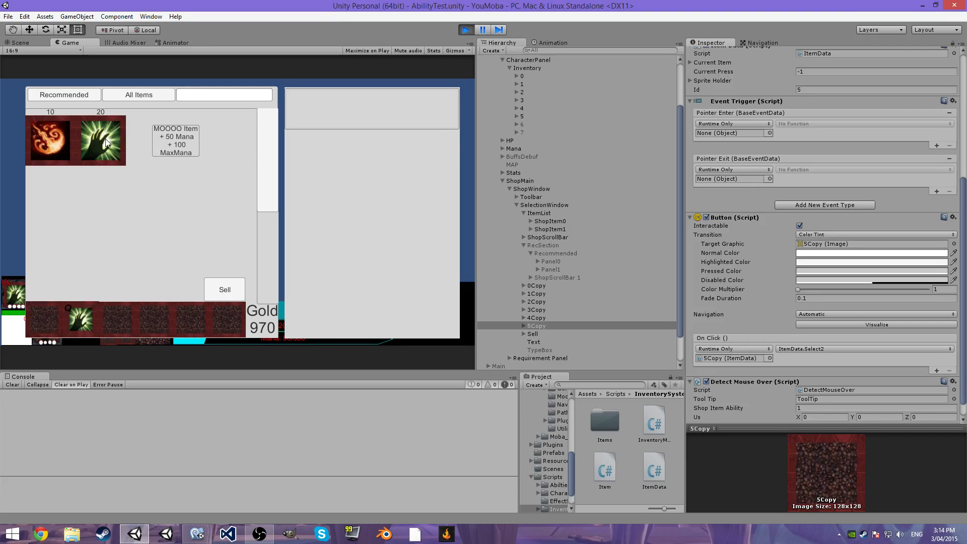
{"action": "left_click", "coordinate": [101, 140]}
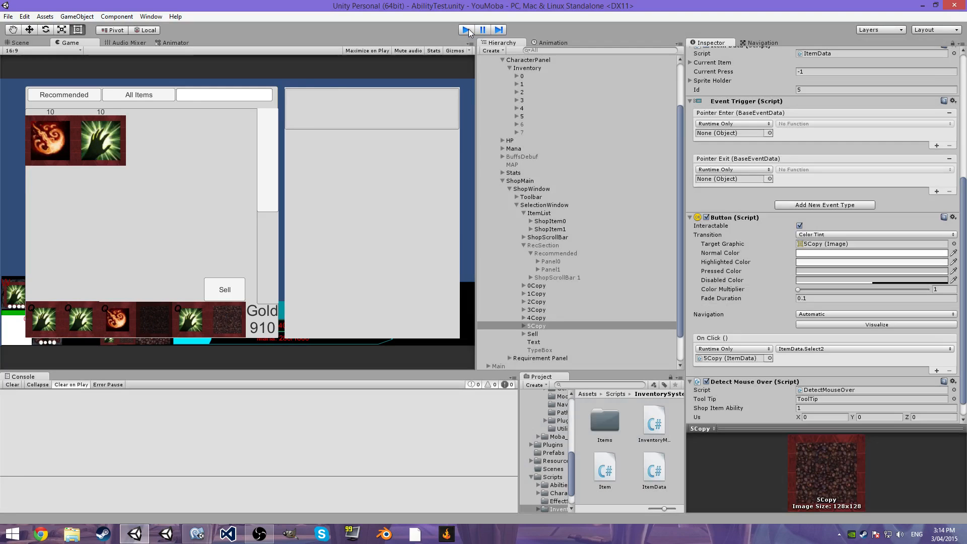
{"action": "left_click", "coordinate": [463, 28]}
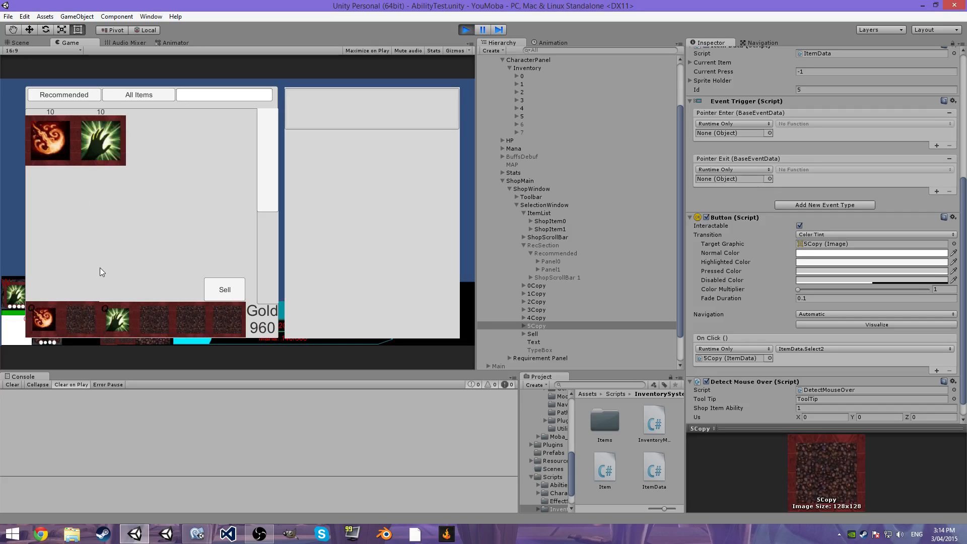
{"action": "mouse_move", "coordinate": [68, 306]}
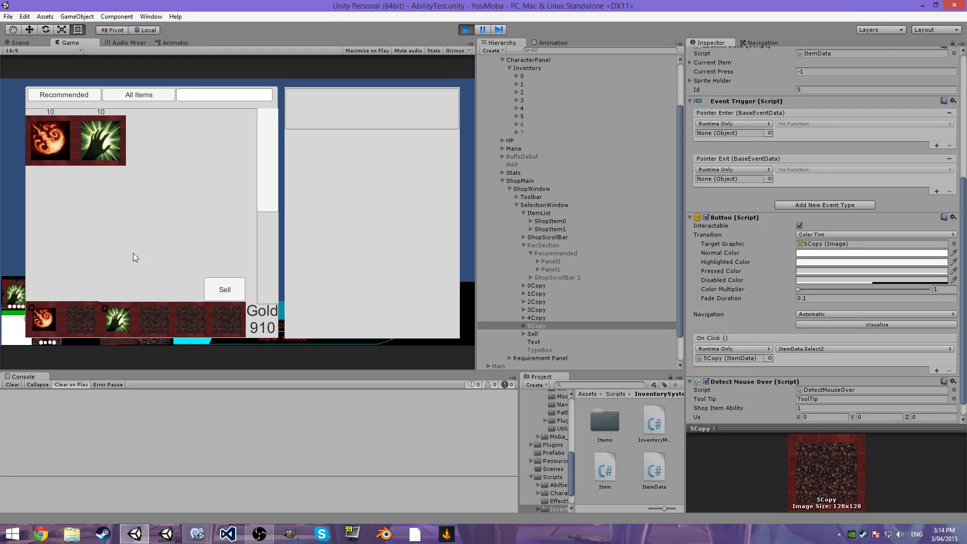
{"action": "scroll", "scroll_direction": "up", "scroll_amount": 3}
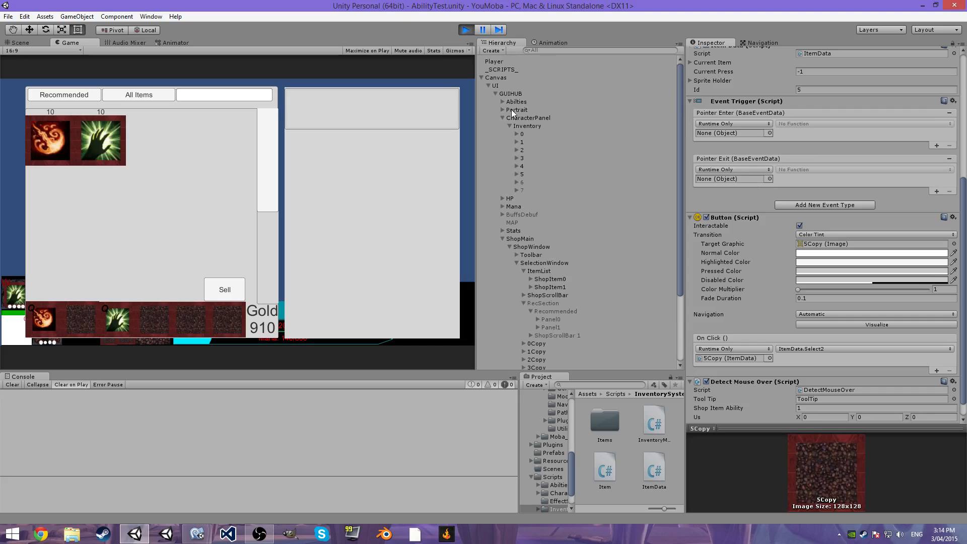
Watch the Our Inventory entries while buying Test and MOO items down to 830 gold, then stop play.
{"action": "left_click", "coordinate": [526, 125]}
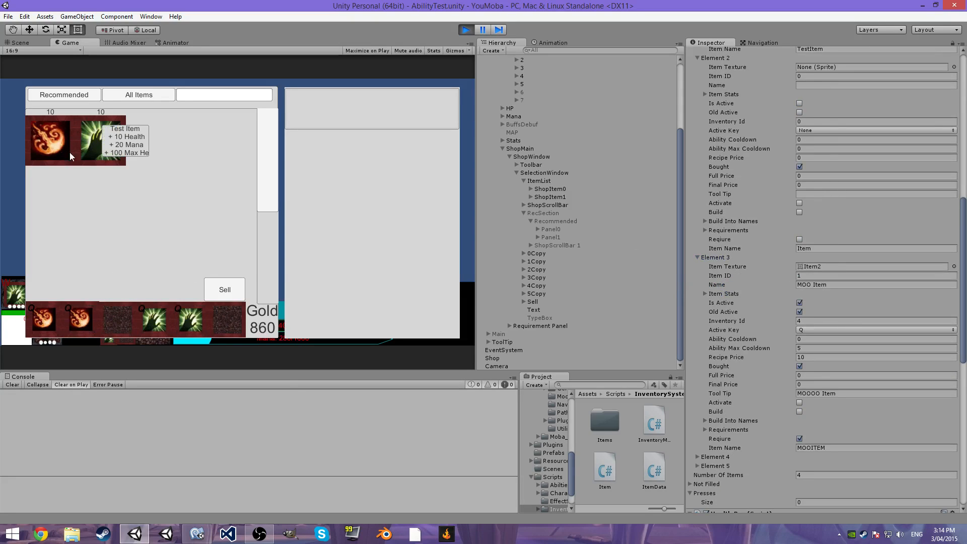
{"action": "left_click", "coordinate": [49, 141]}
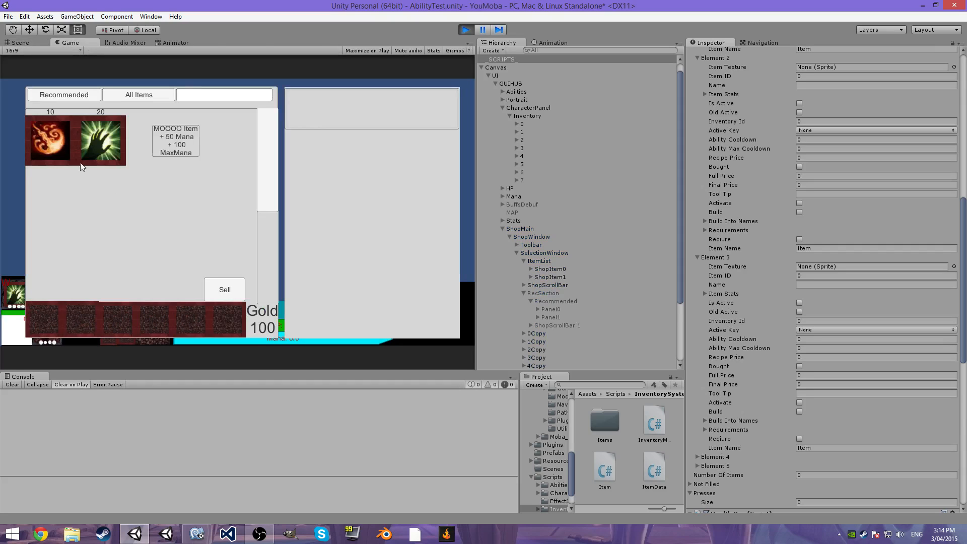
{"action": "left_click", "coordinate": [48, 140]}
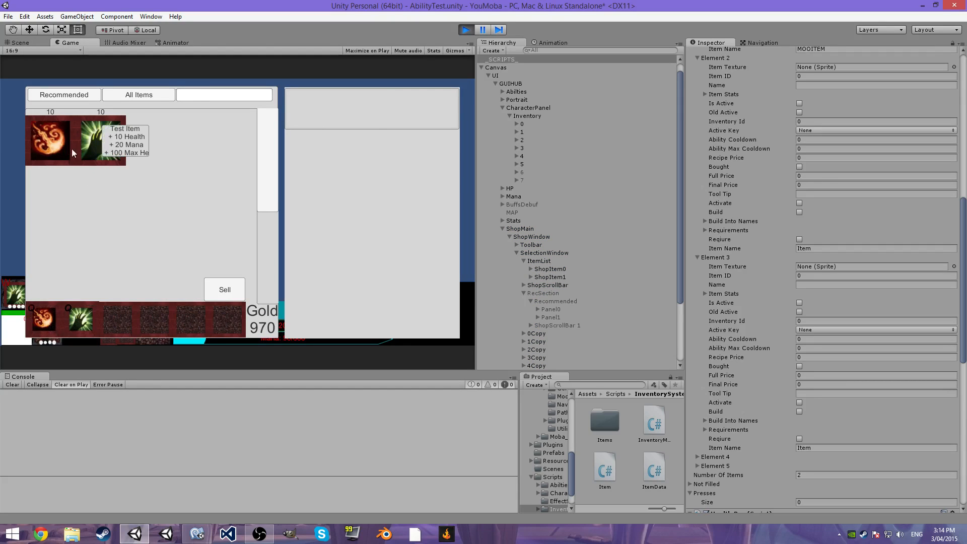
{"action": "left_click", "coordinate": [98, 140]}
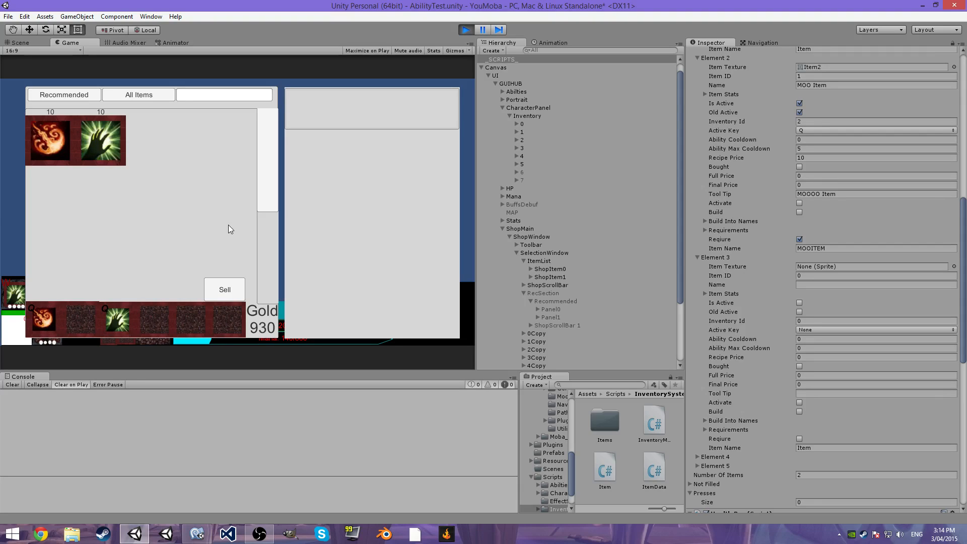
{"action": "left_click", "coordinate": [102, 146]}
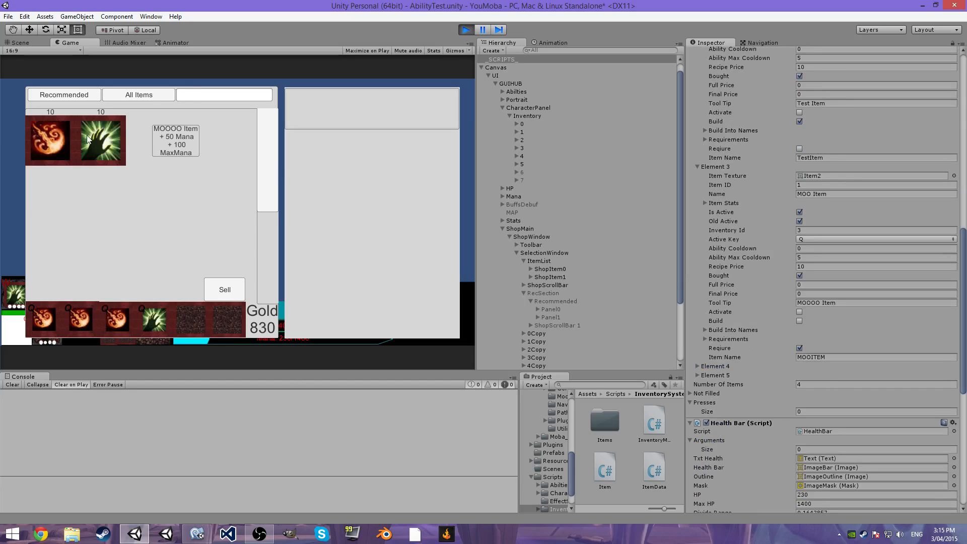
{"action": "left_click", "coordinate": [101, 140]}
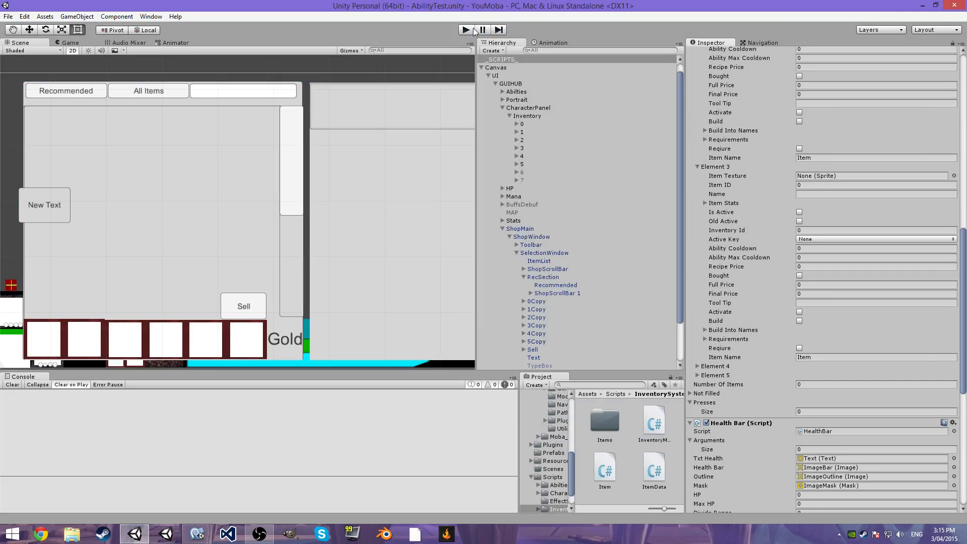
Start the game again and buy two items into the inventory, leaving 960 gold.
{"action": "left_click", "coordinate": [259, 533]}
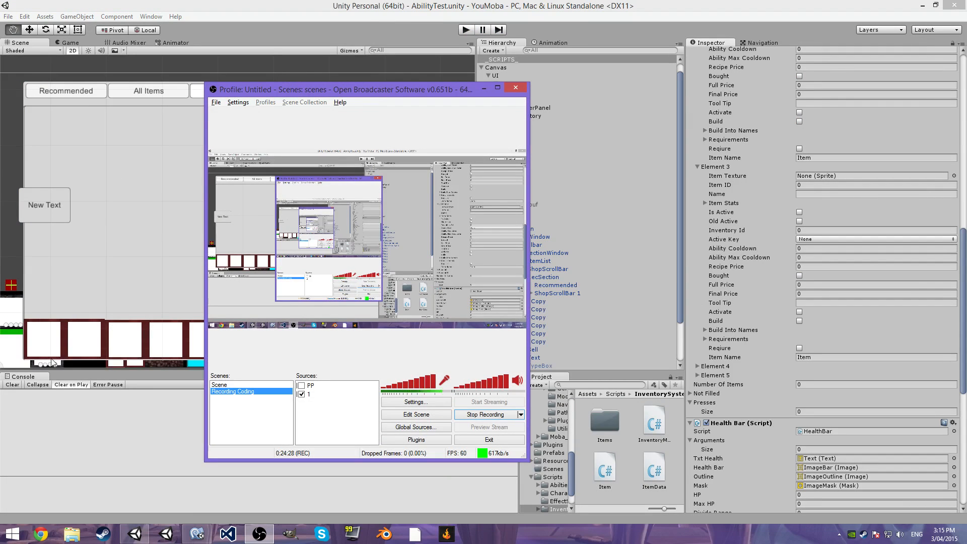
{"action": "left_click", "coordinate": [515, 86]}
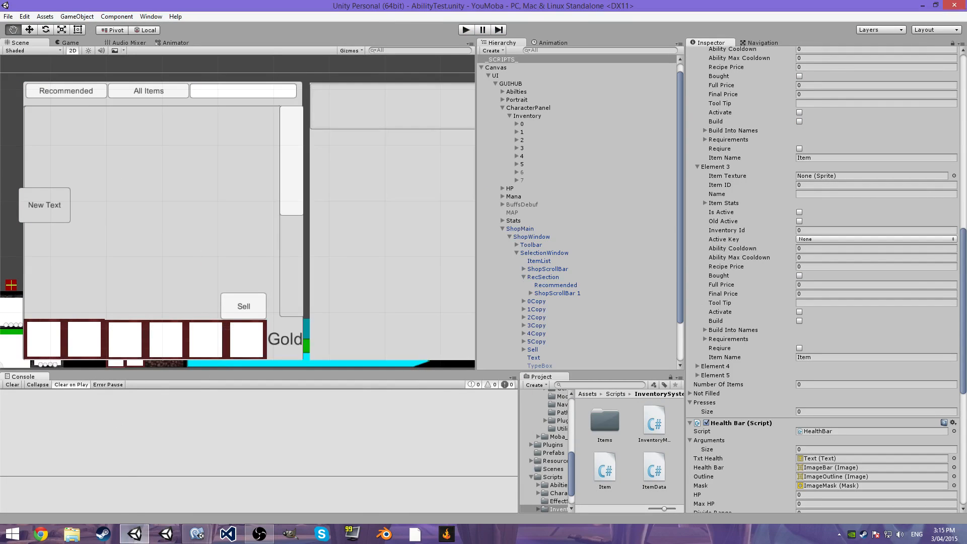
{"action": "left_click", "coordinate": [196, 533]}
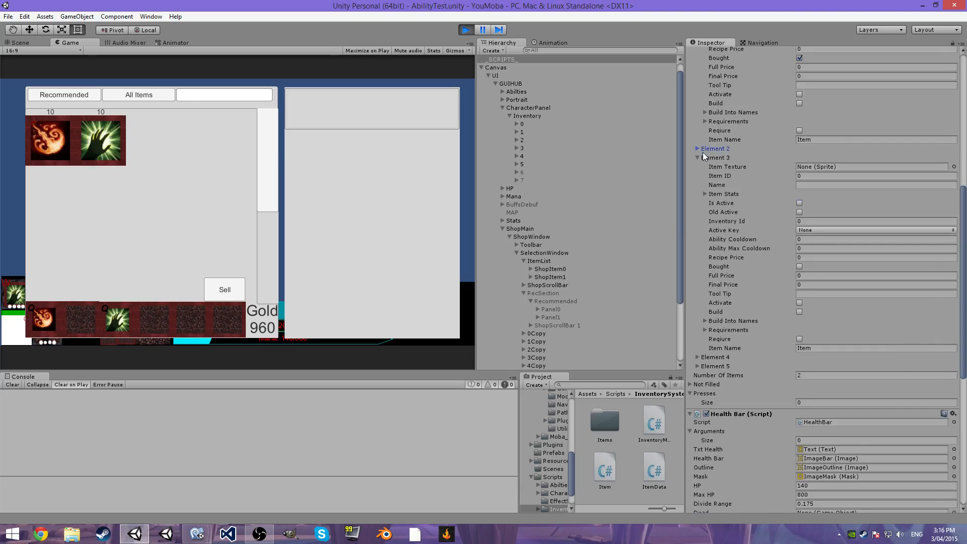
{"action": "left_click", "coordinate": [697, 149]}
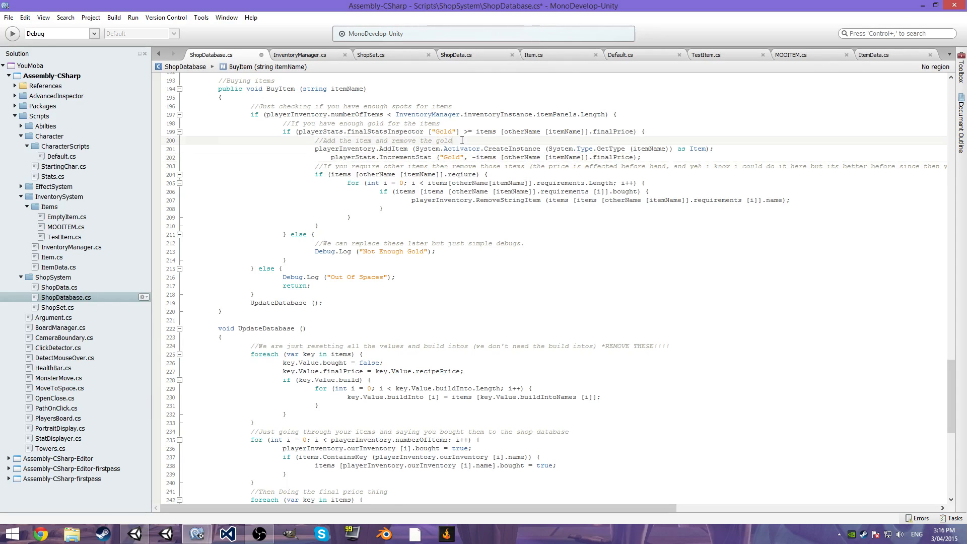
Add Debug.Log(itemName) in BuyItem after the gold check passes.
{"action": "type", "text": "Debug.lo"}
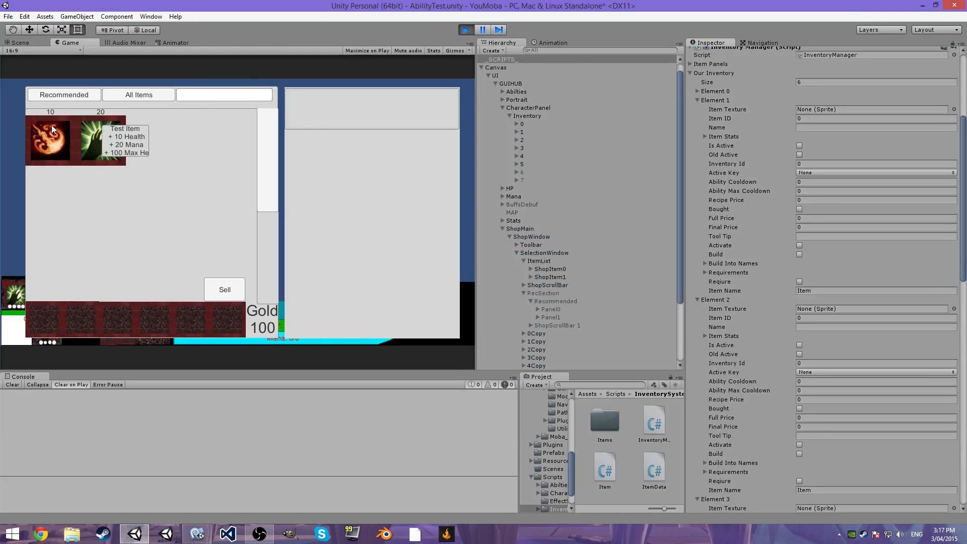
{"action": "left_click", "coordinate": [101, 141]}
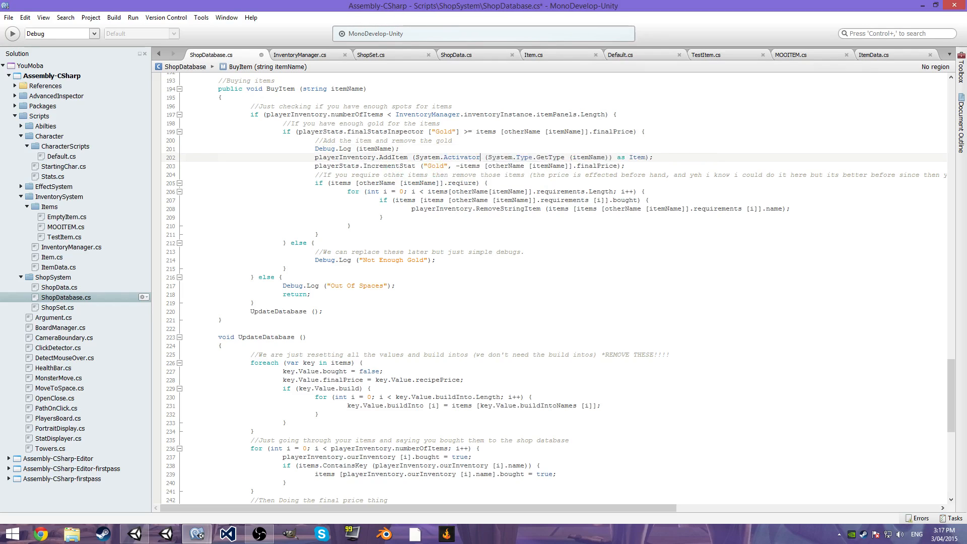
Restore .CreateInstance after System.Activator so BuyItem adds the purchased item again.
{"action": "type", "text": ".cre"}
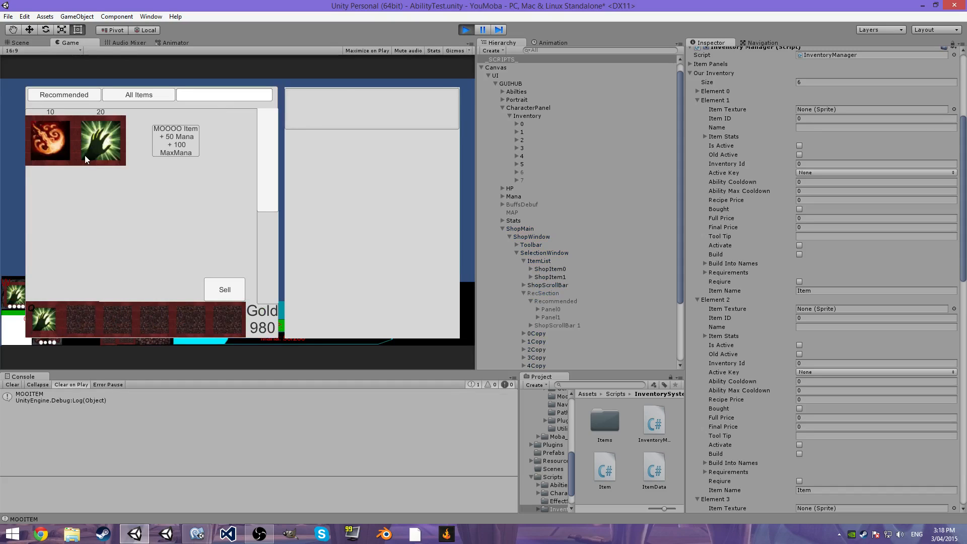
Buy MOO and Test items so the console logs MOOITEM and TestItem, then stop the game.
{"action": "left_click", "coordinate": [101, 141]}
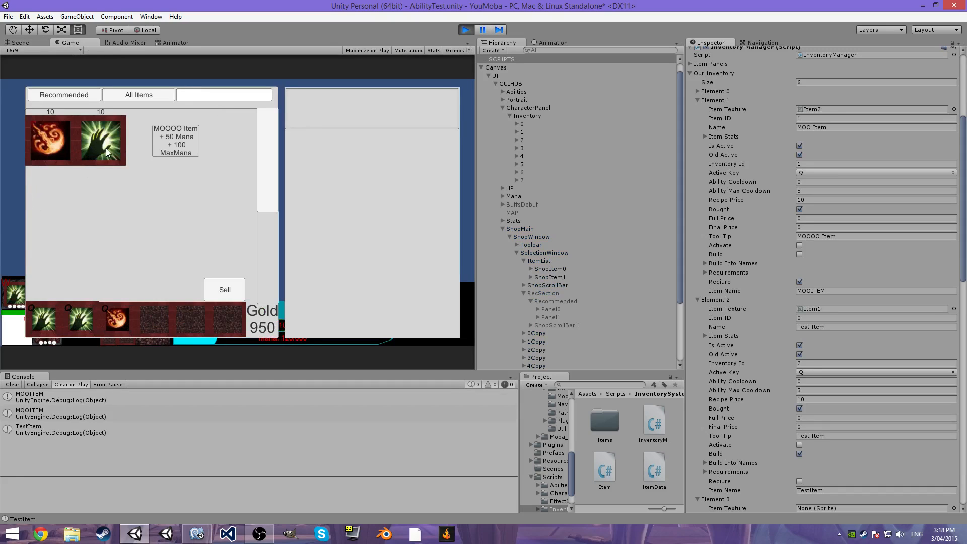
{"action": "left_click", "coordinate": [101, 140]}
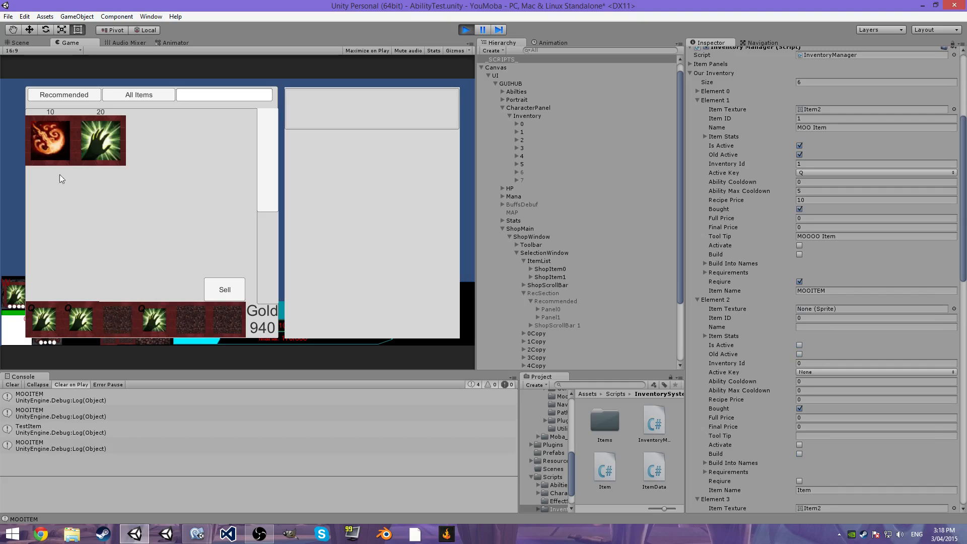
{"action": "mouse_move", "coordinate": [117, 126]}
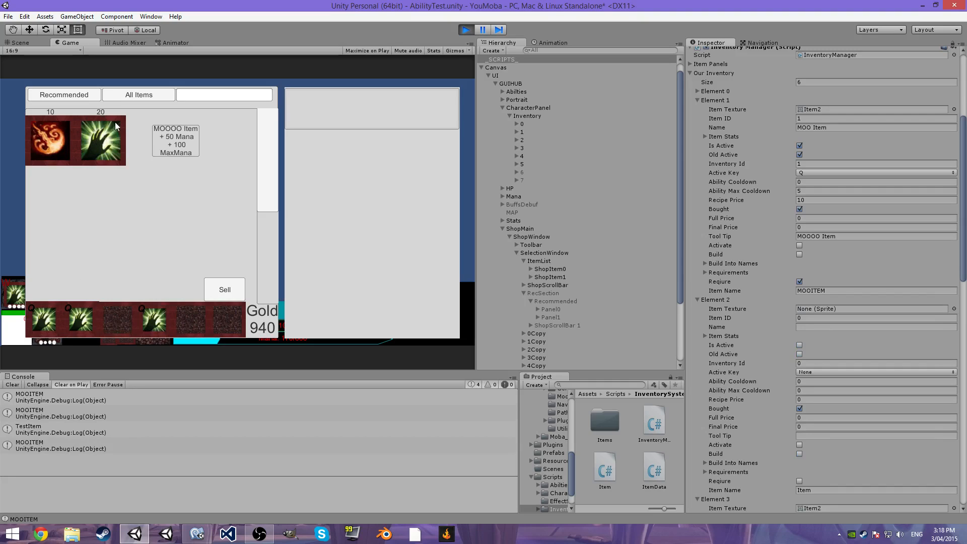
{"action": "left_click", "coordinate": [100, 141]}
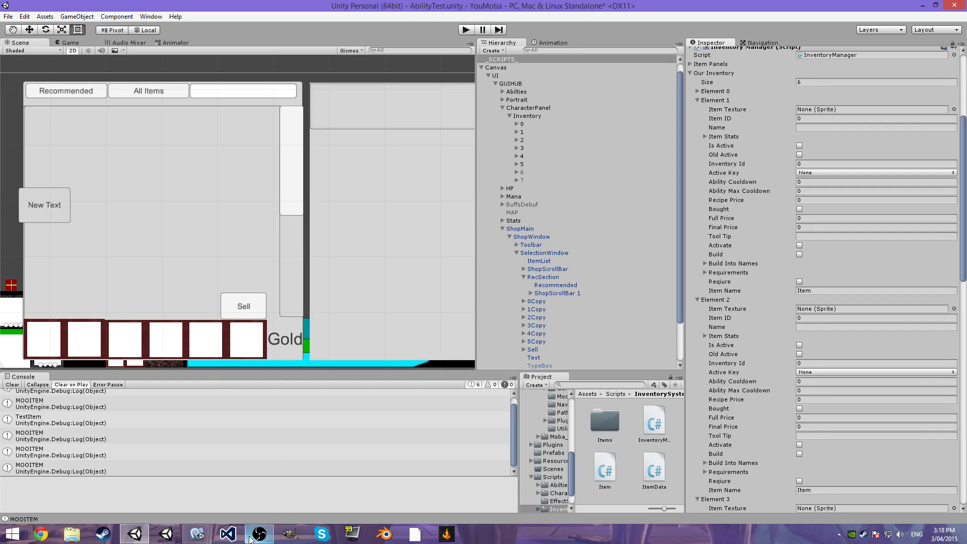
{"action": "left_click", "coordinate": [258, 533]}
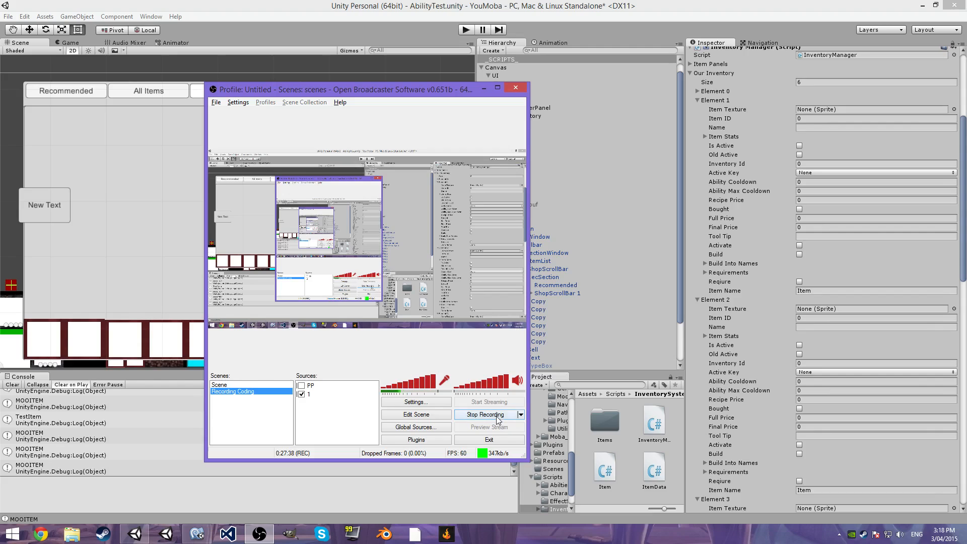